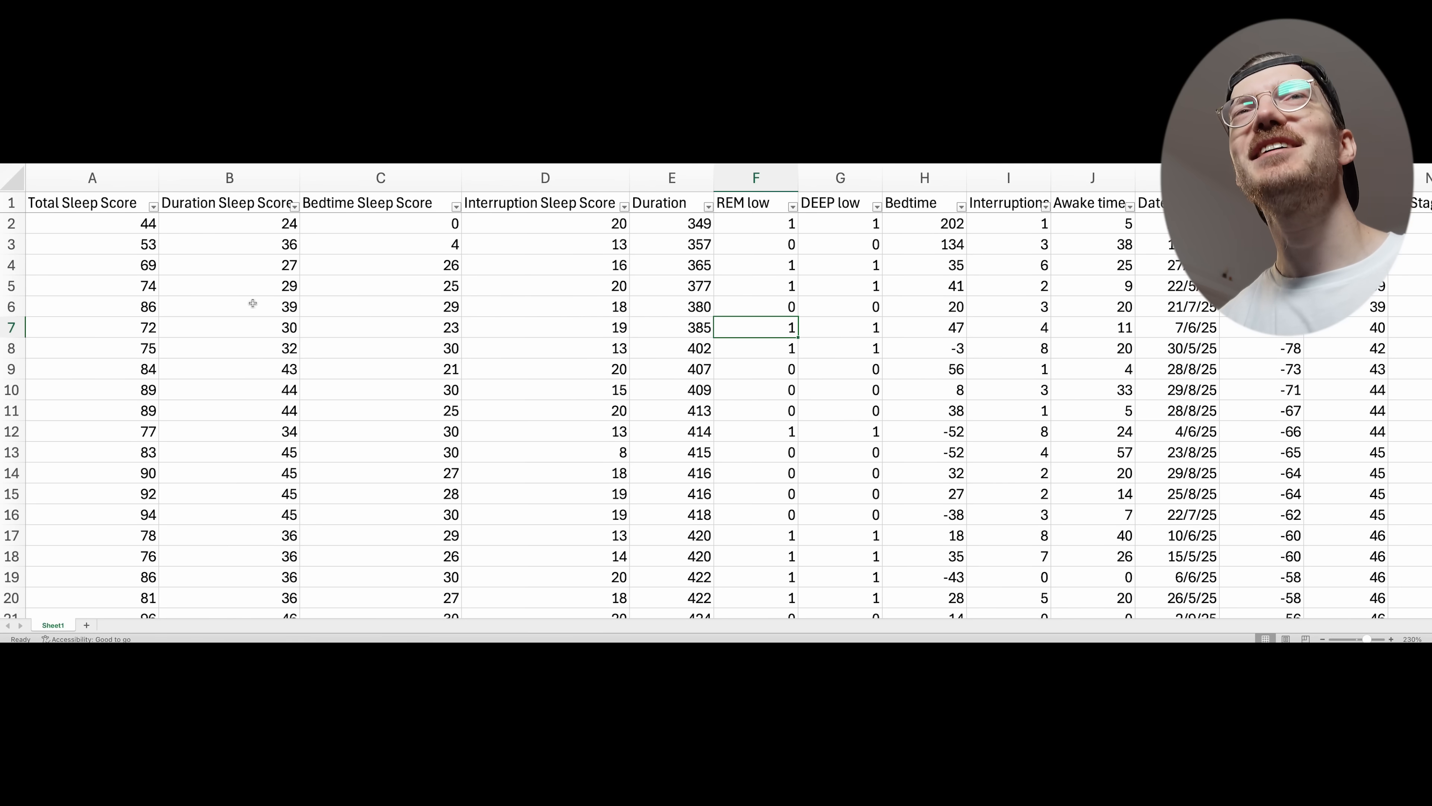
mouse_move(216, 223)
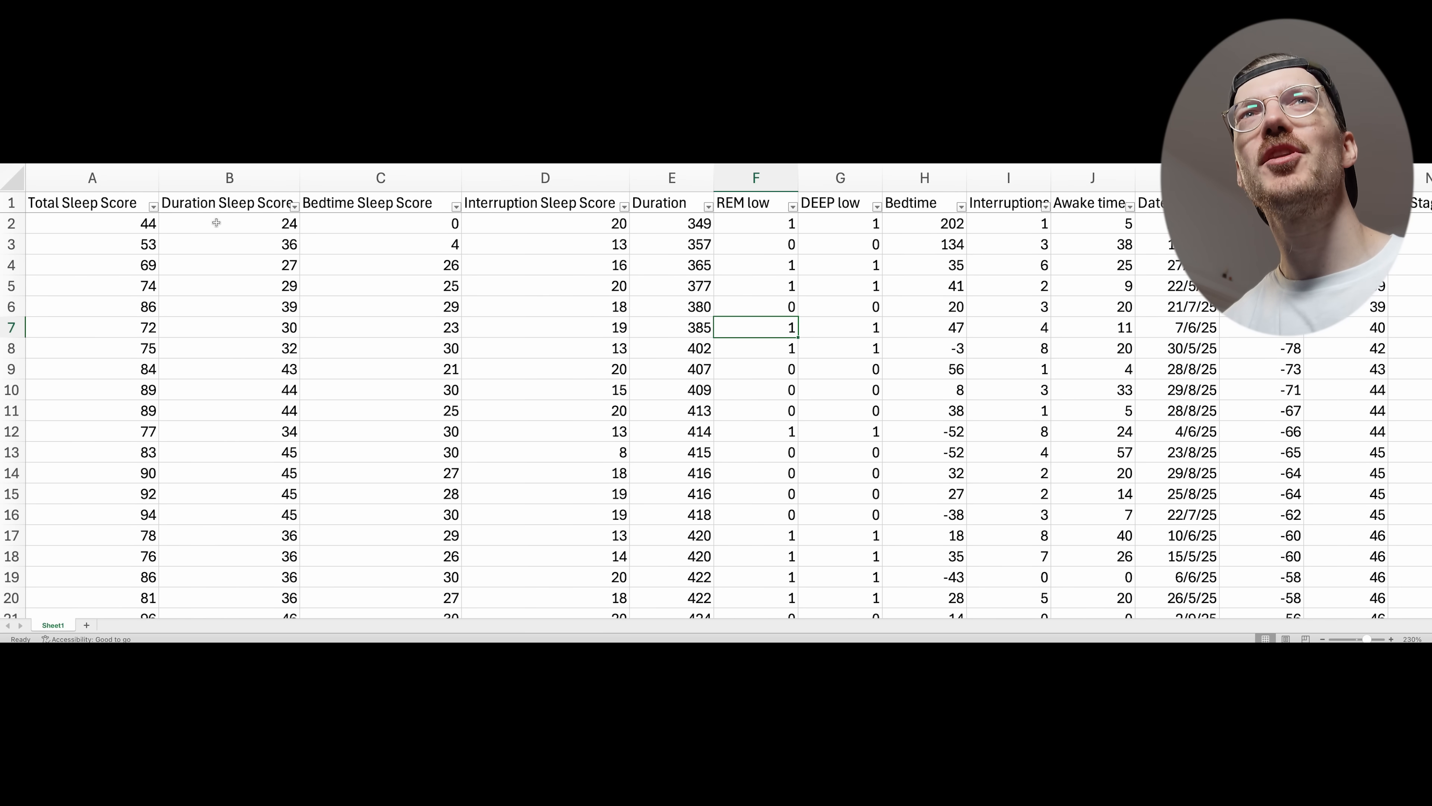
mouse_move(185, 246)
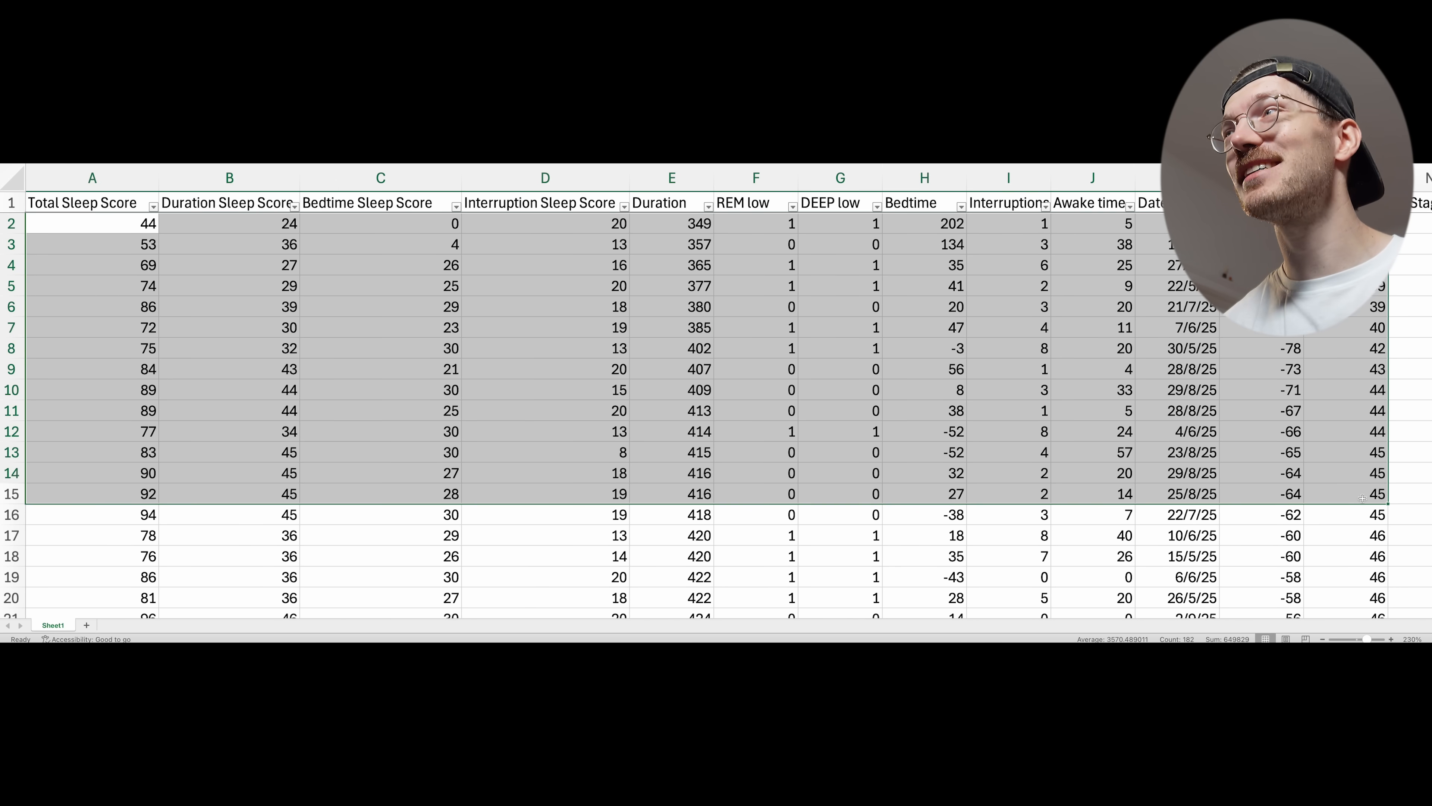
Step: Sort the sleep table so low-REM nights are grouped at the top, scrolling through the scores
click(402, 369)
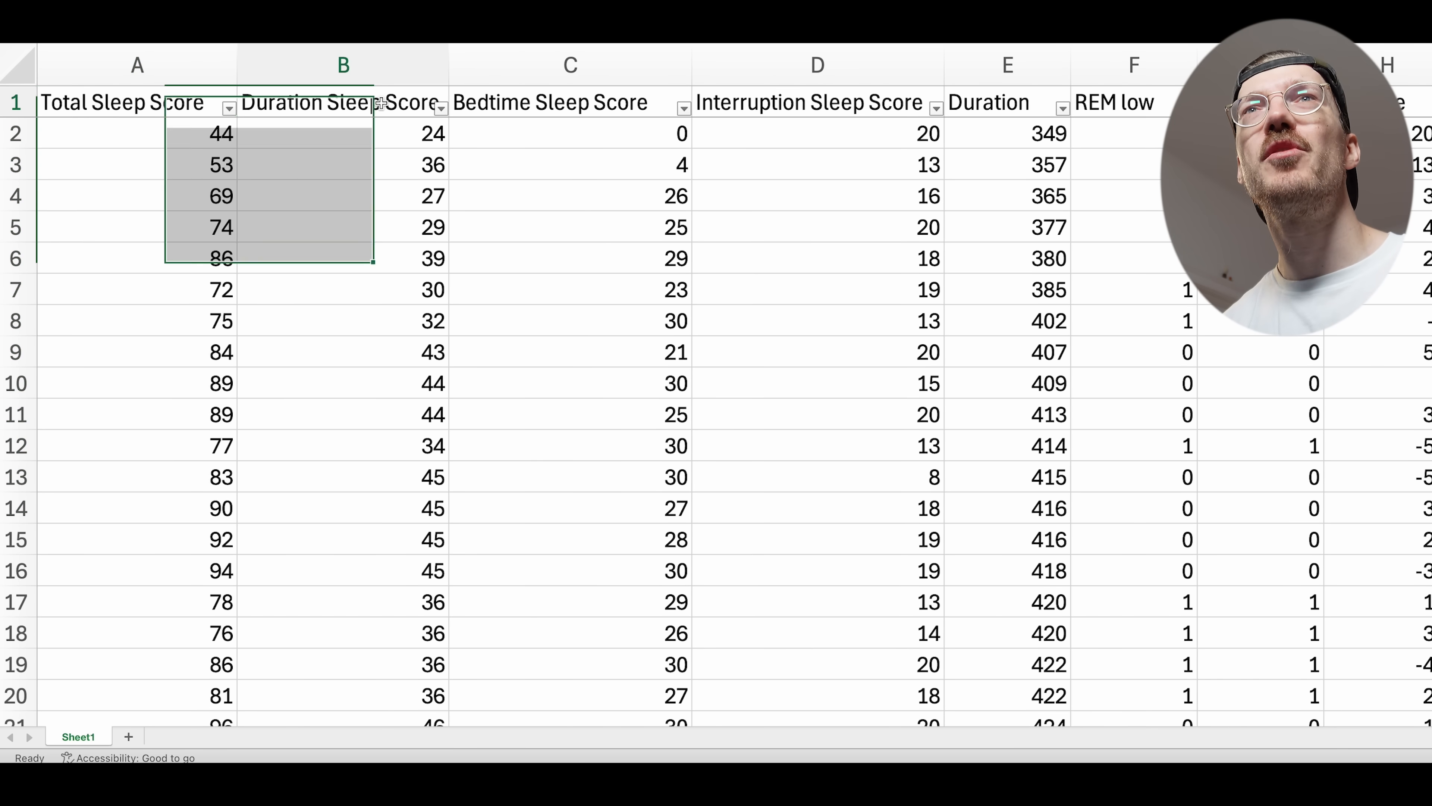
click(562, 102)
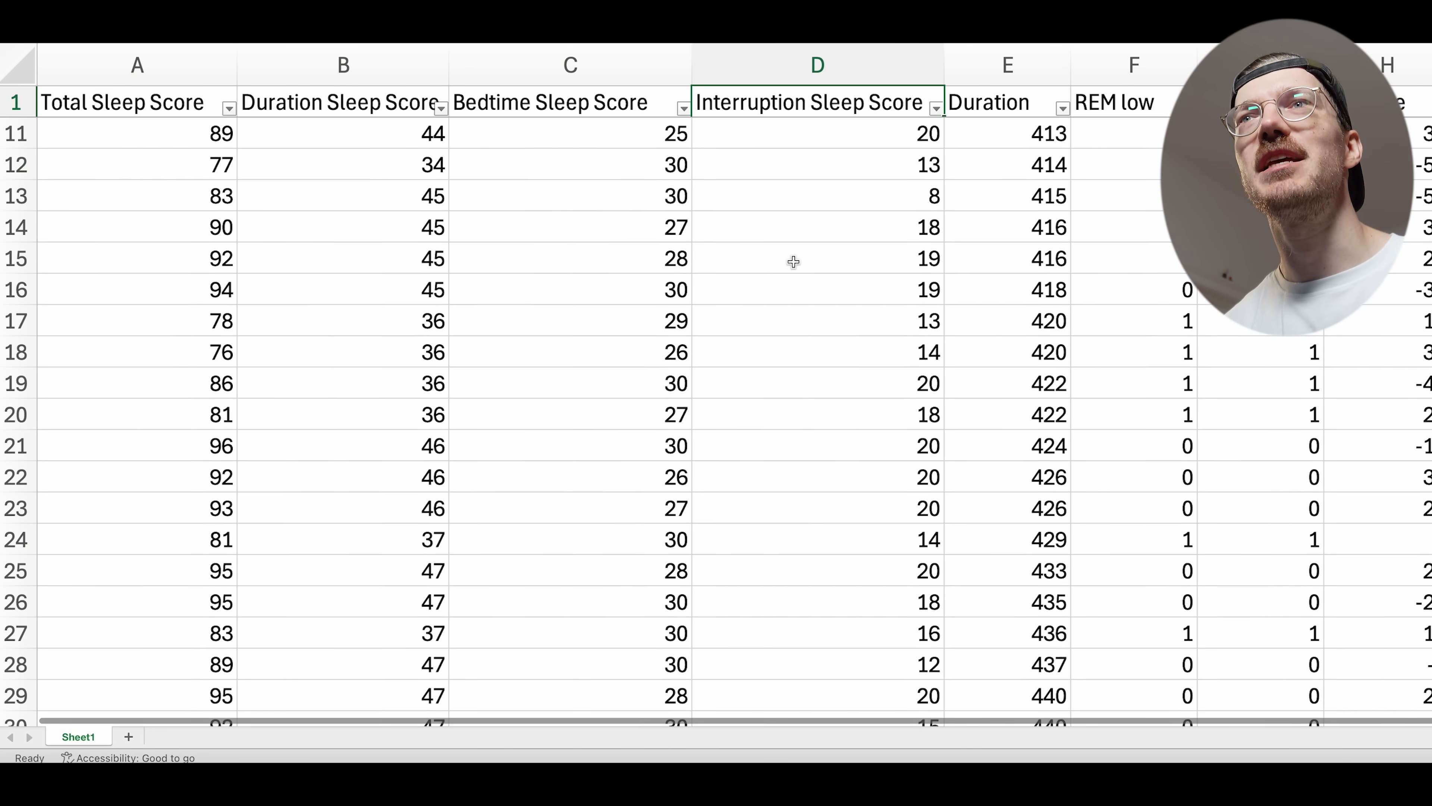
scroll(down, 3)
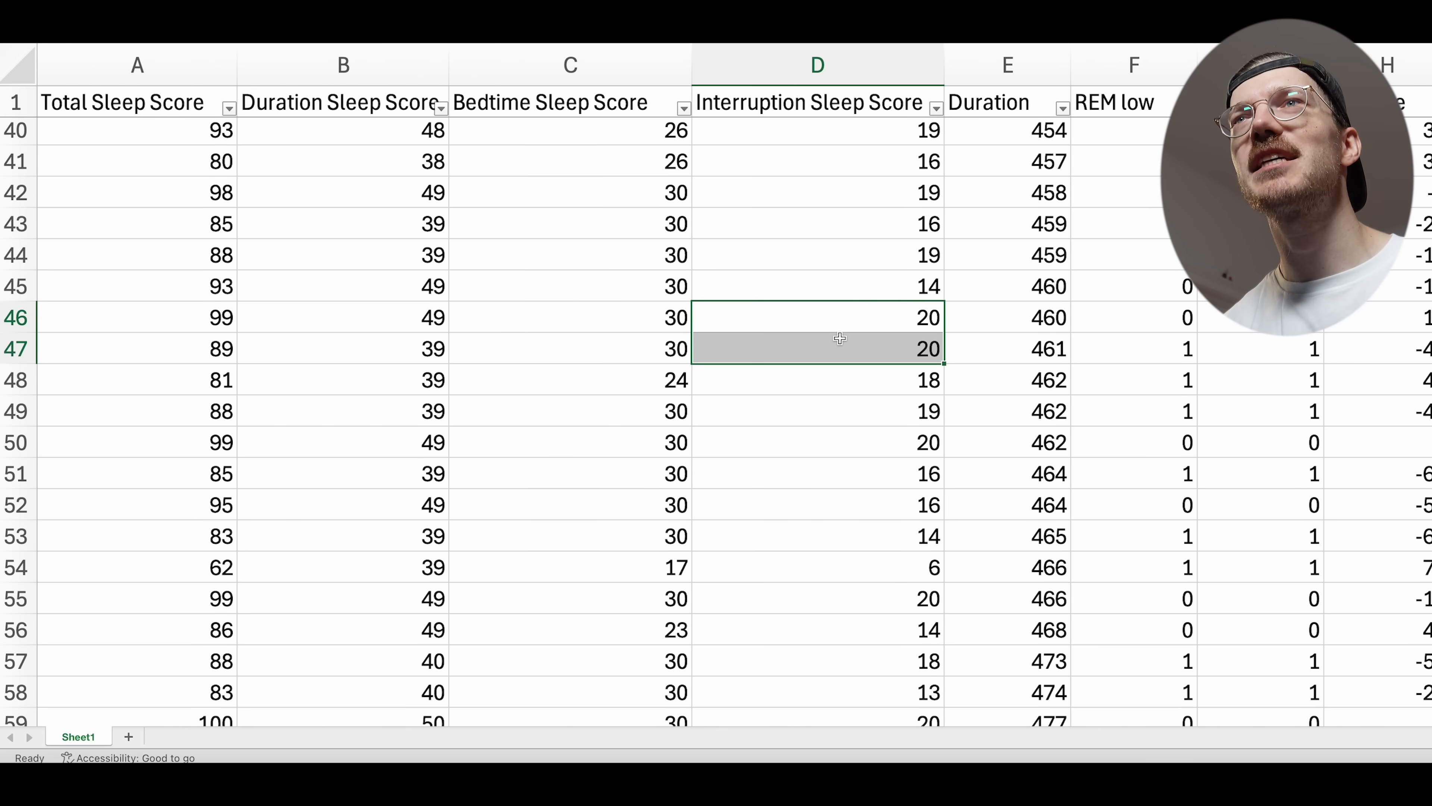
click(136, 318)
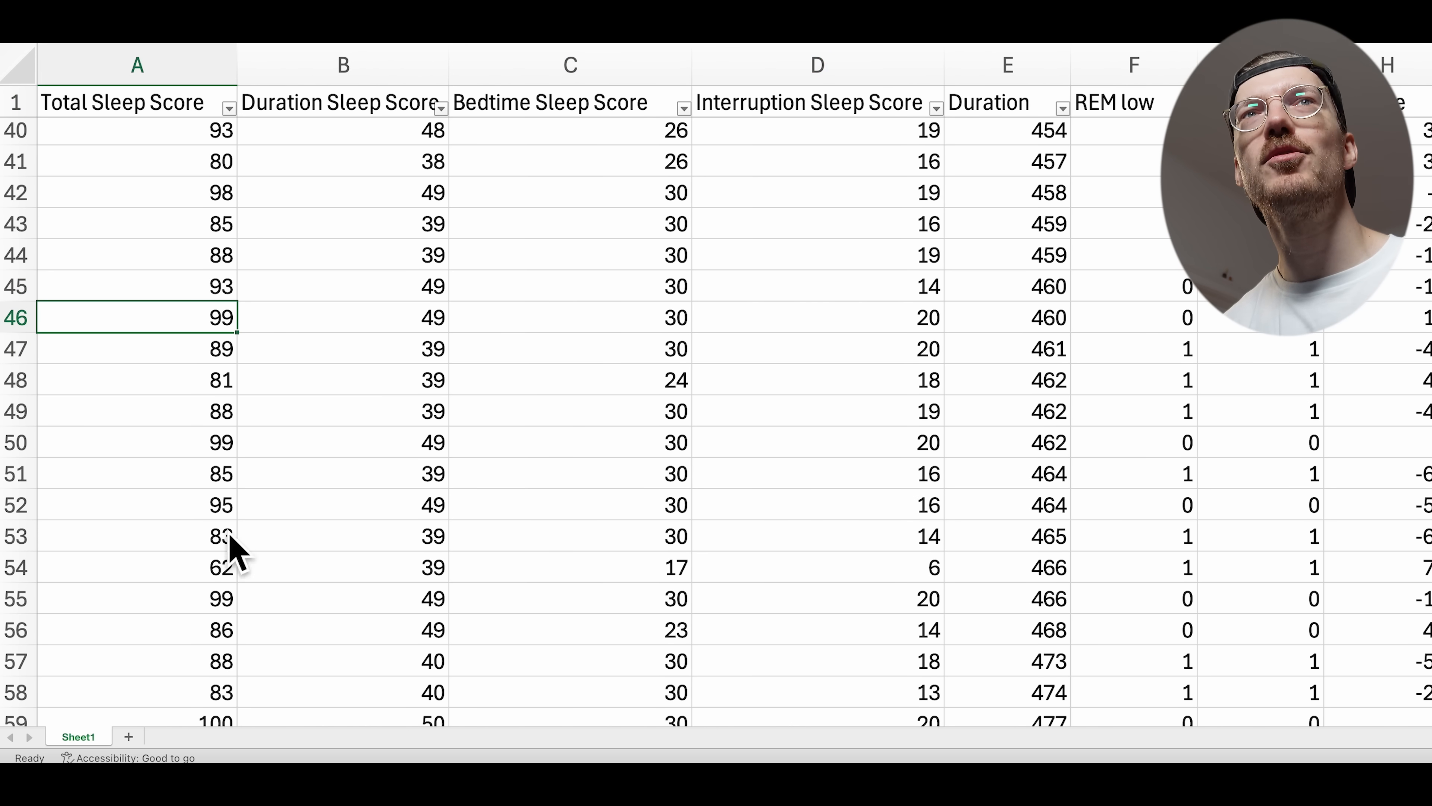
scroll(down, 3)
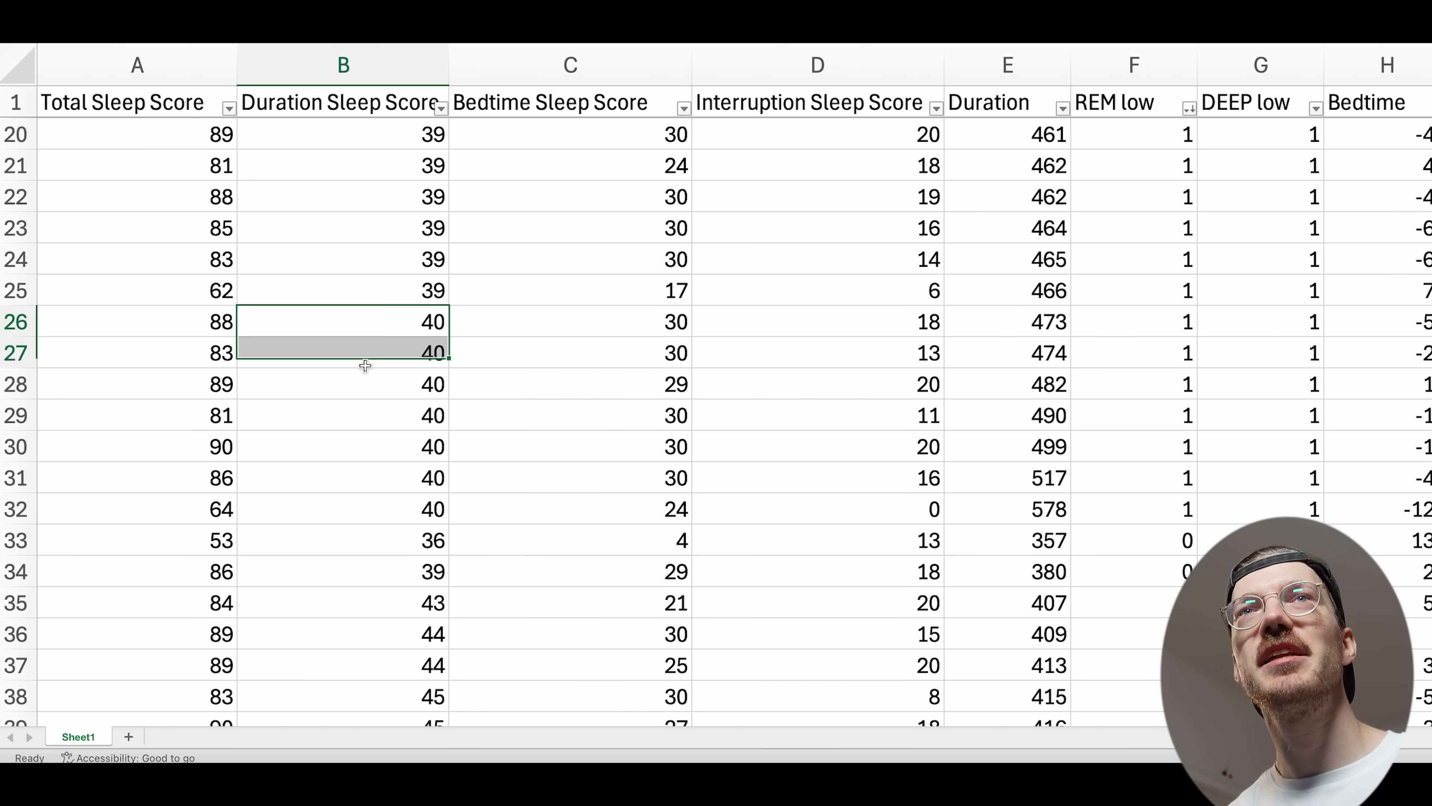
drag(364, 353, 374, 447)
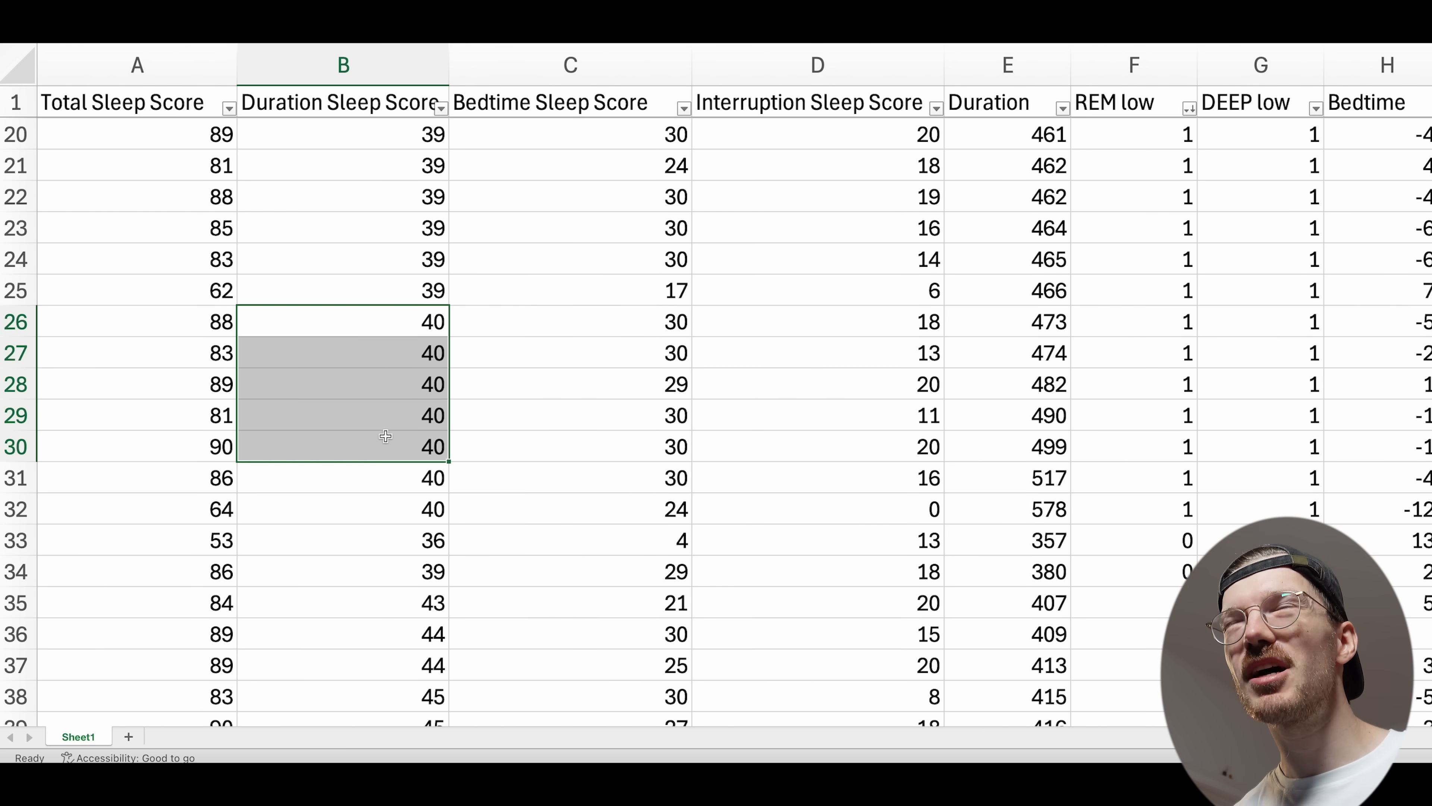
mouse_move(842, 409)
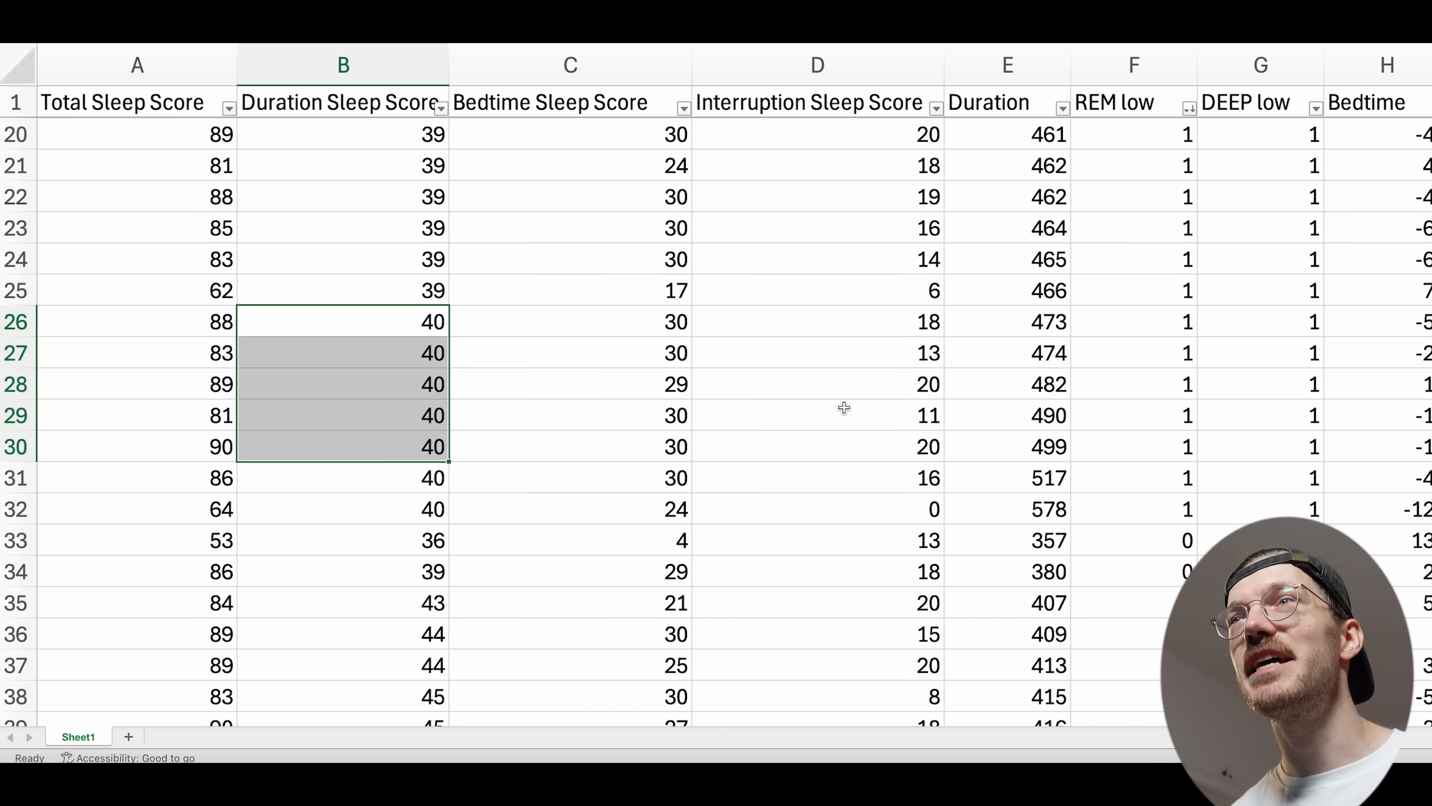
click(1134, 102)
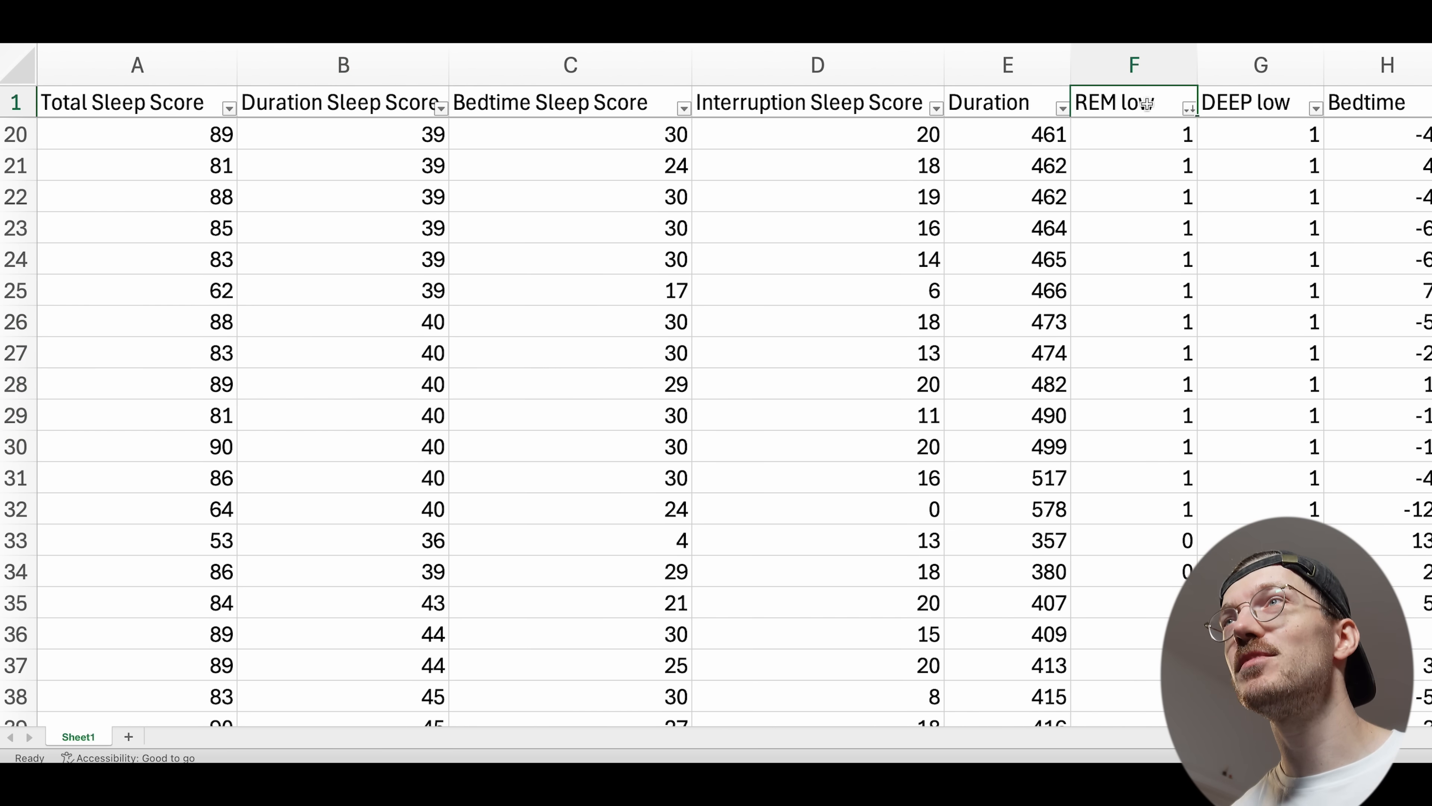
click(1261, 64)
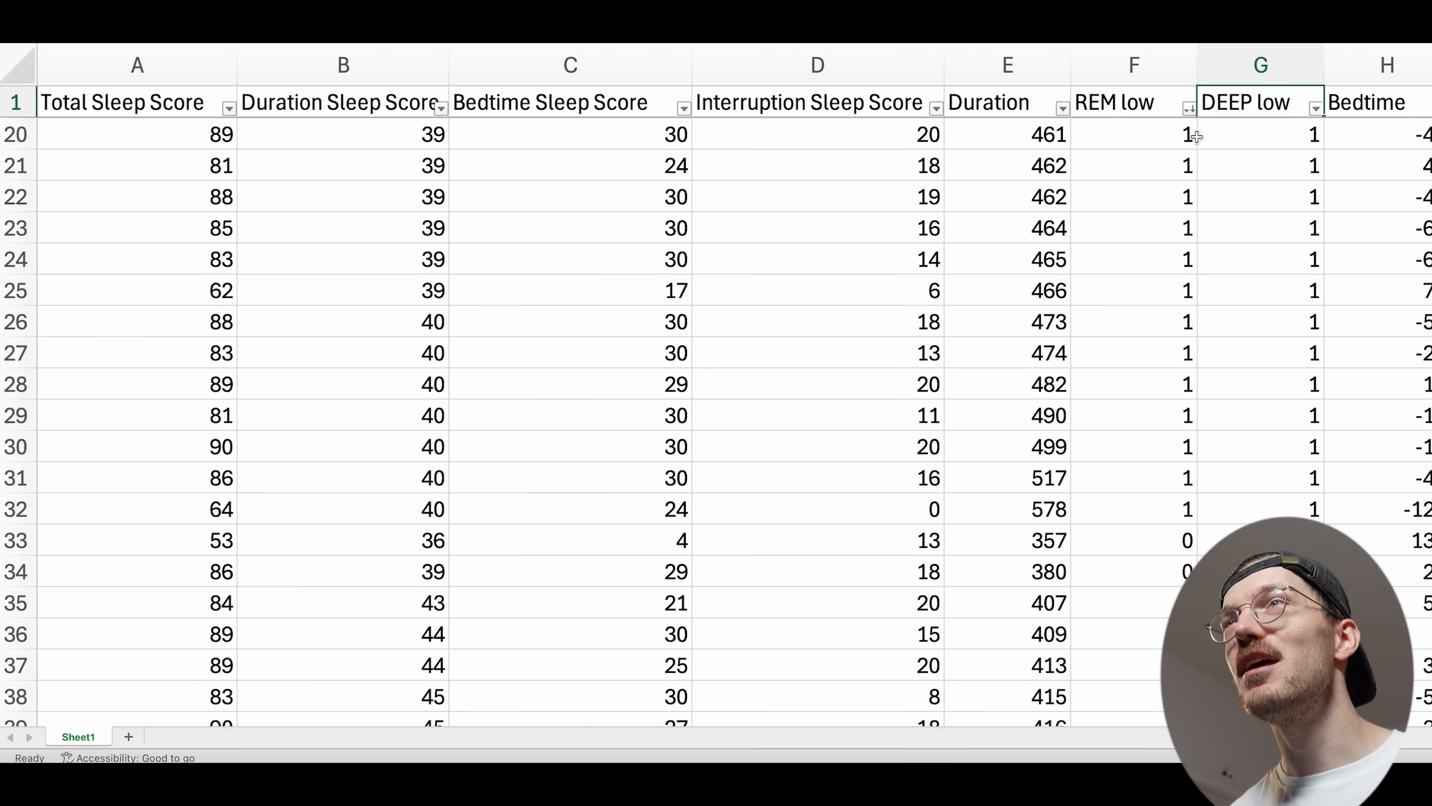
click(1134, 291)
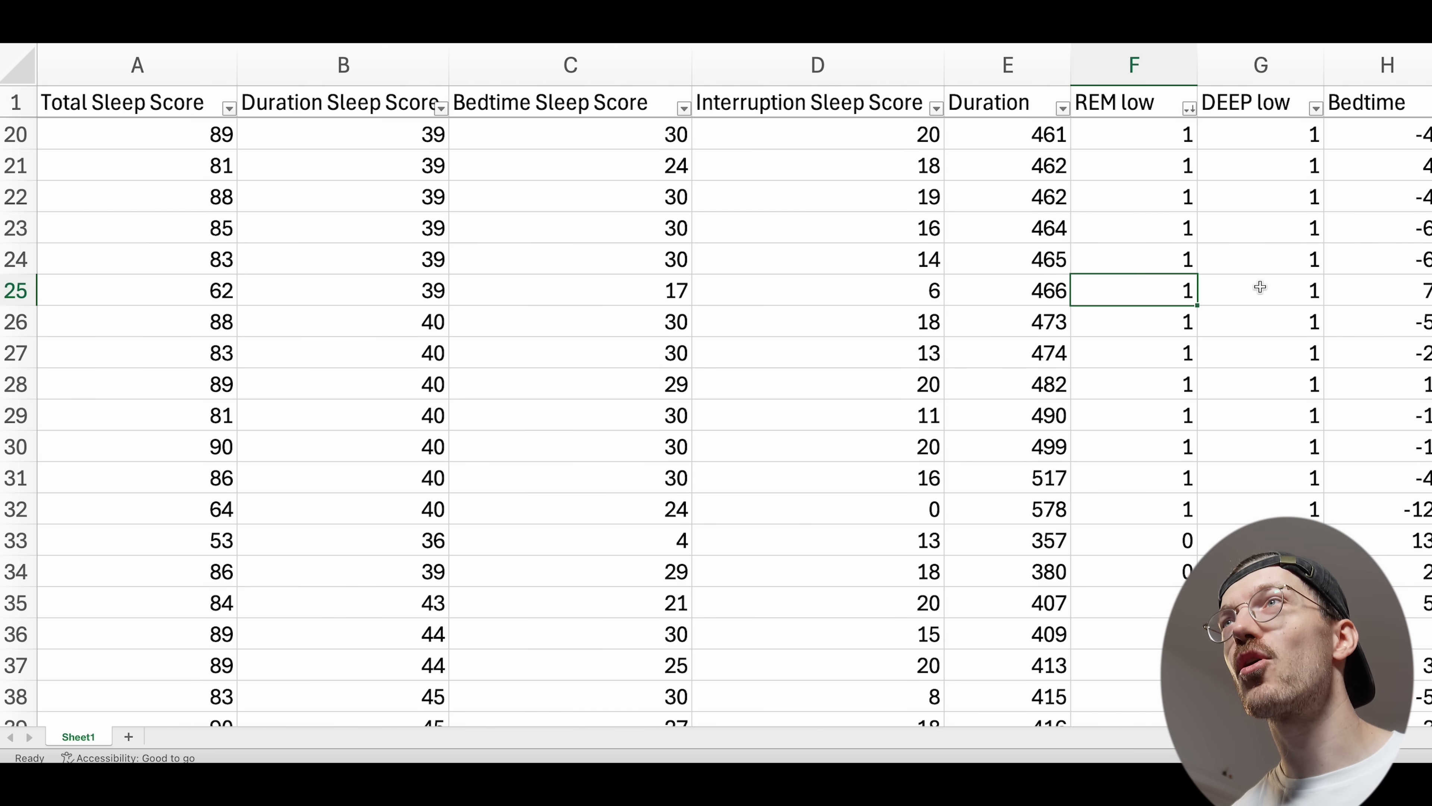
click(1261, 288)
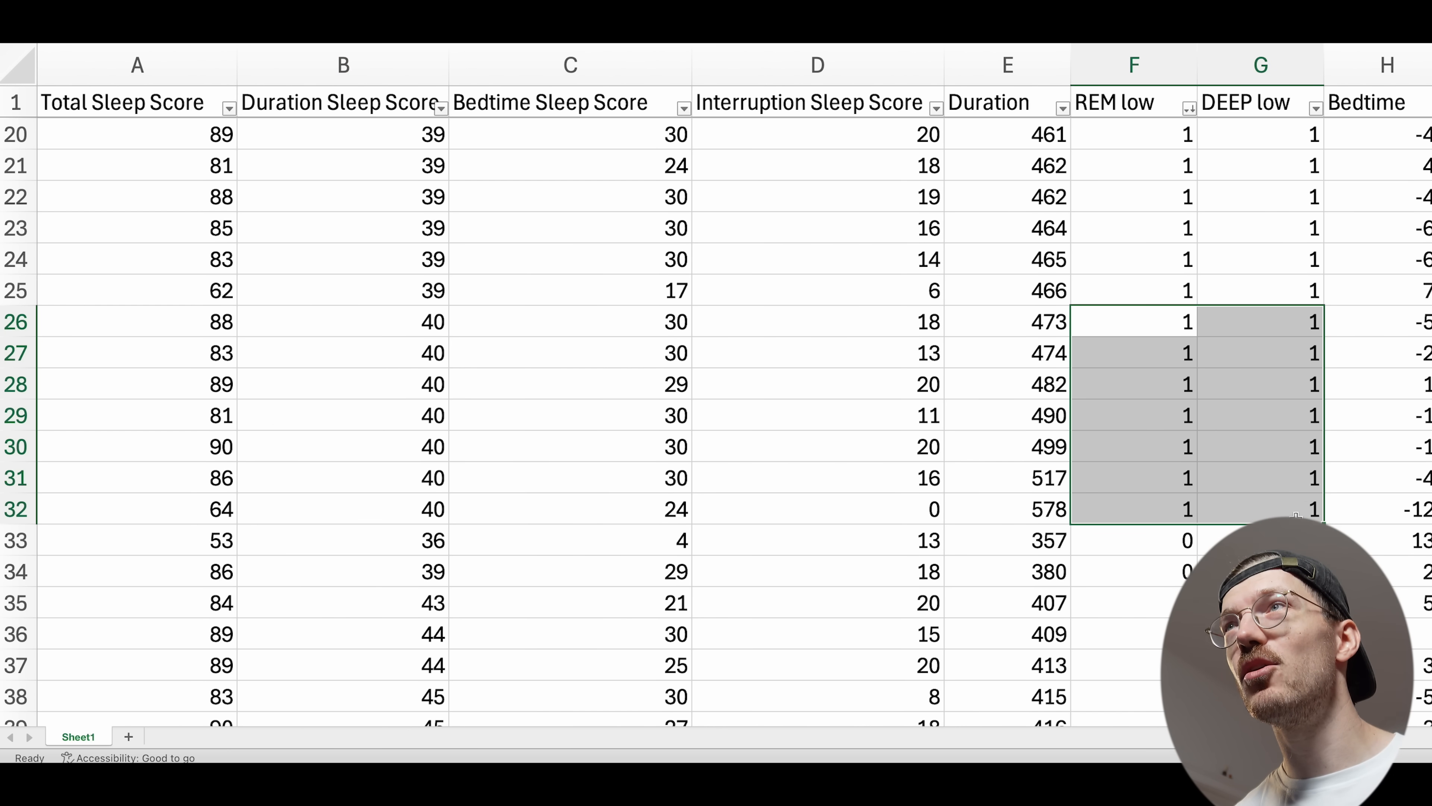
mouse_move(1140, 455)
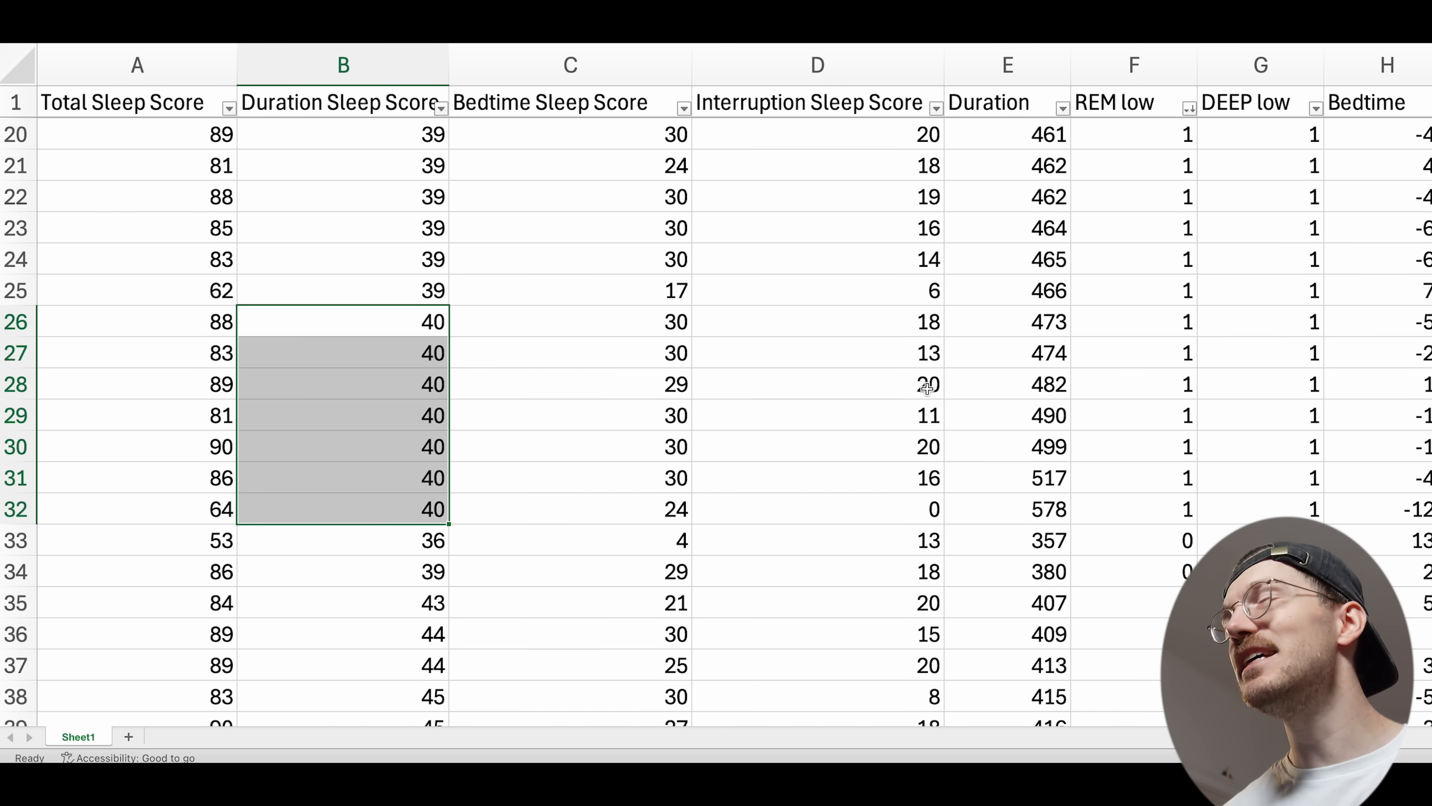
mouse_move(667, 448)
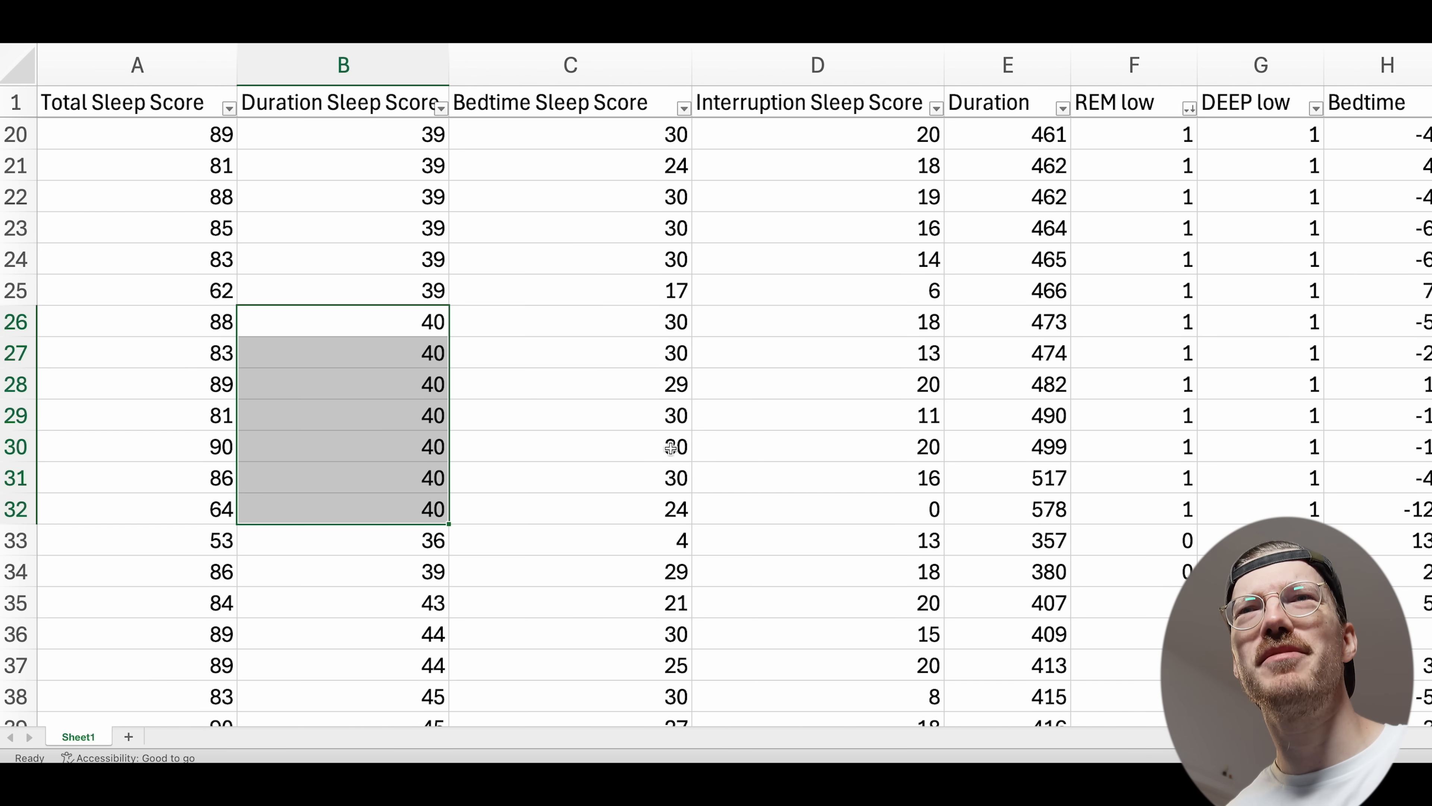
mouse_move(659, 446)
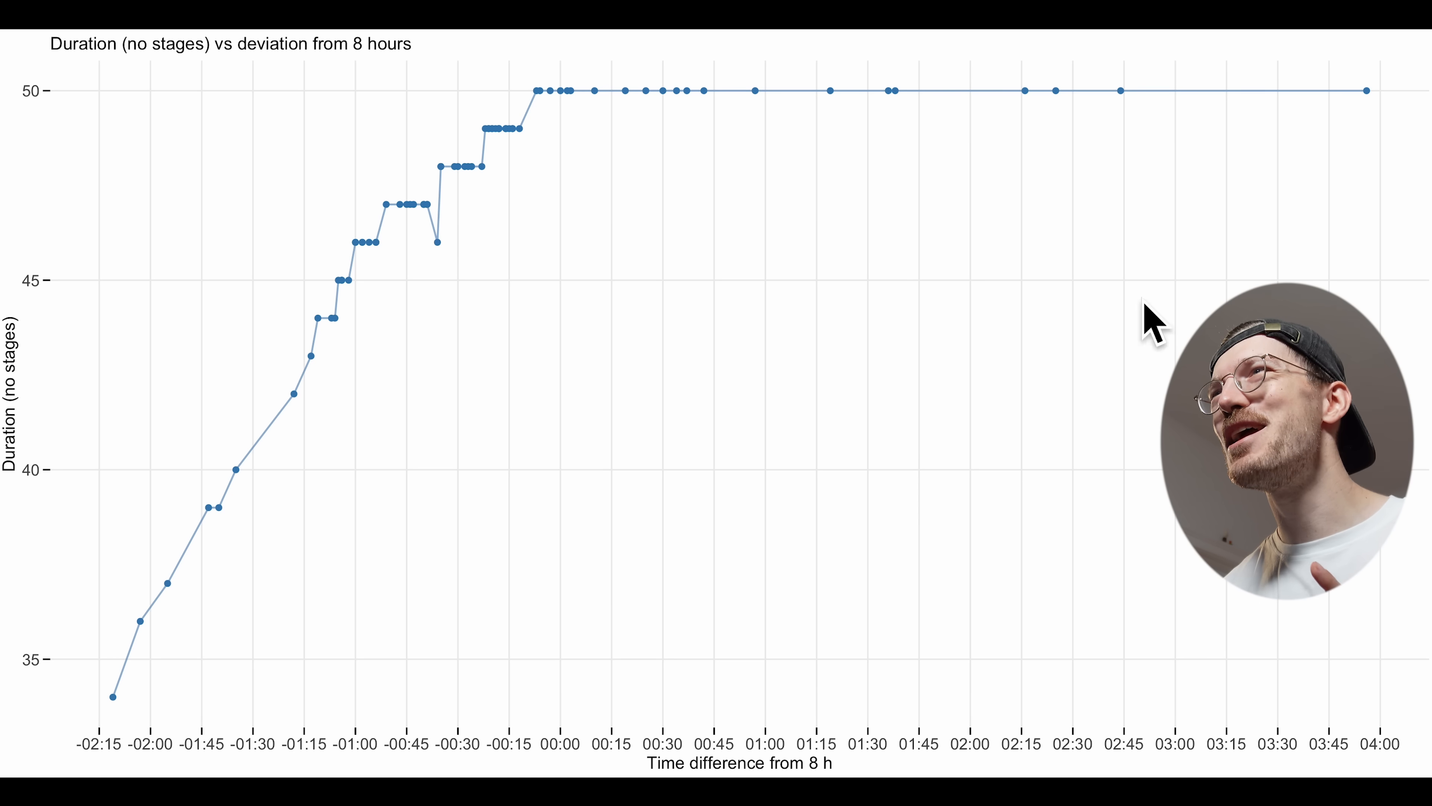
mouse_move(555, 297)
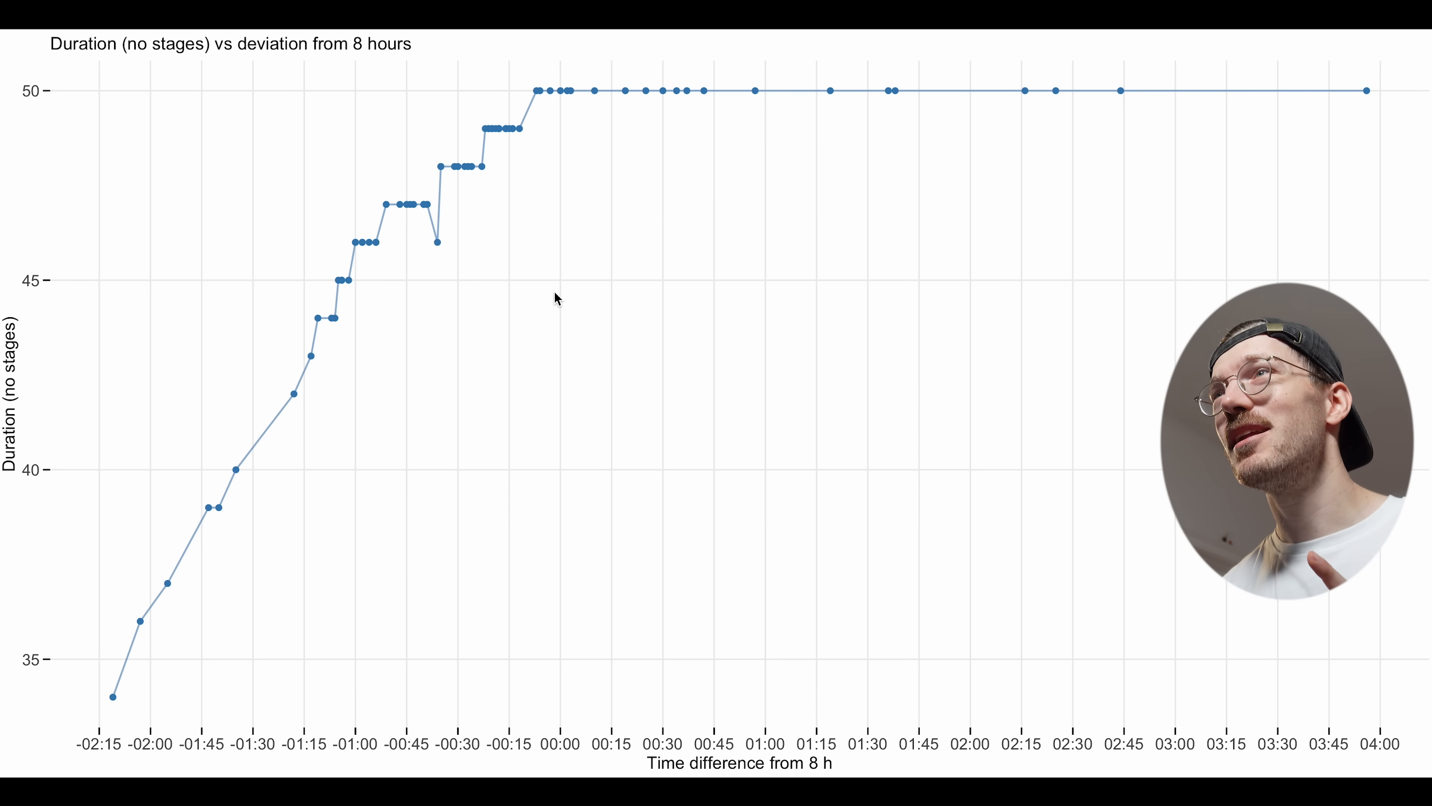
mouse_move(359, 62)
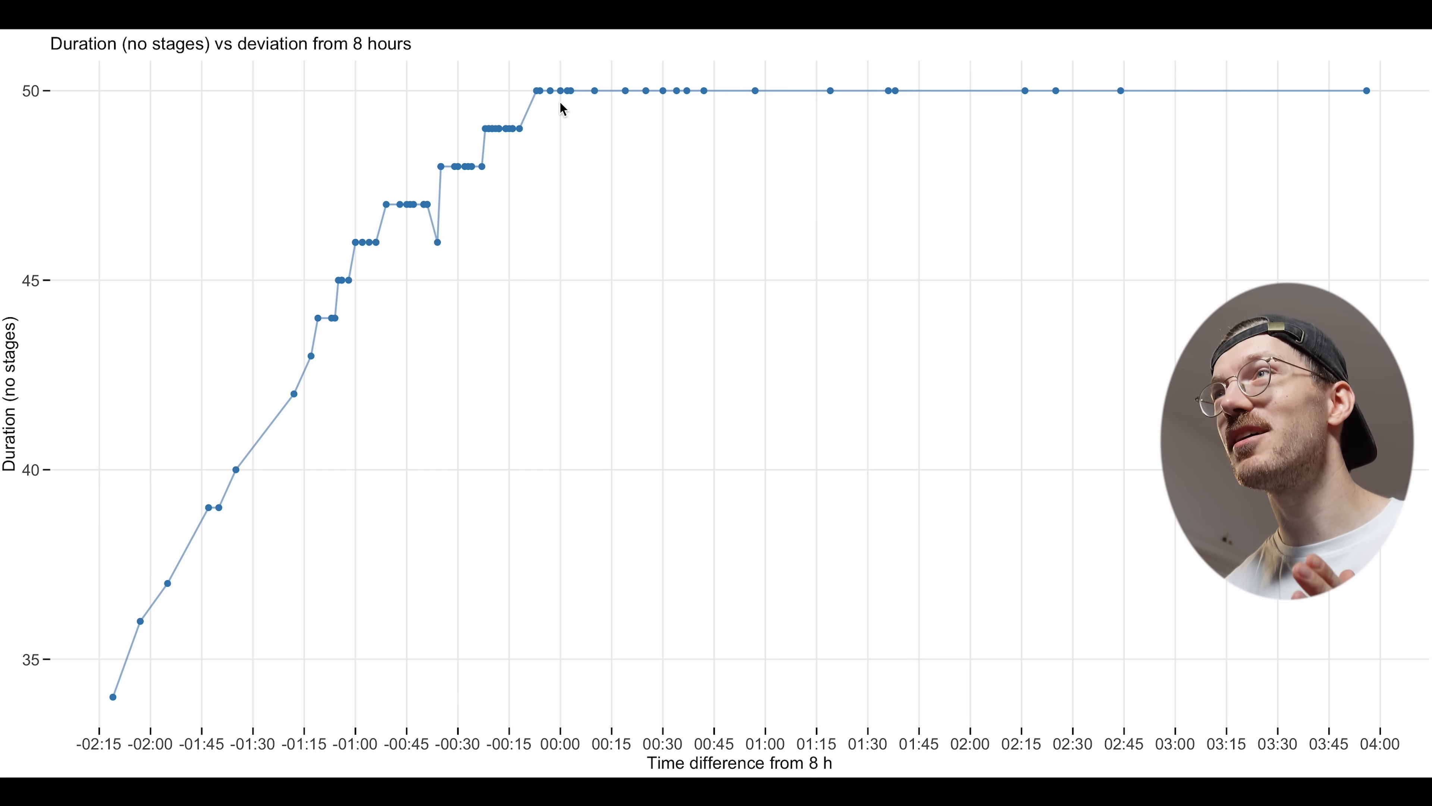
mouse_move(561, 95)
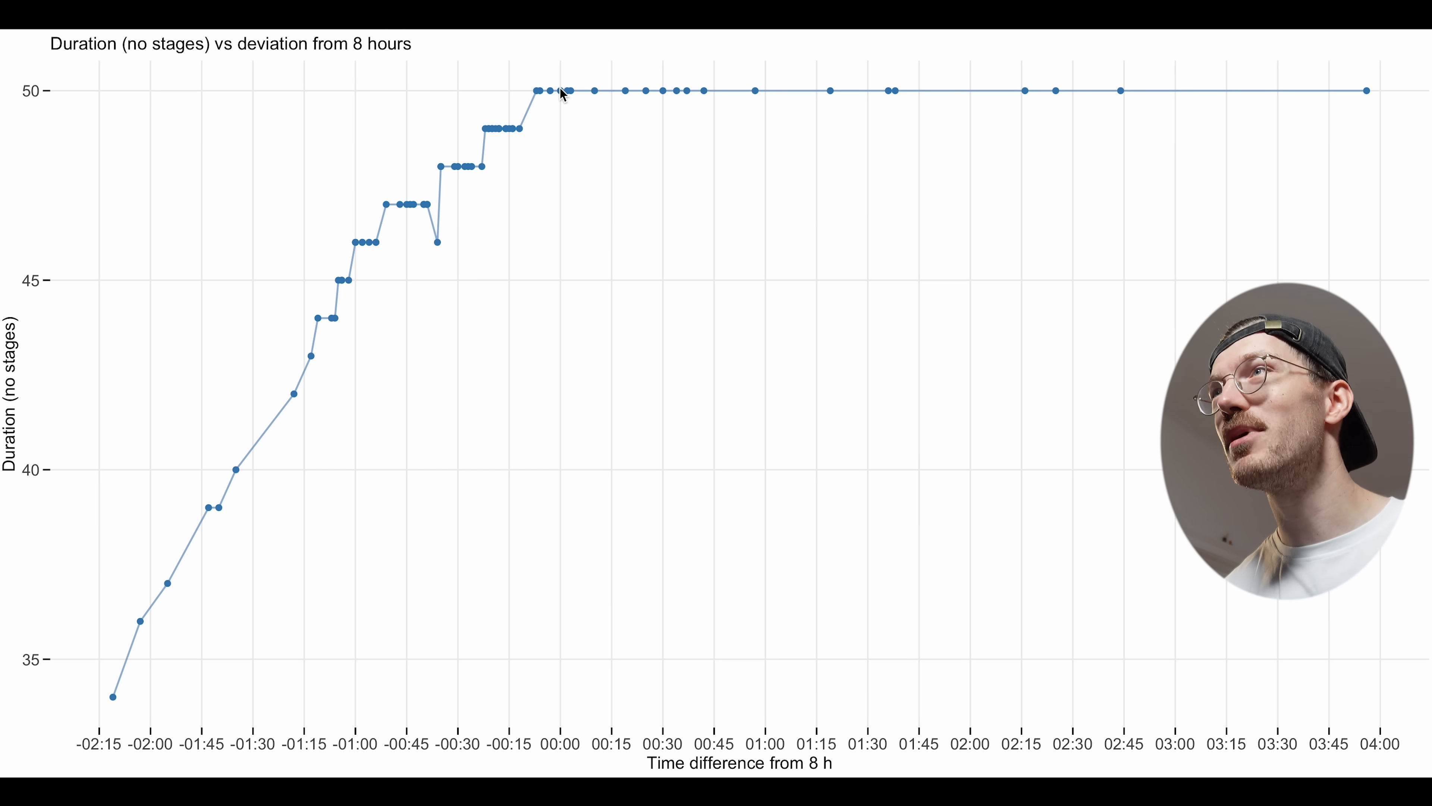
mouse_move(807, 138)
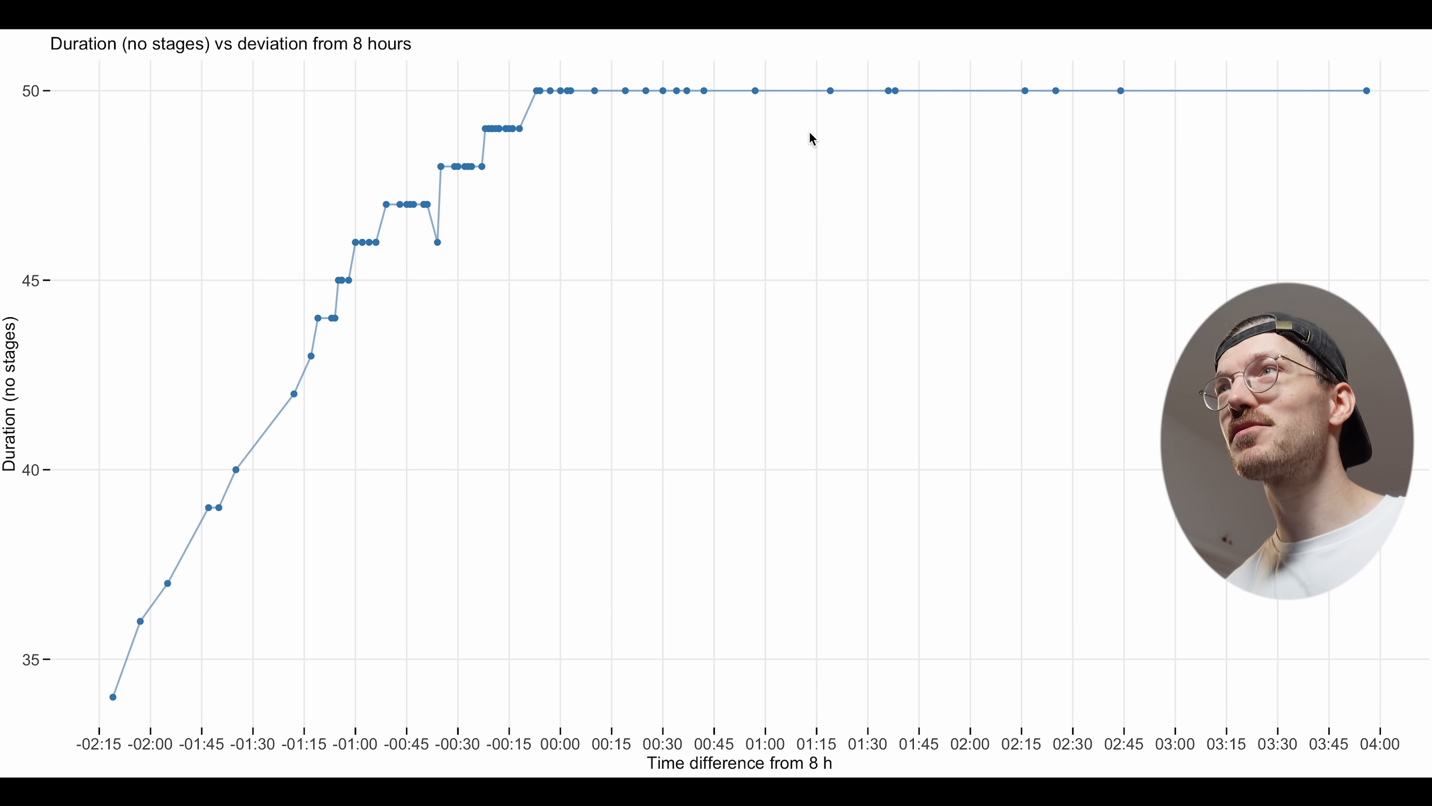
mouse_move(615, 298)
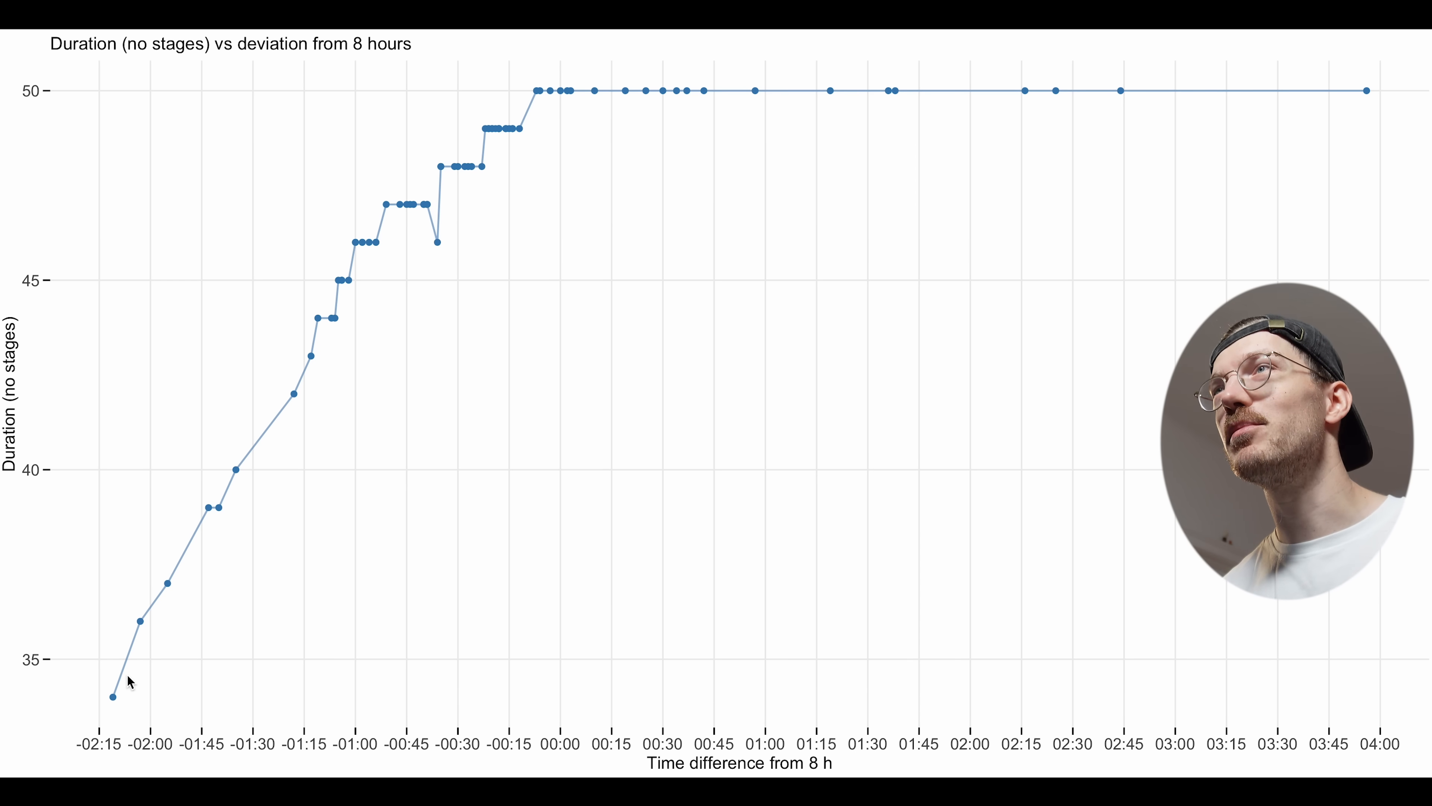
mouse_move(194, 373)
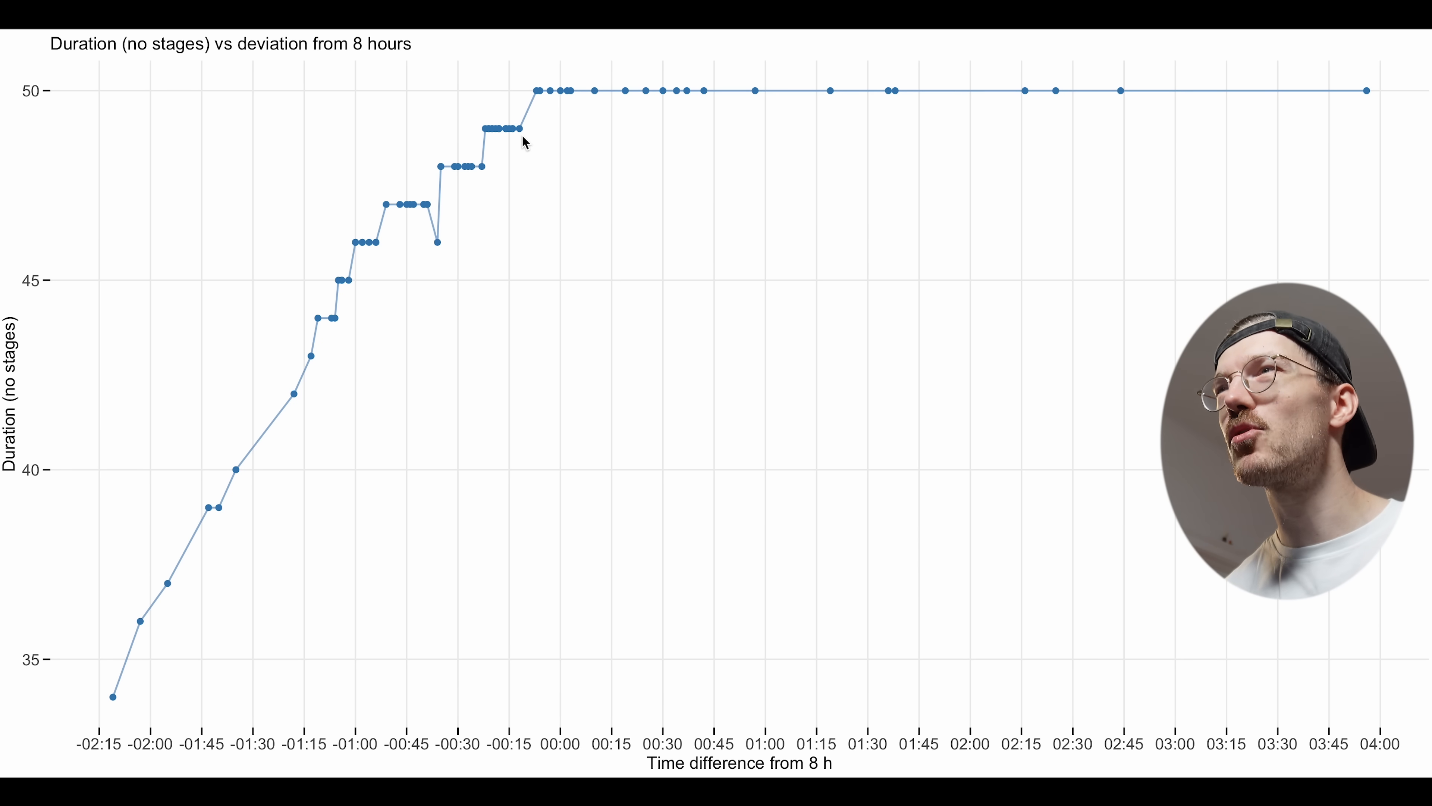
mouse_move(527, 291)
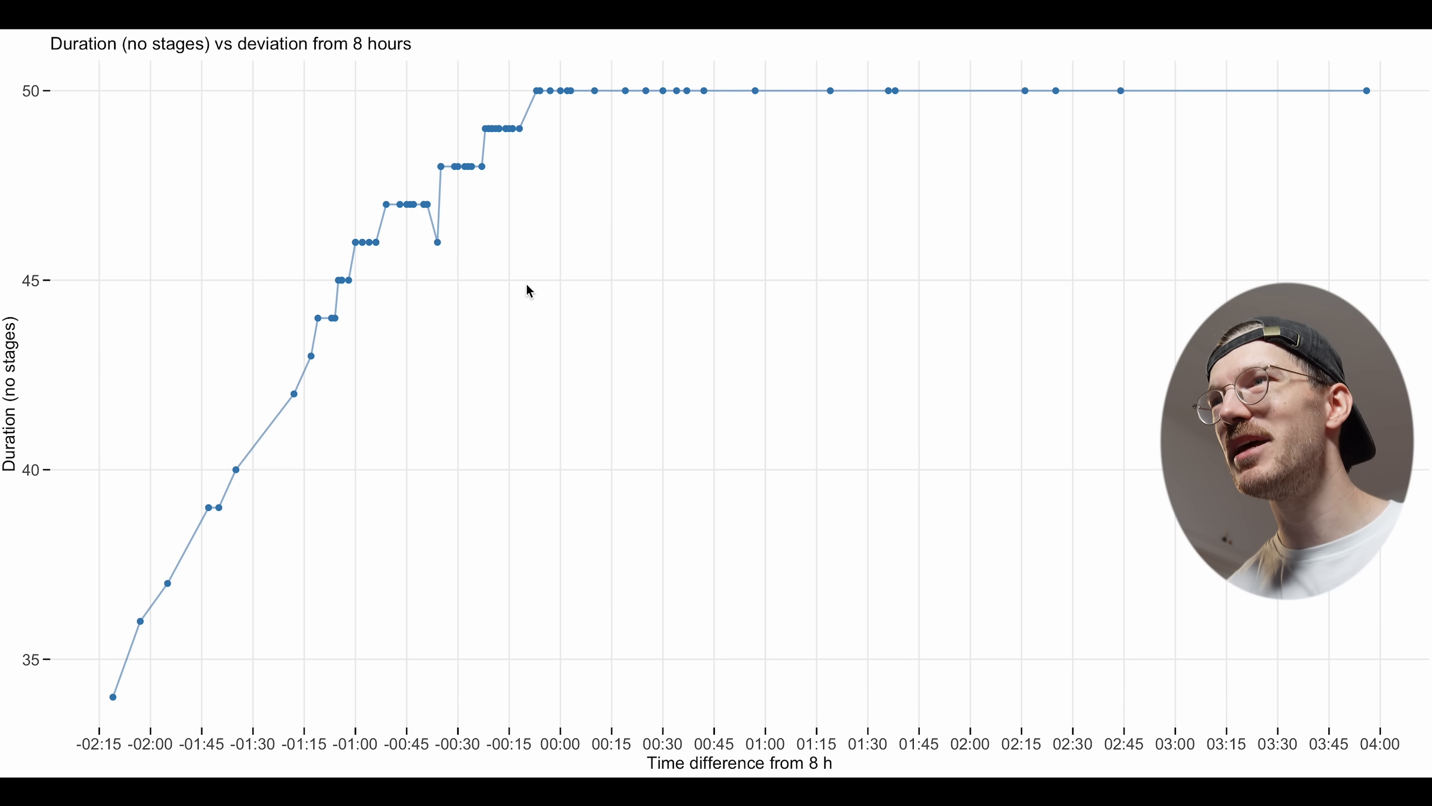
mouse_move(546, 124)
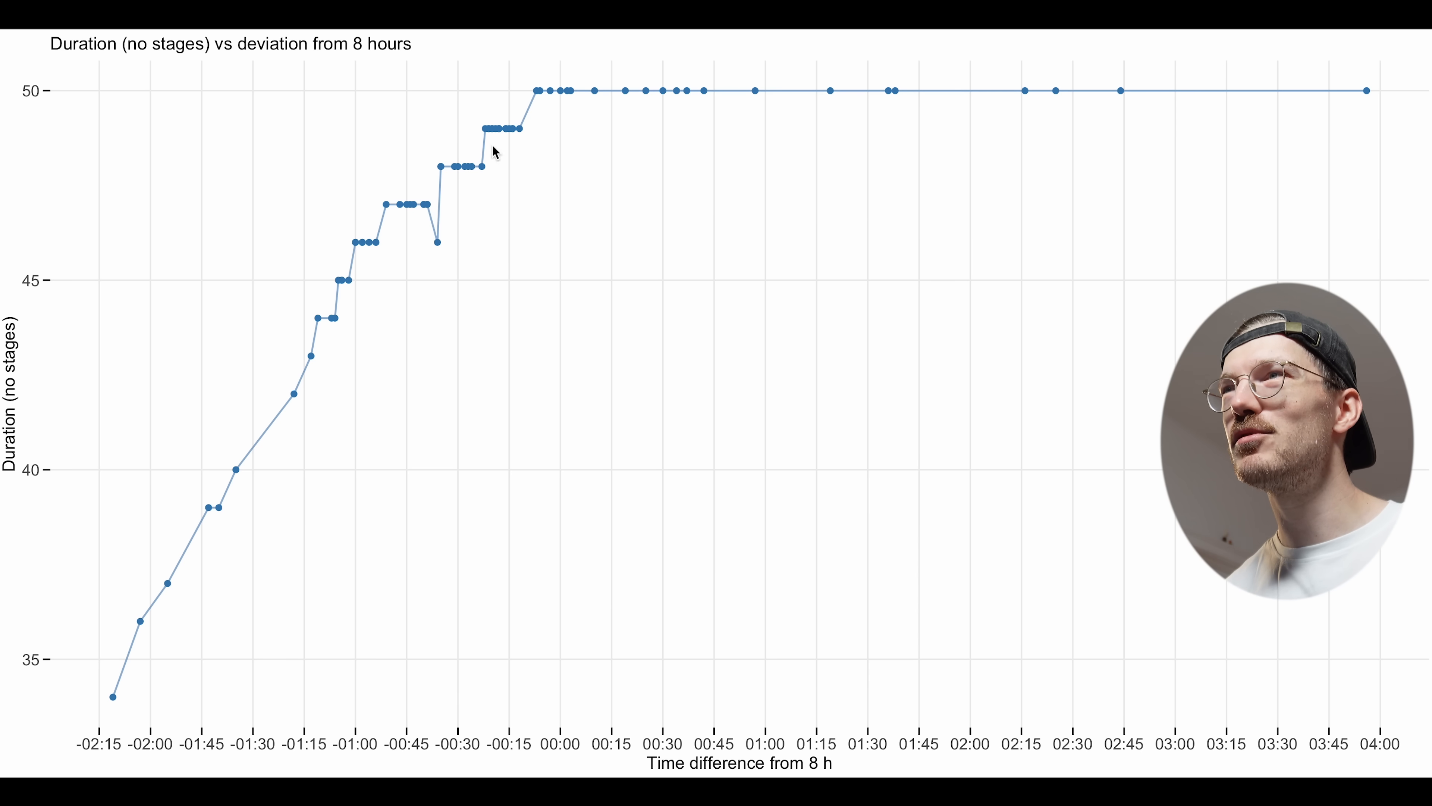
mouse_move(350, 279)
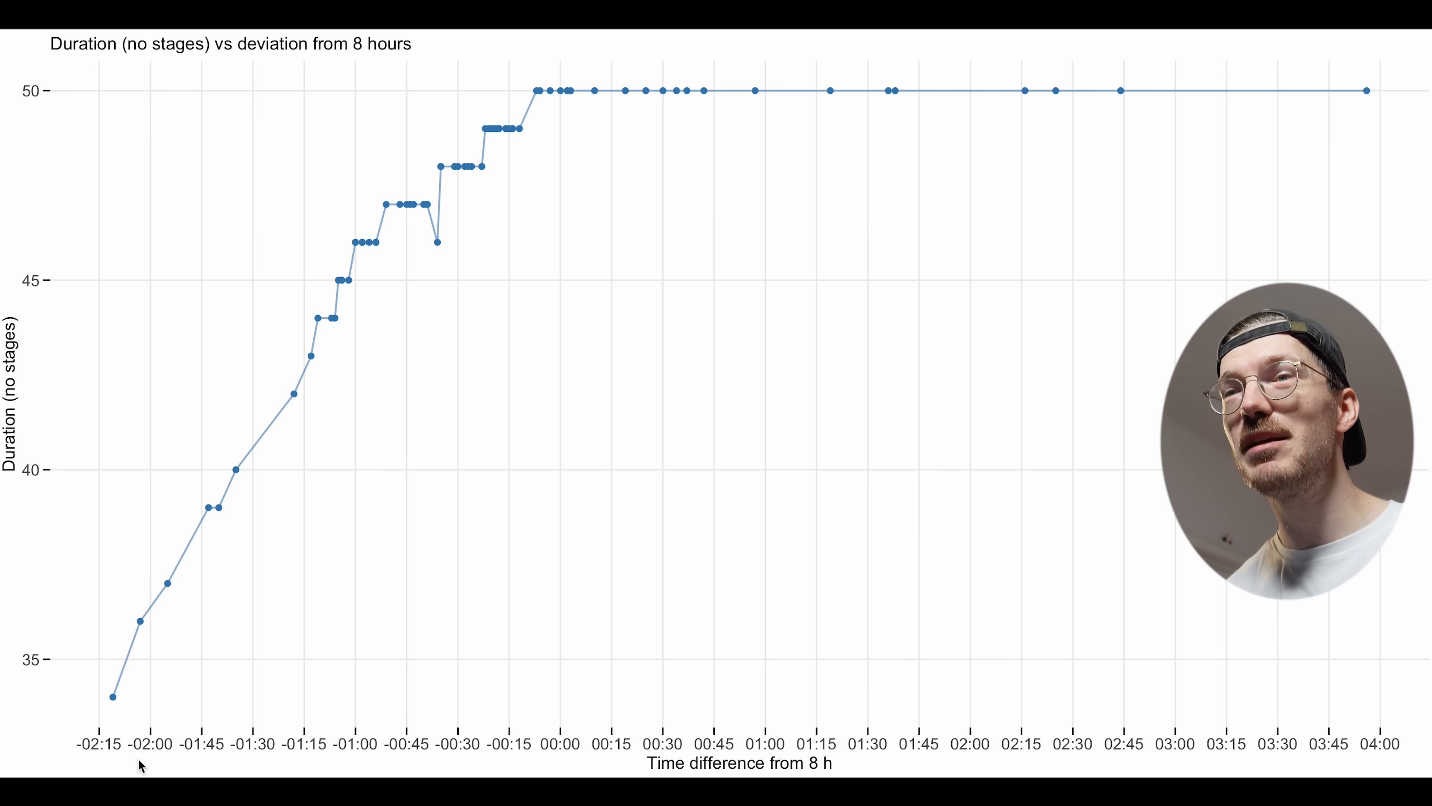
mouse_move(151, 743)
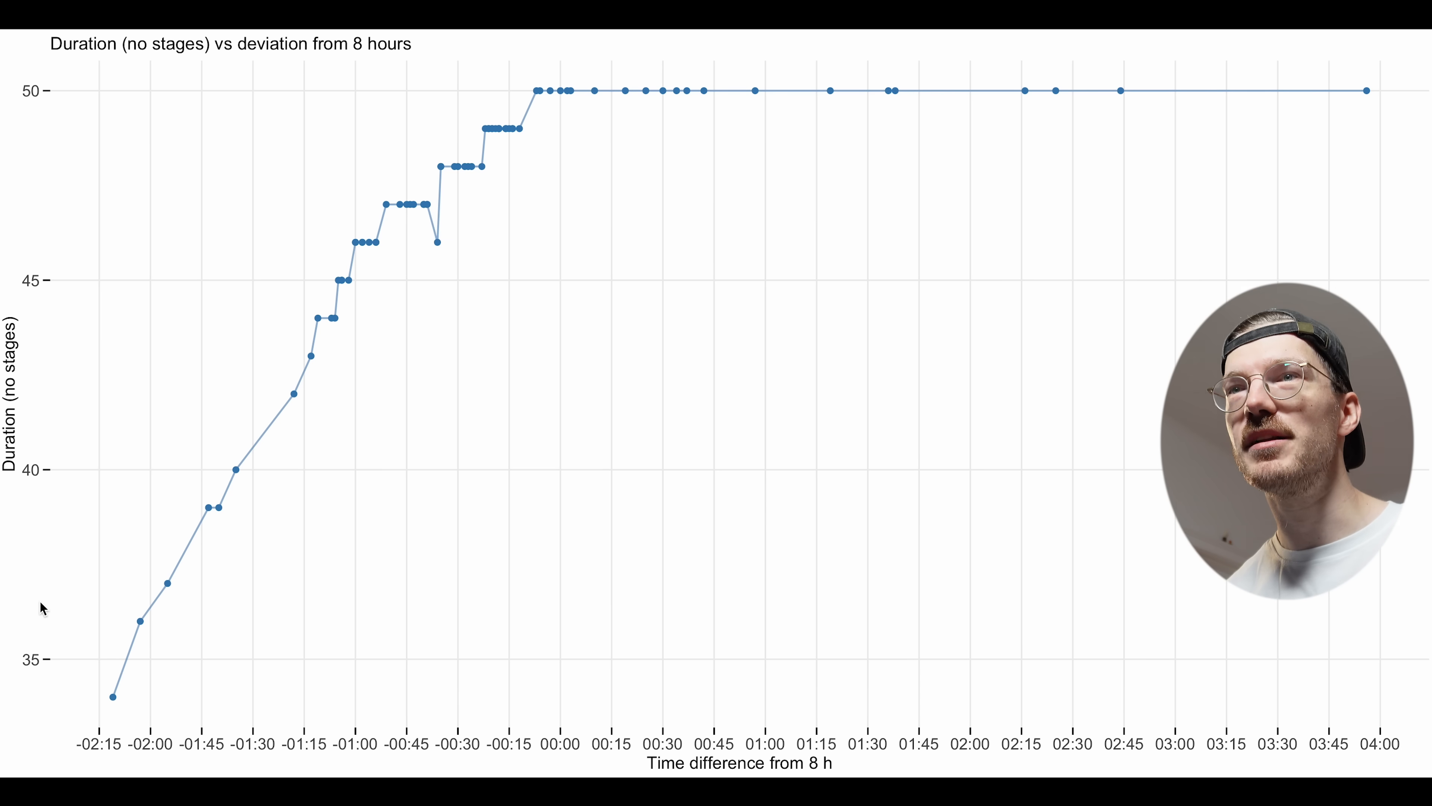
mouse_move(101, 598)
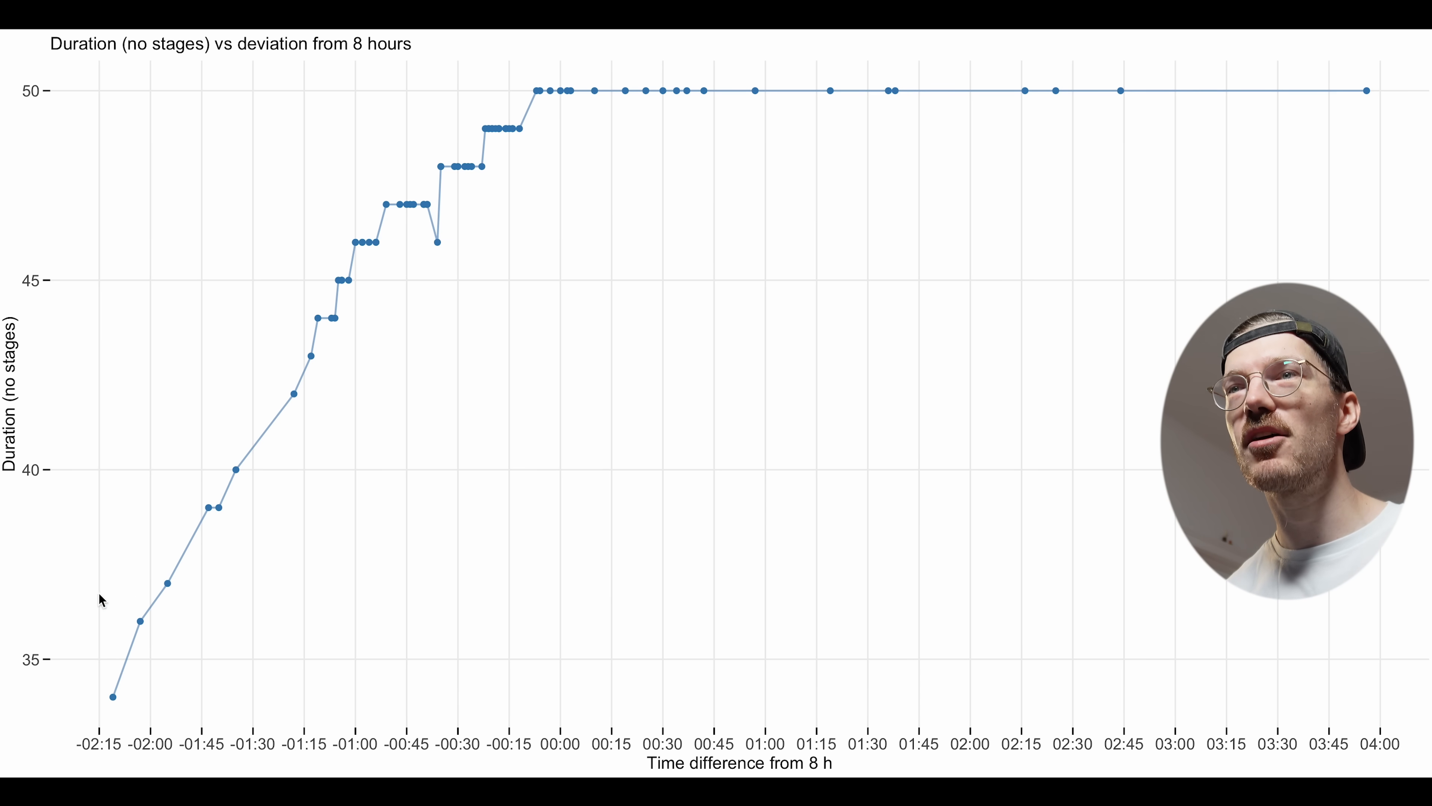
mouse_move(550, 79)
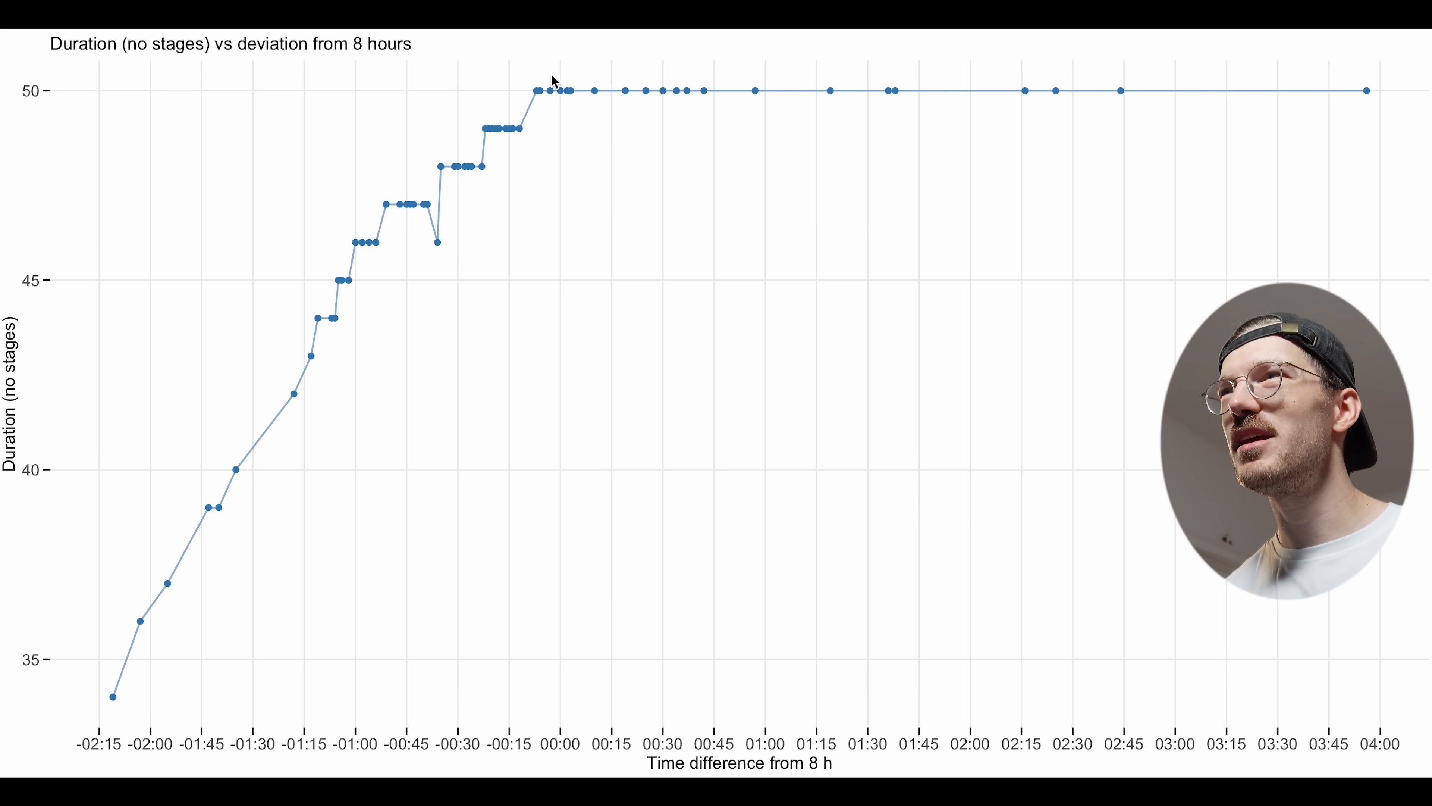
mouse_move(297, 363)
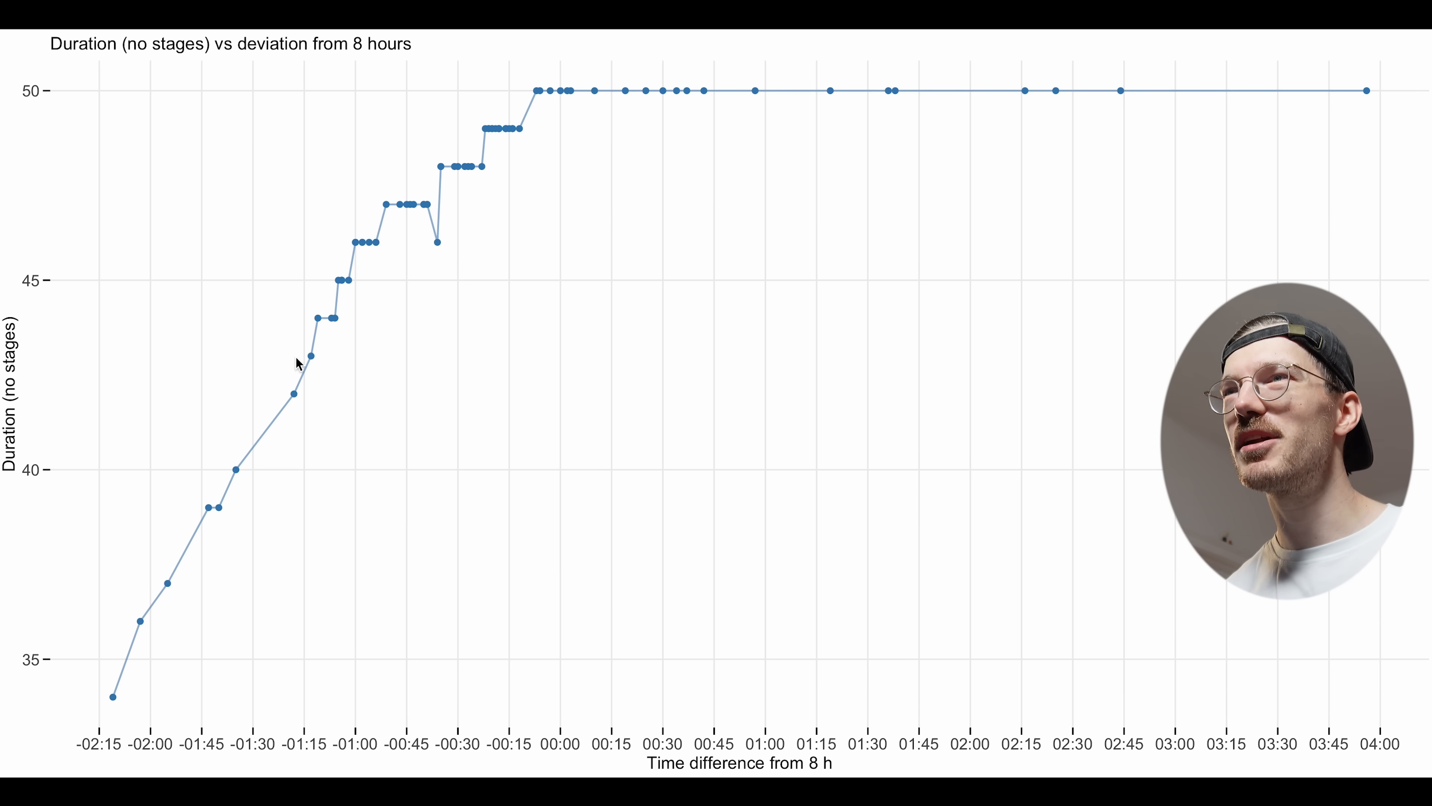
mouse_move(304, 299)
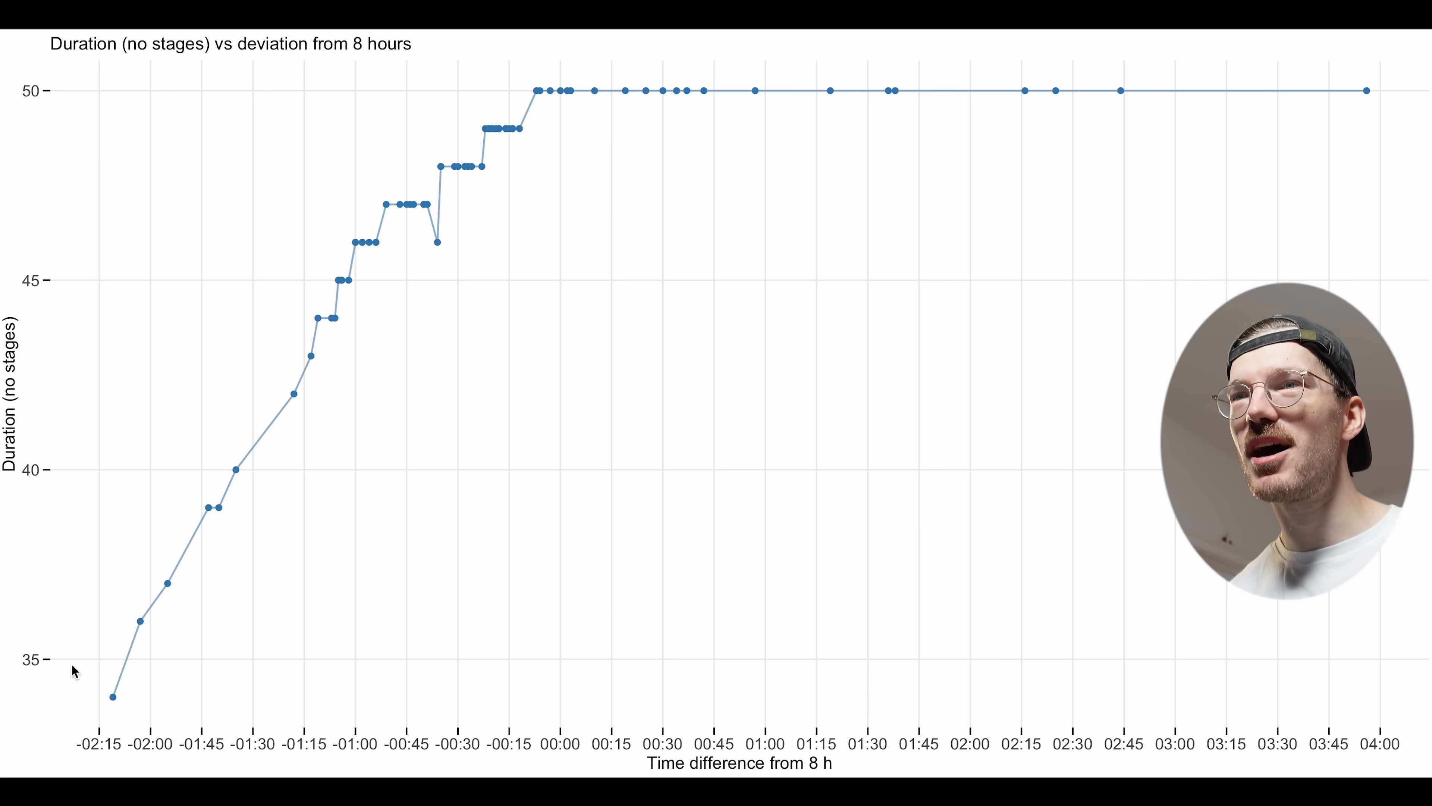
mouse_move(116, 710)
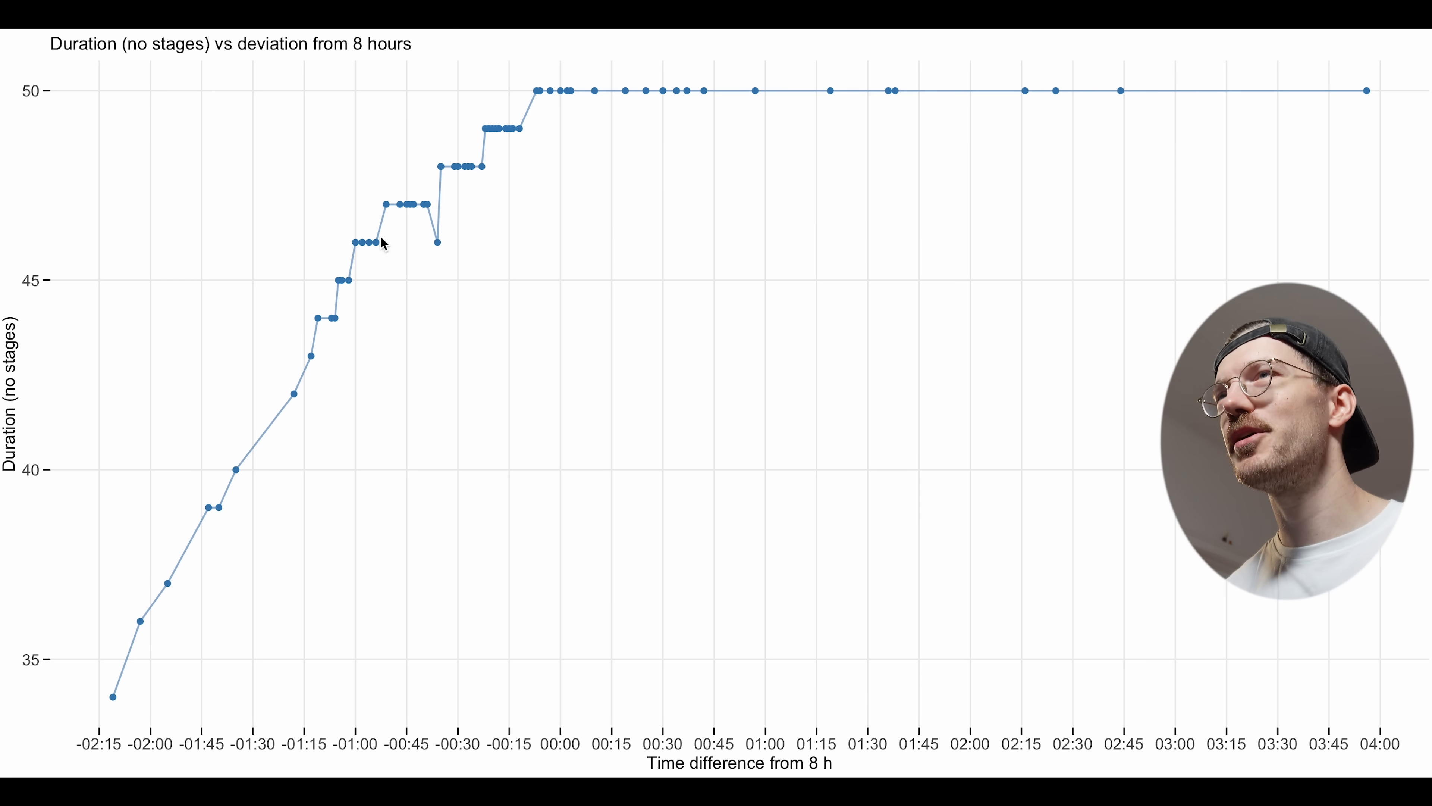
mouse_move(556, 449)
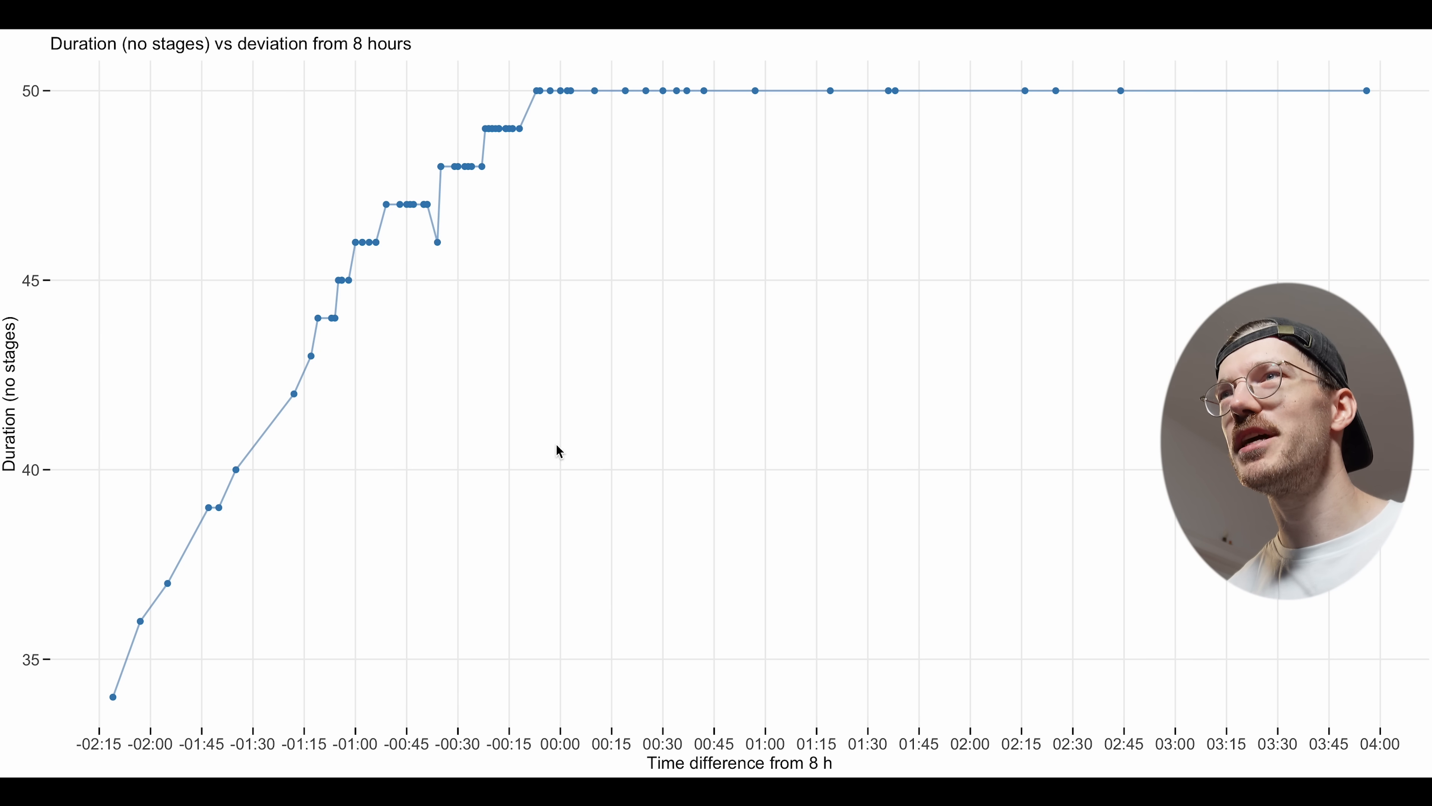
mouse_move(555, 119)
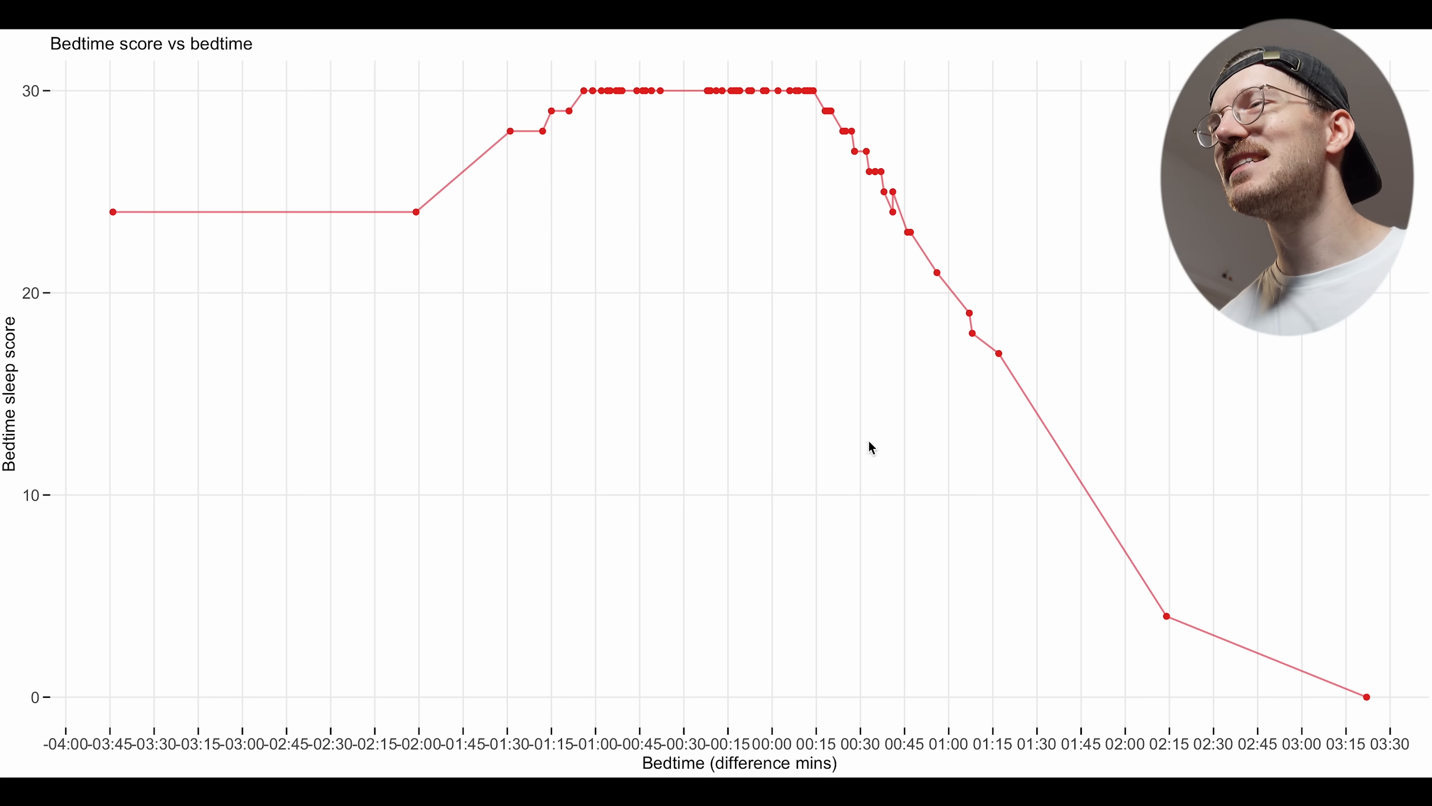
mouse_move(738, 373)
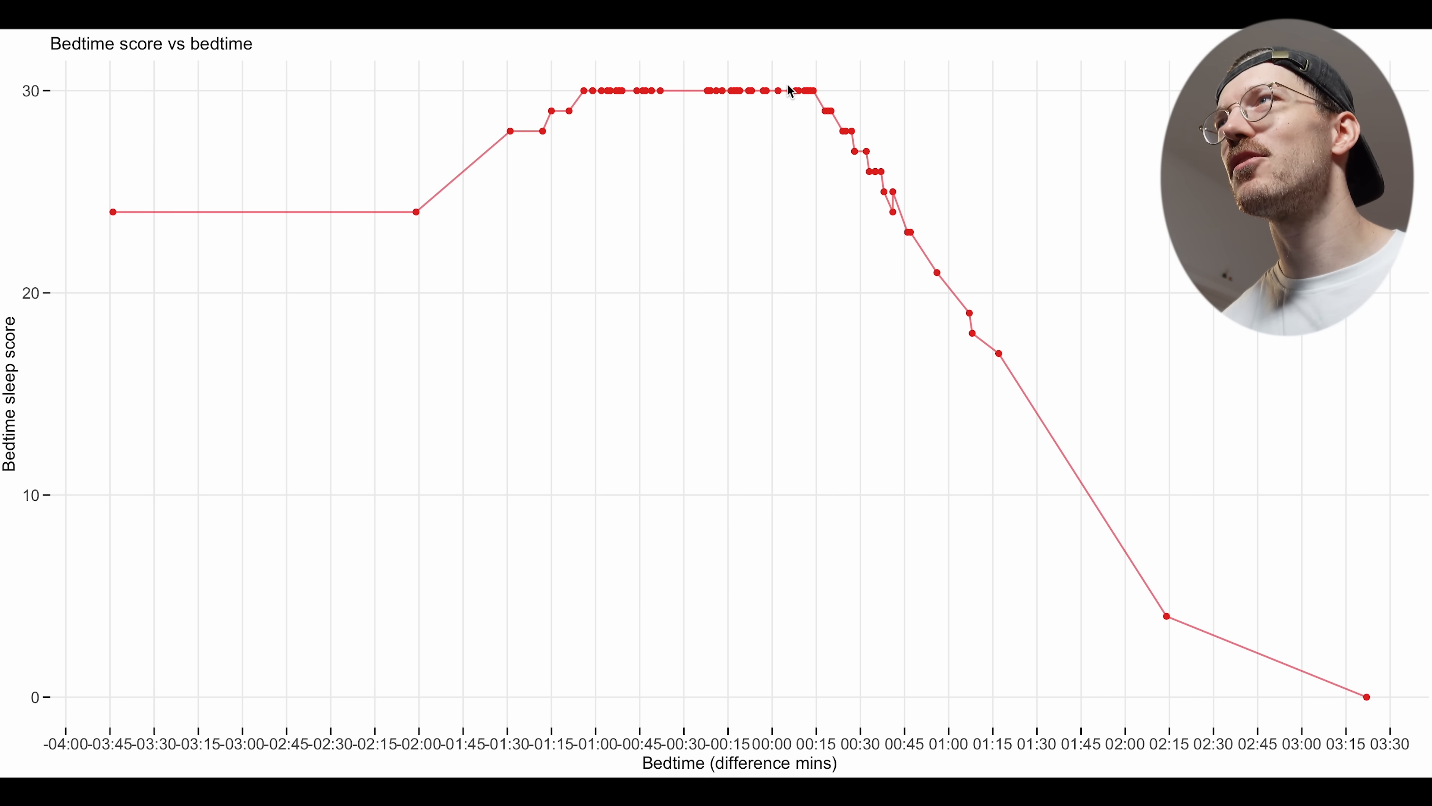
mouse_move(790, 300)
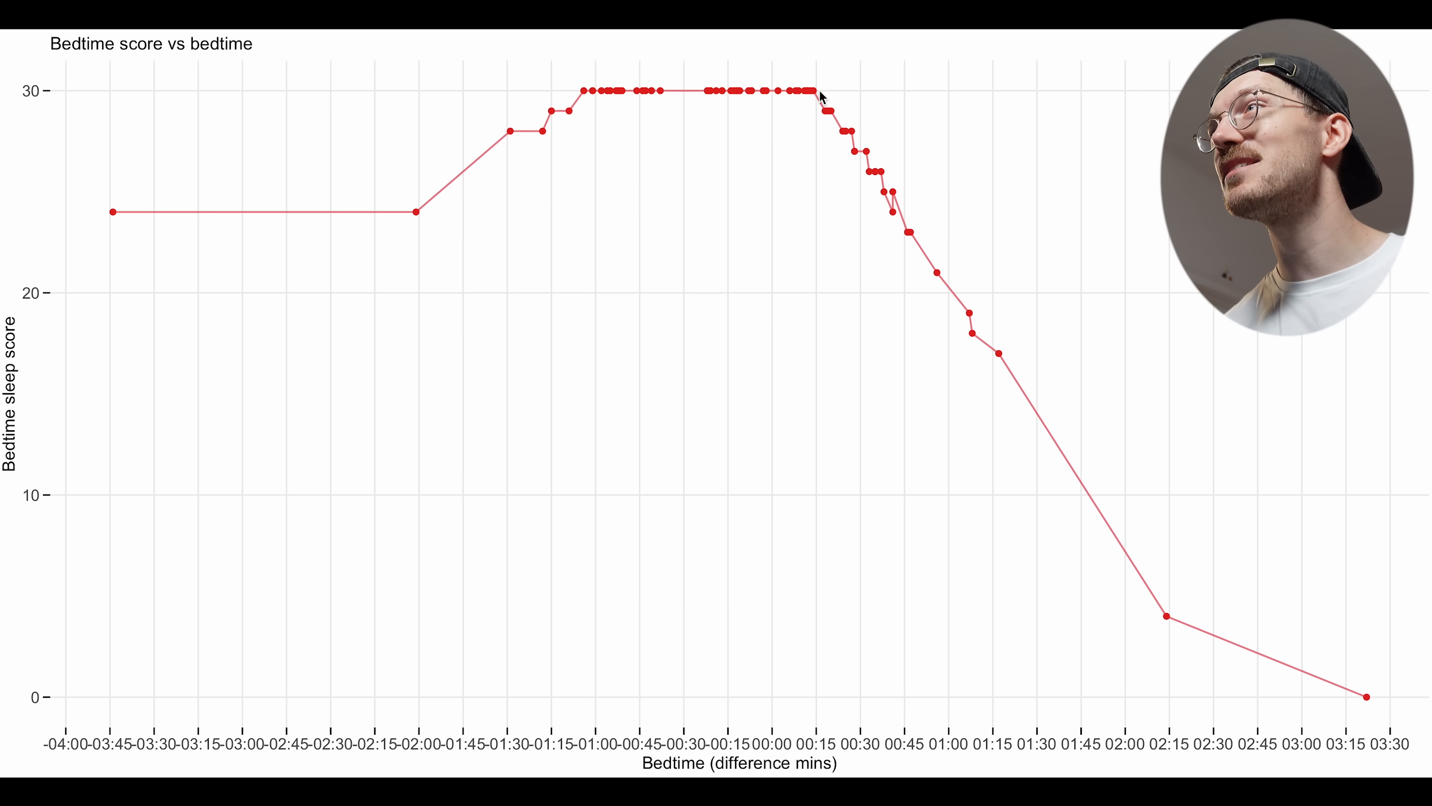
mouse_move(252, 80)
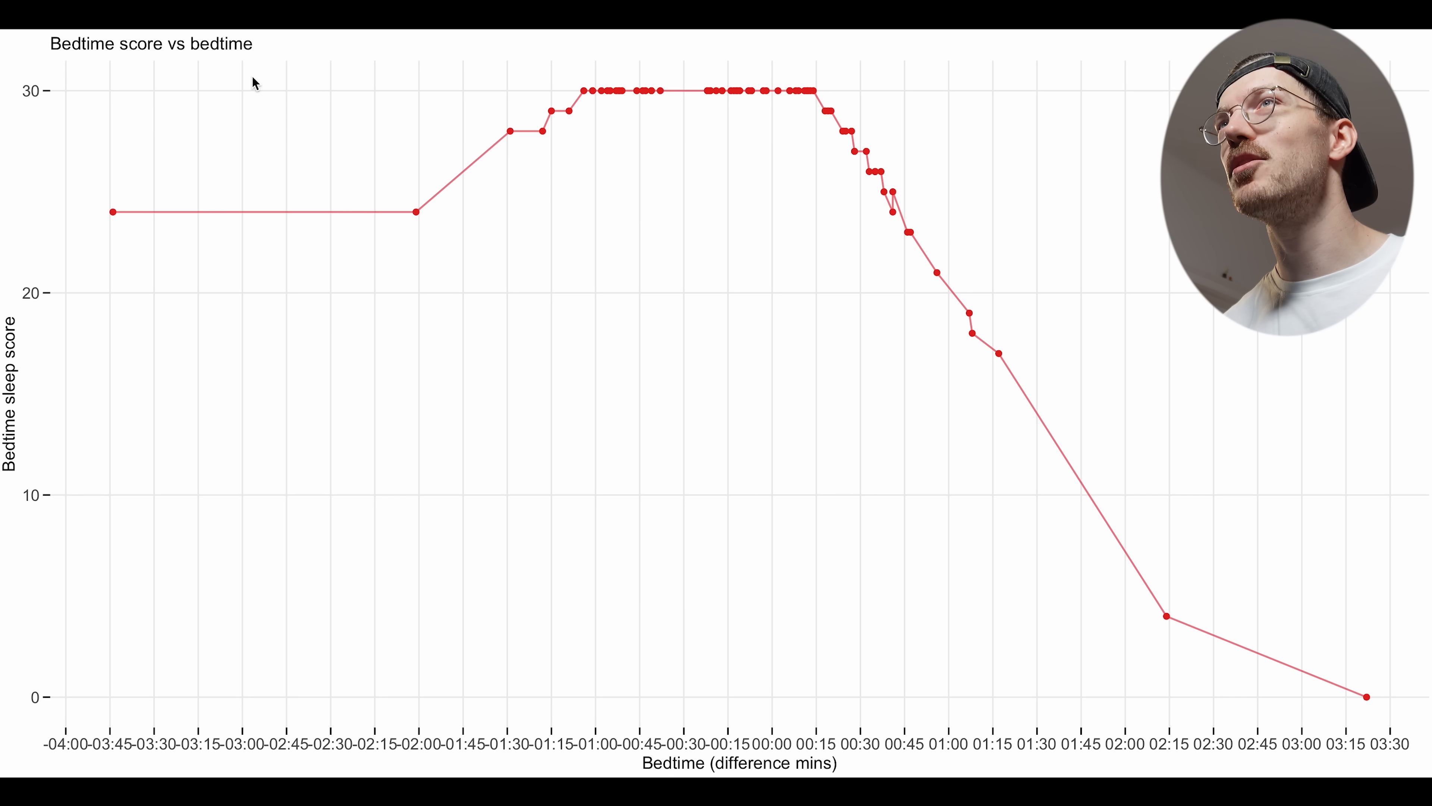
mouse_move(791, 94)
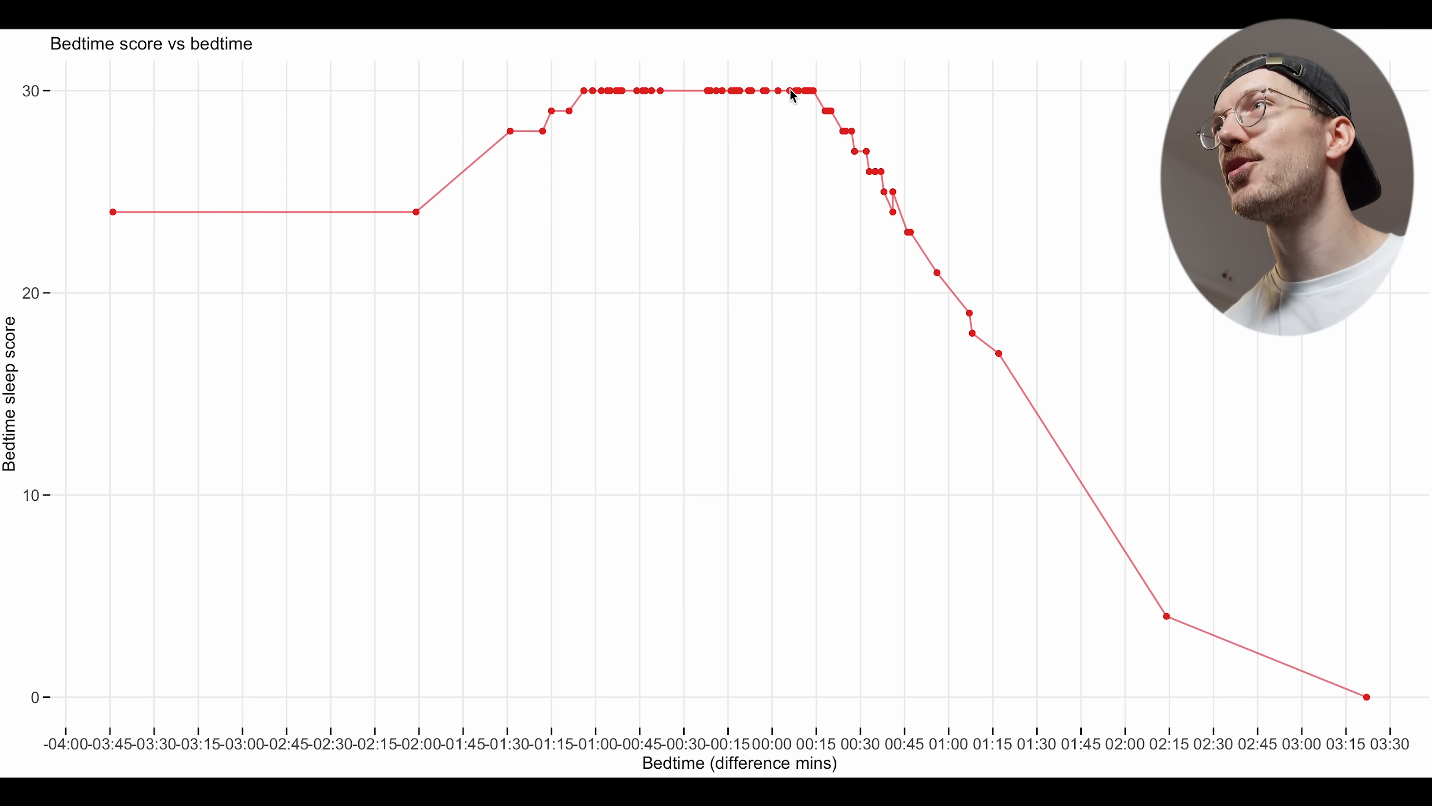
mouse_move(817, 101)
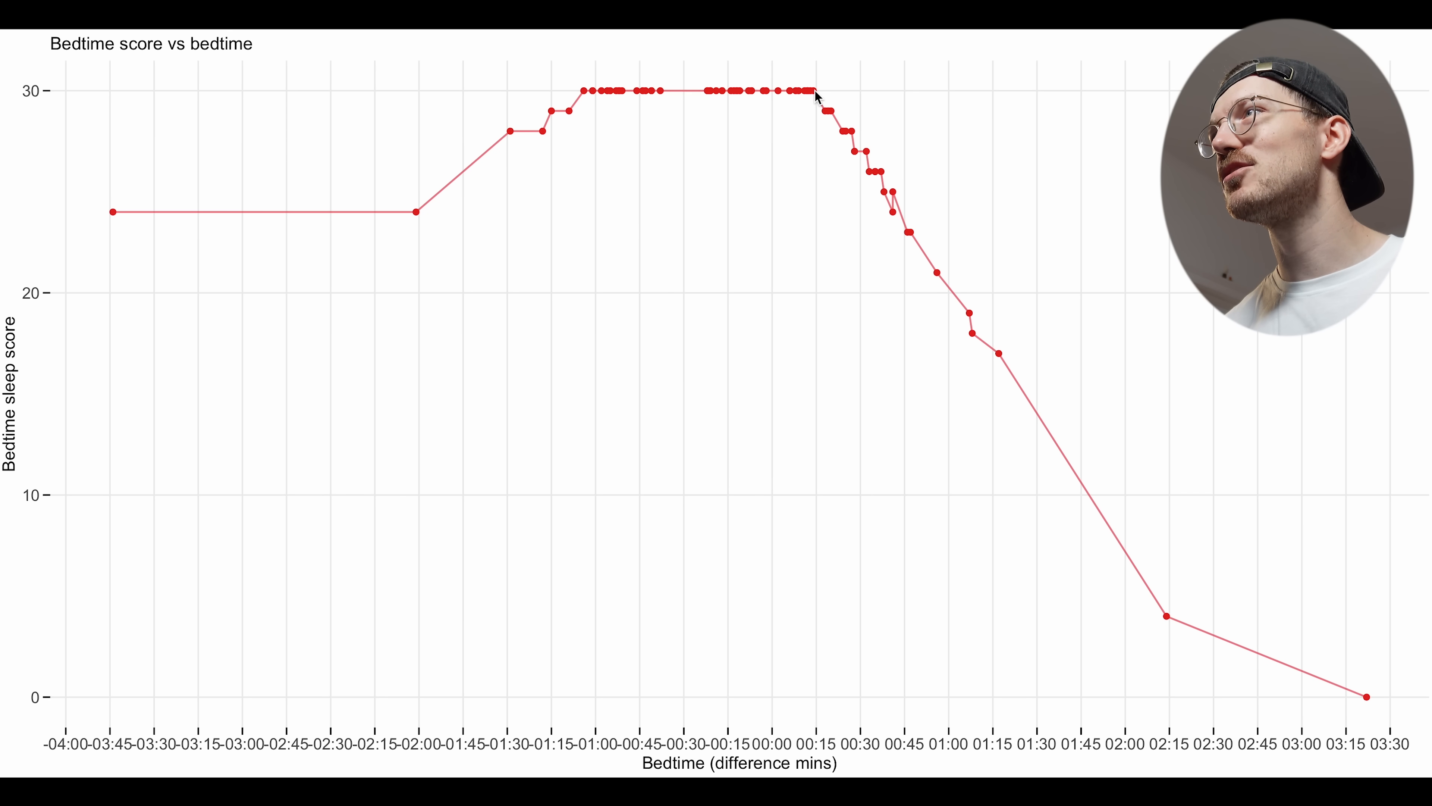
mouse_move(1221, 637)
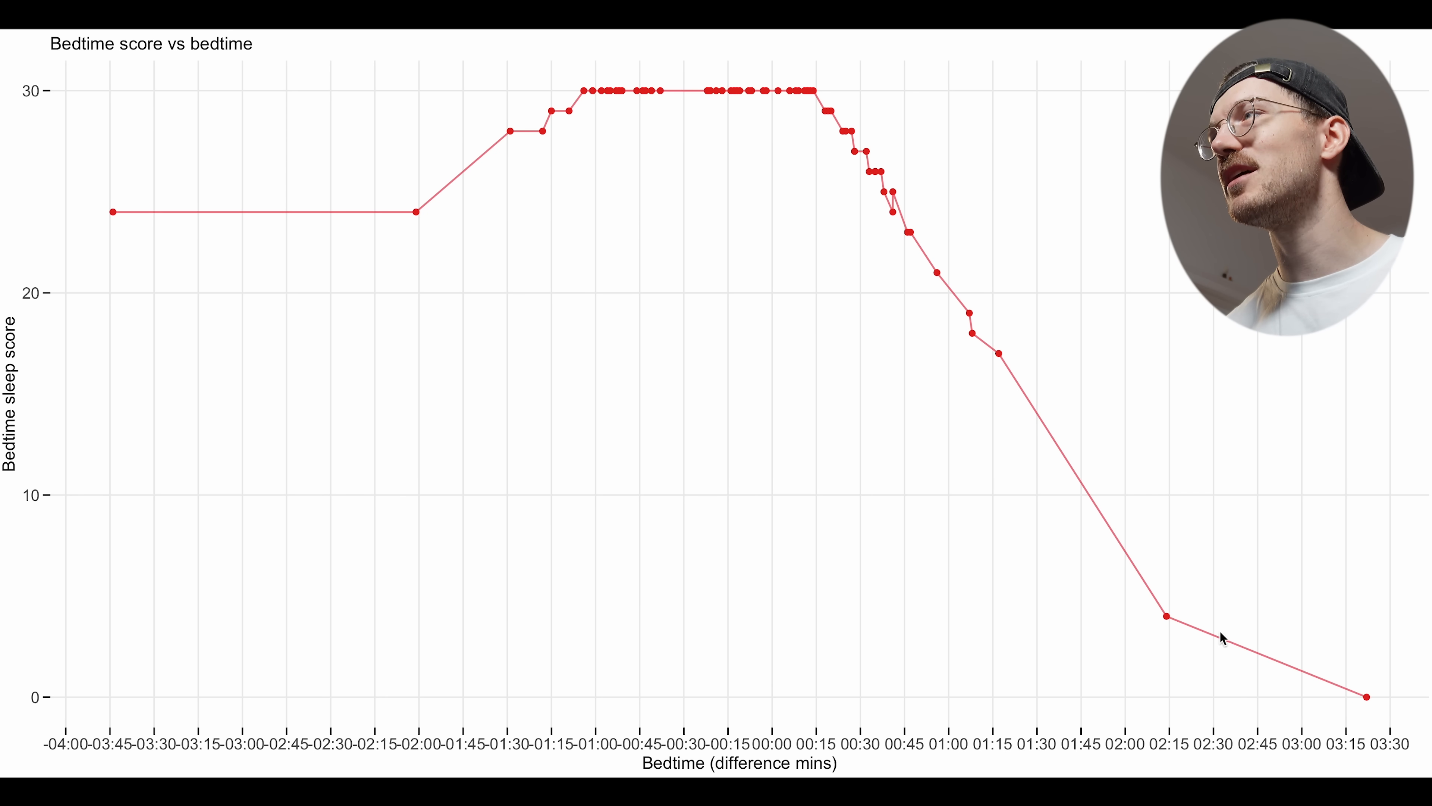
mouse_move(933, 272)
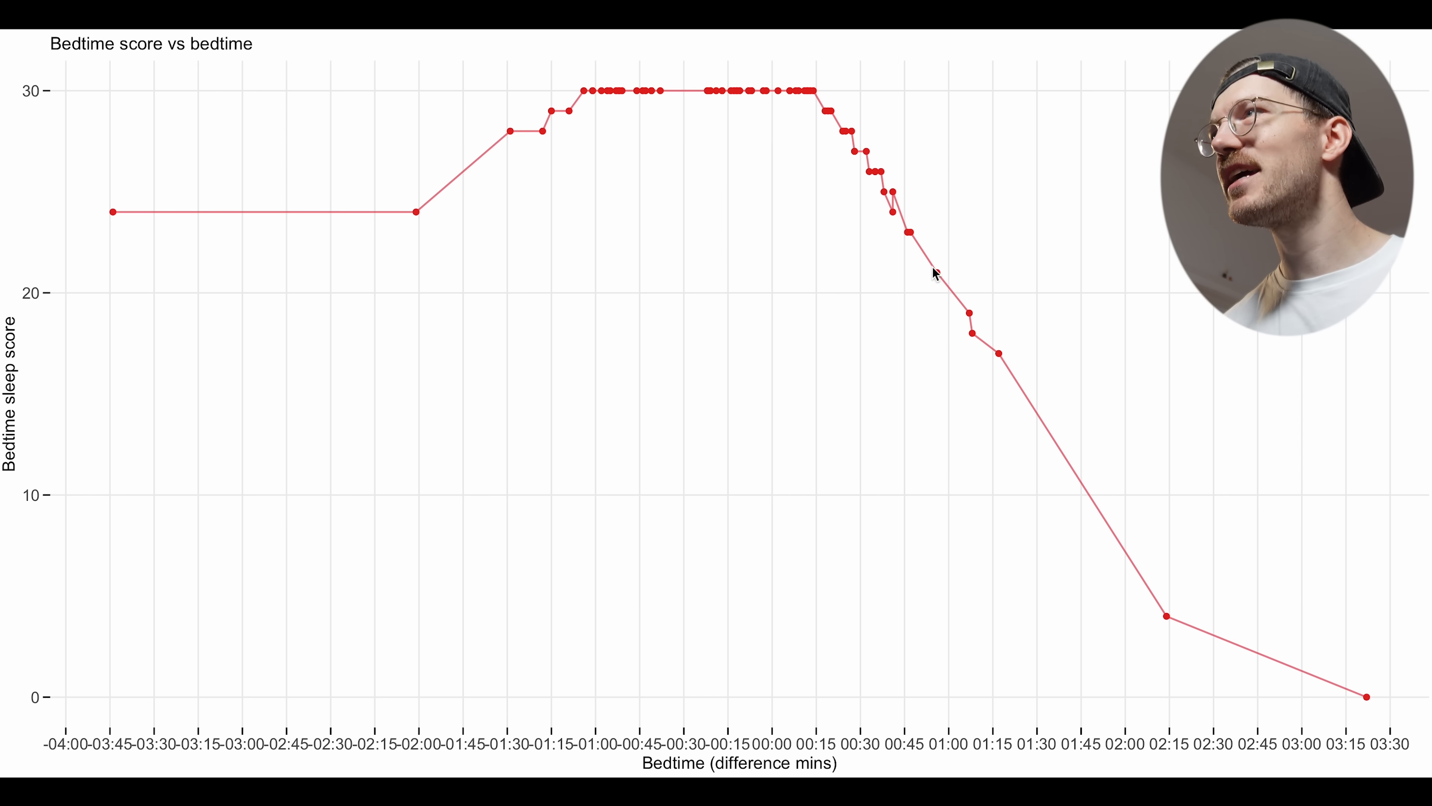
mouse_move(951, 670)
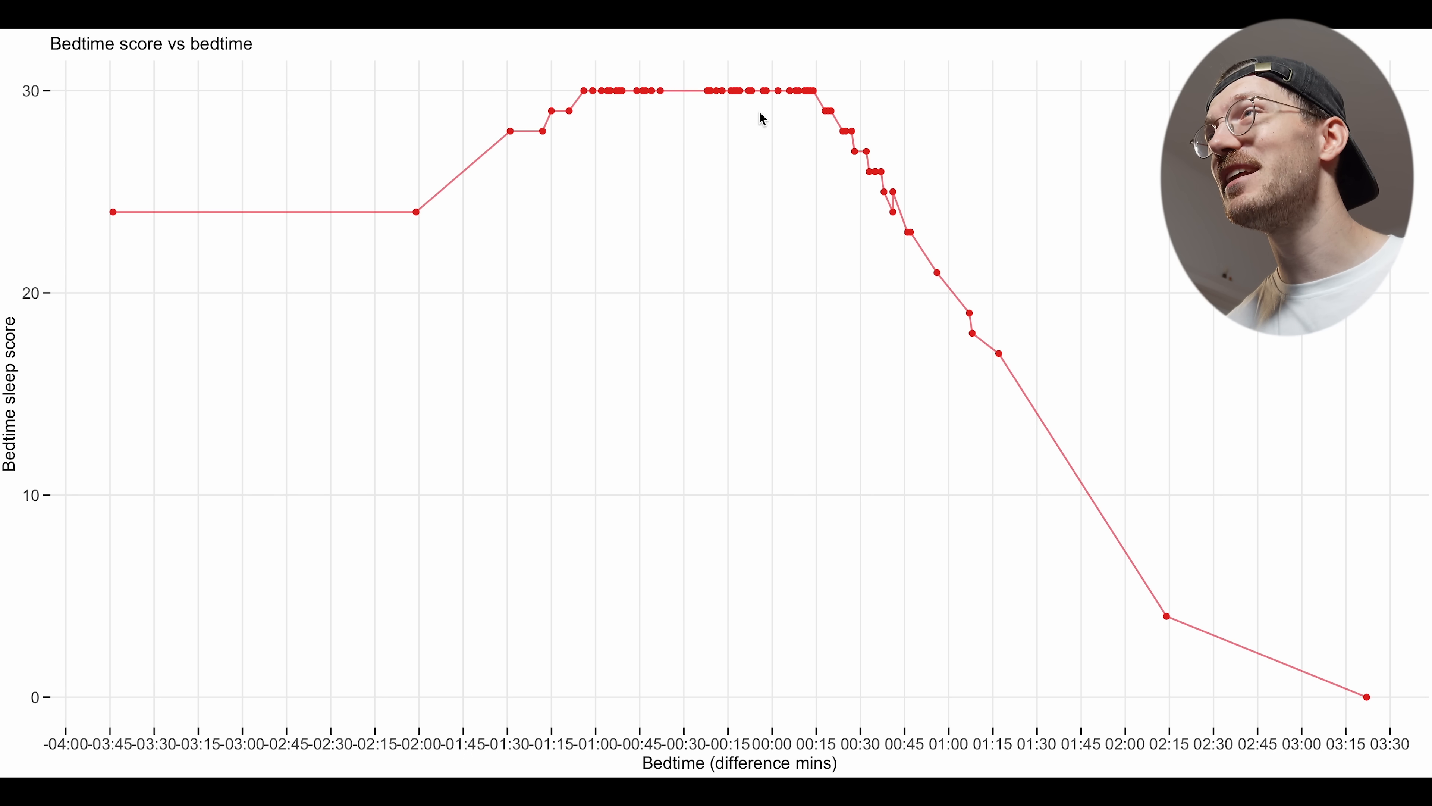
mouse_move(596, 100)
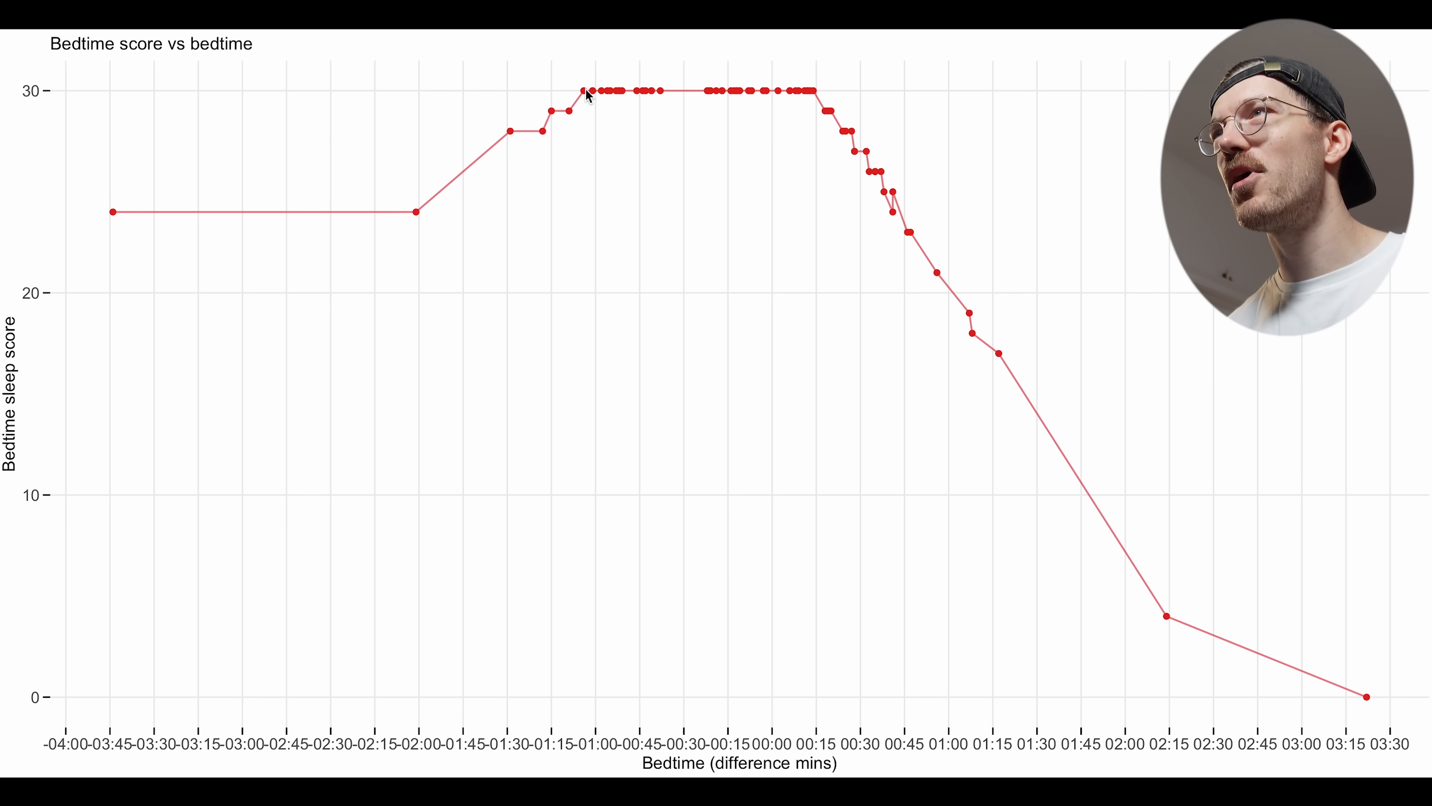
mouse_move(494, 160)
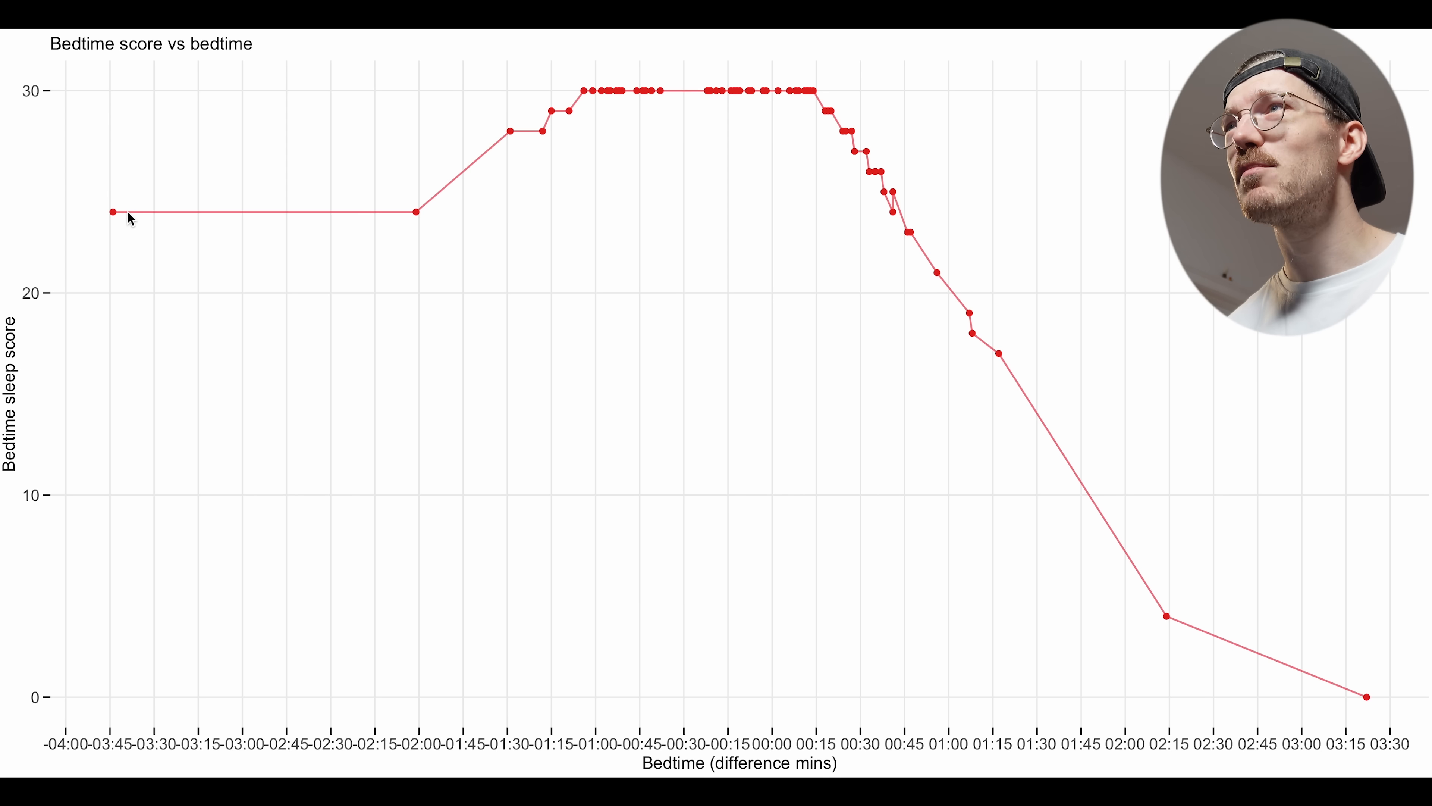
mouse_move(162, 213)
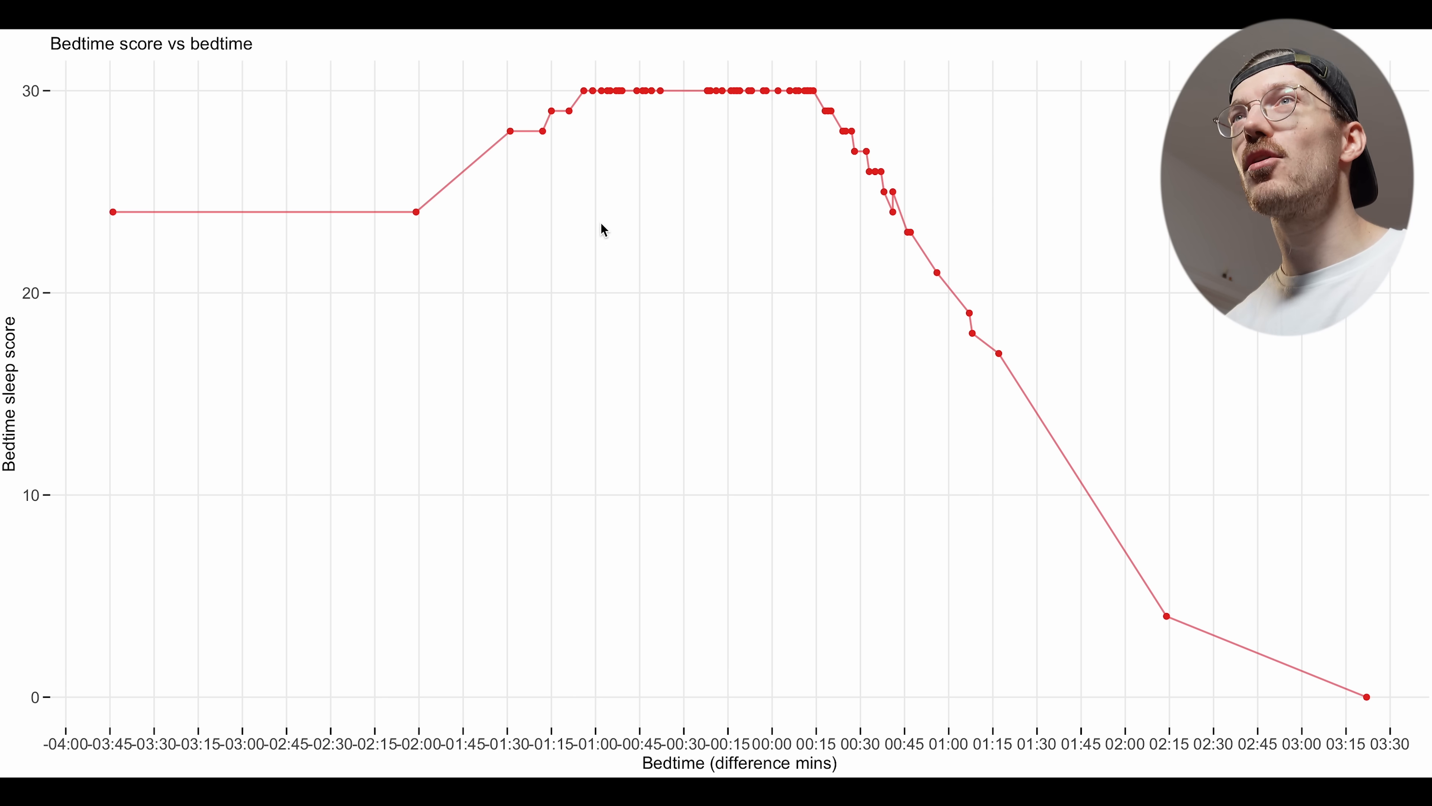
mouse_move(186, 123)
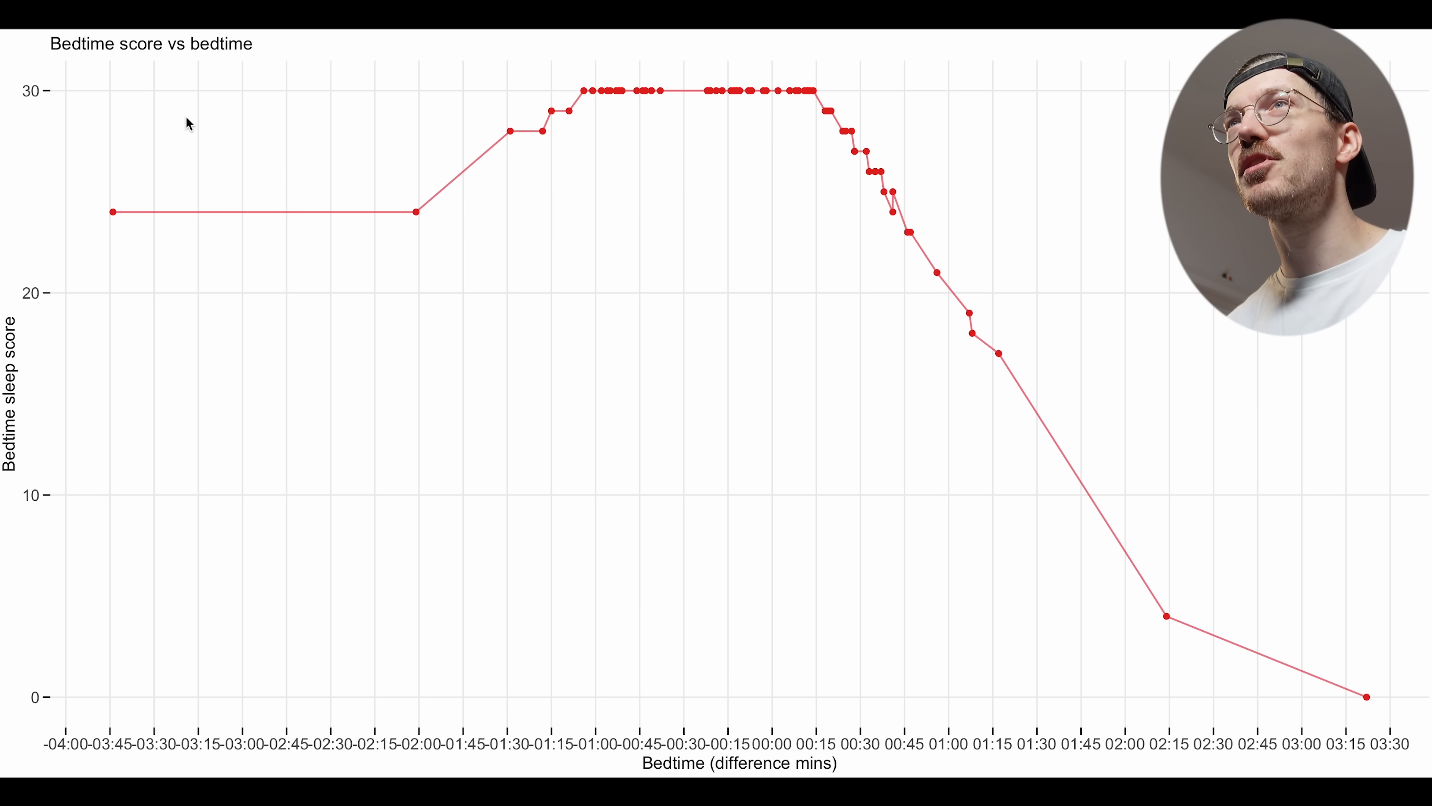
mouse_move(813, 100)
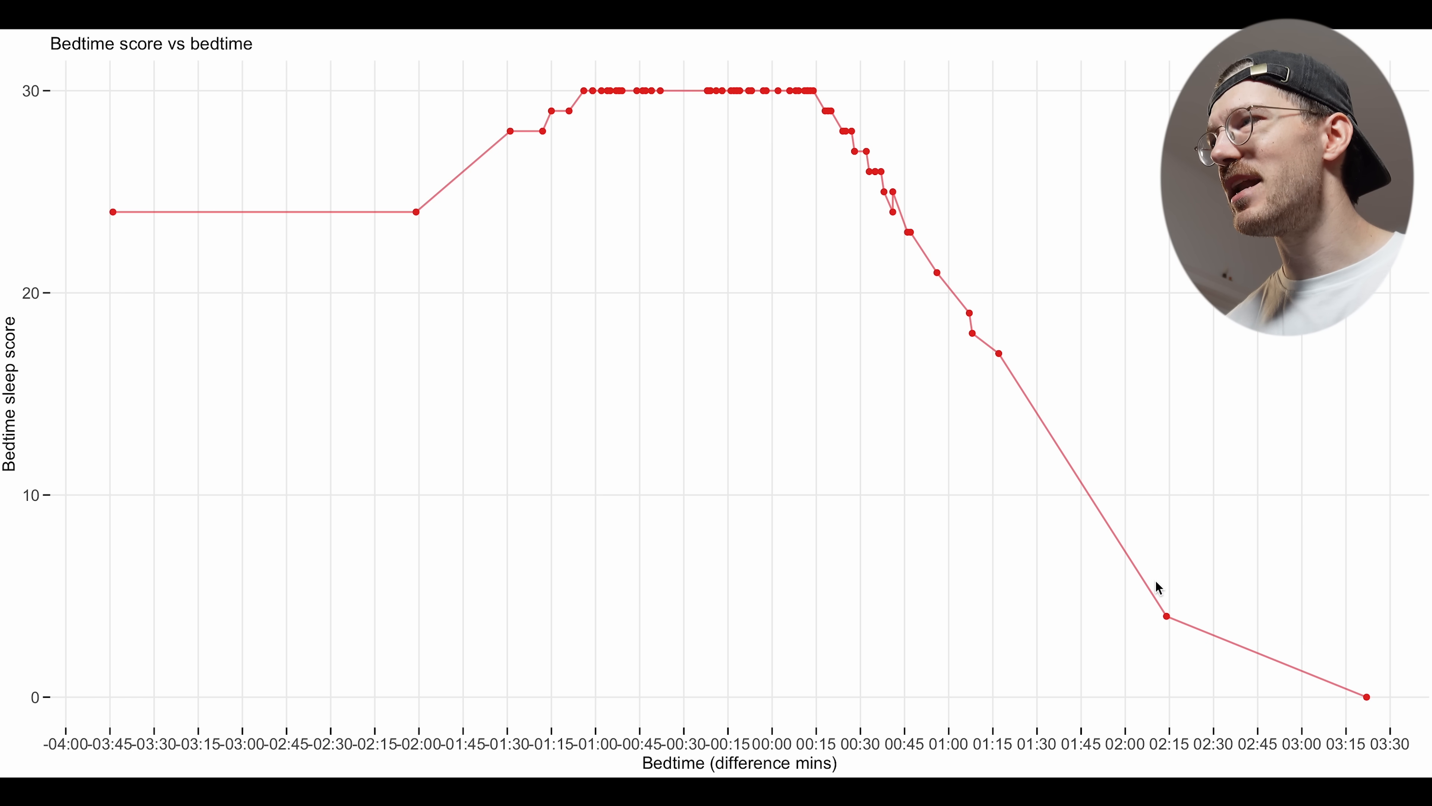
mouse_move(1218, 712)
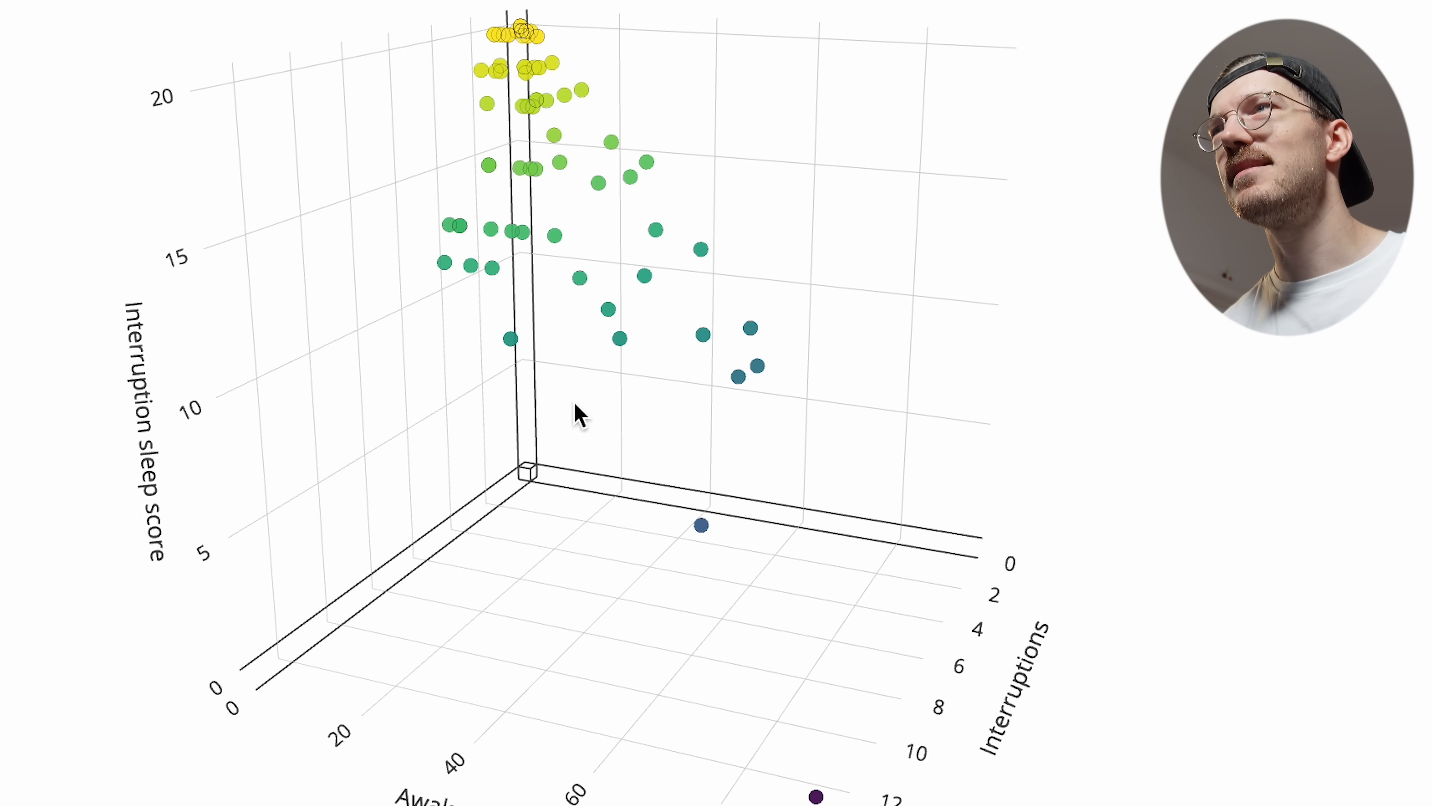
mouse_move(133, 311)
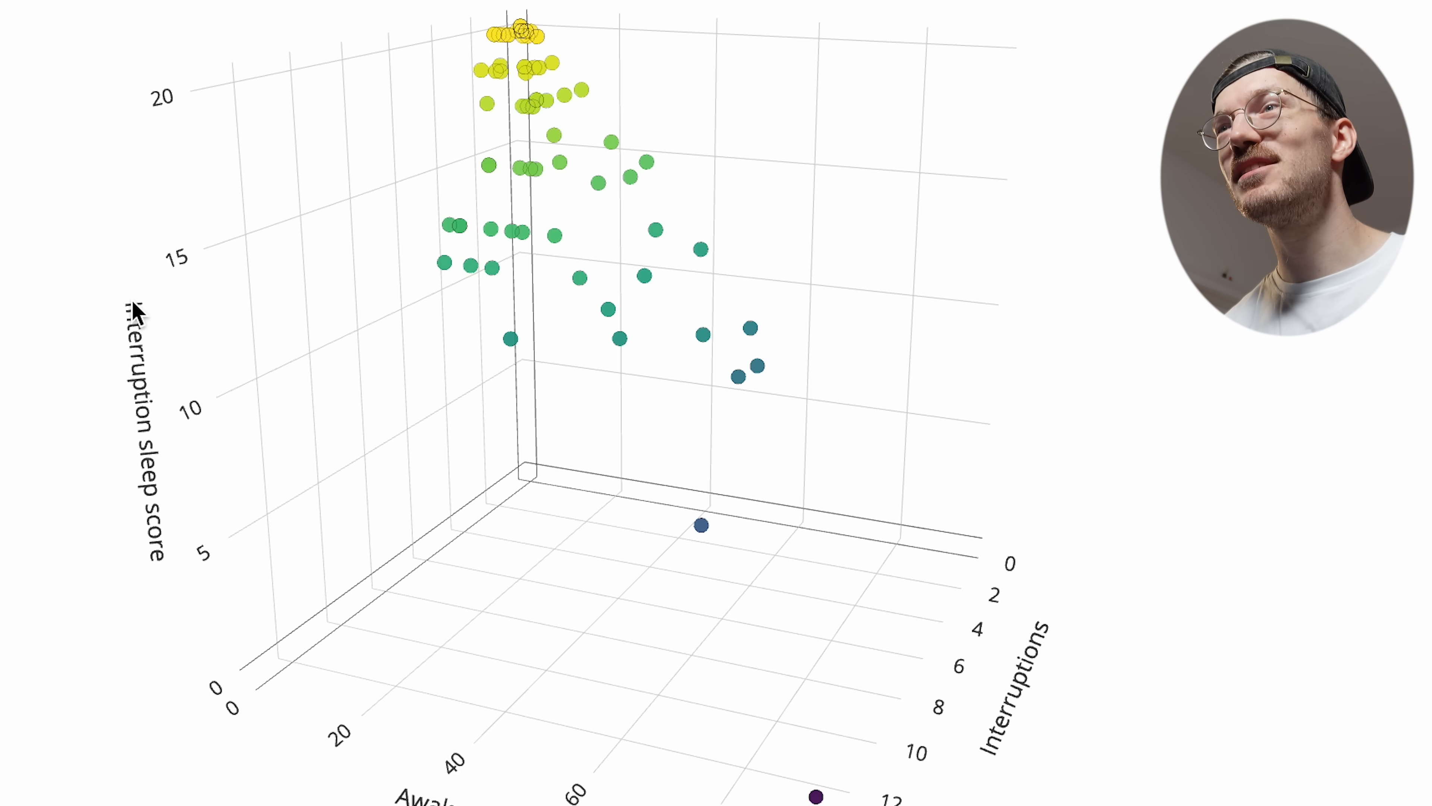
mouse_move(163, 563)
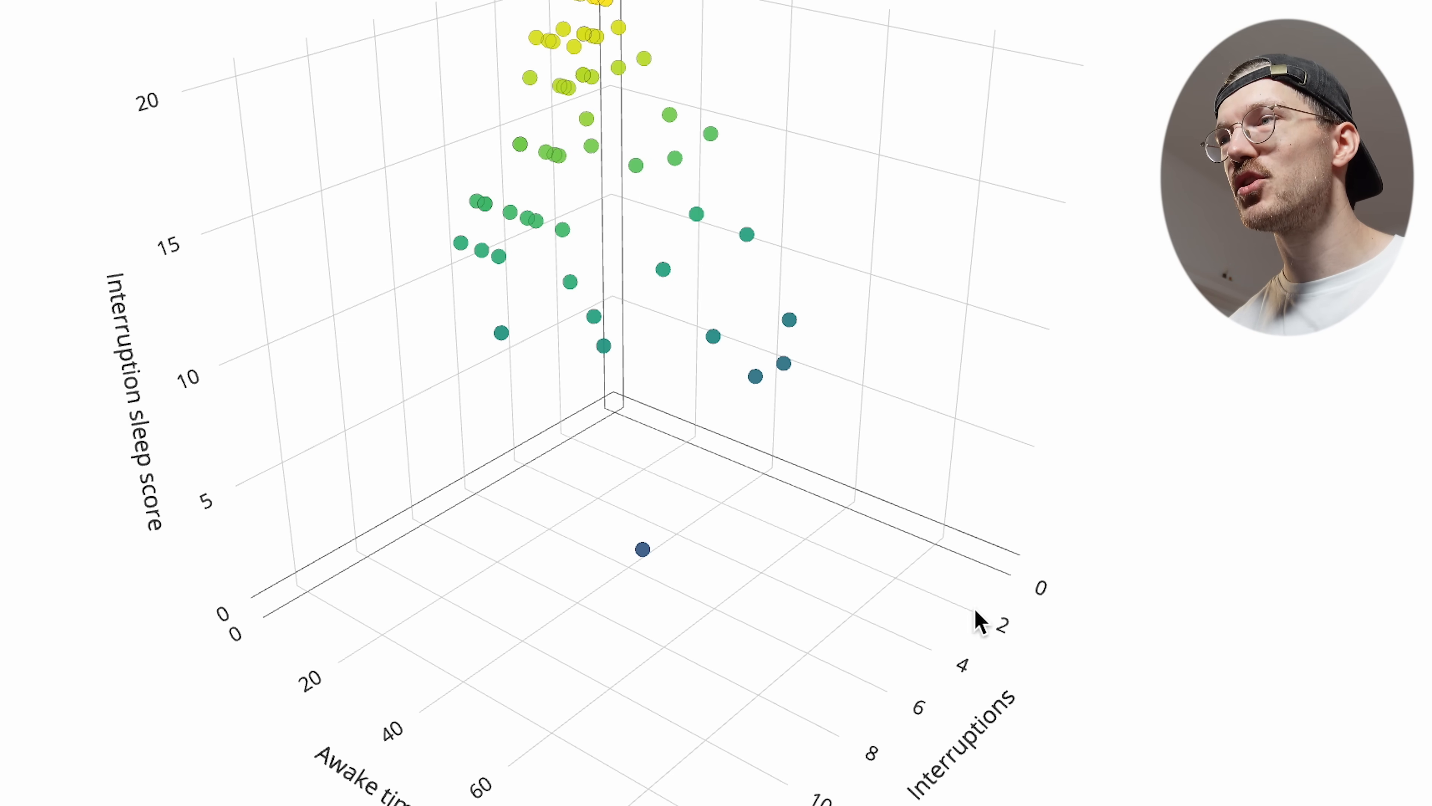
mouse_move(936, 731)
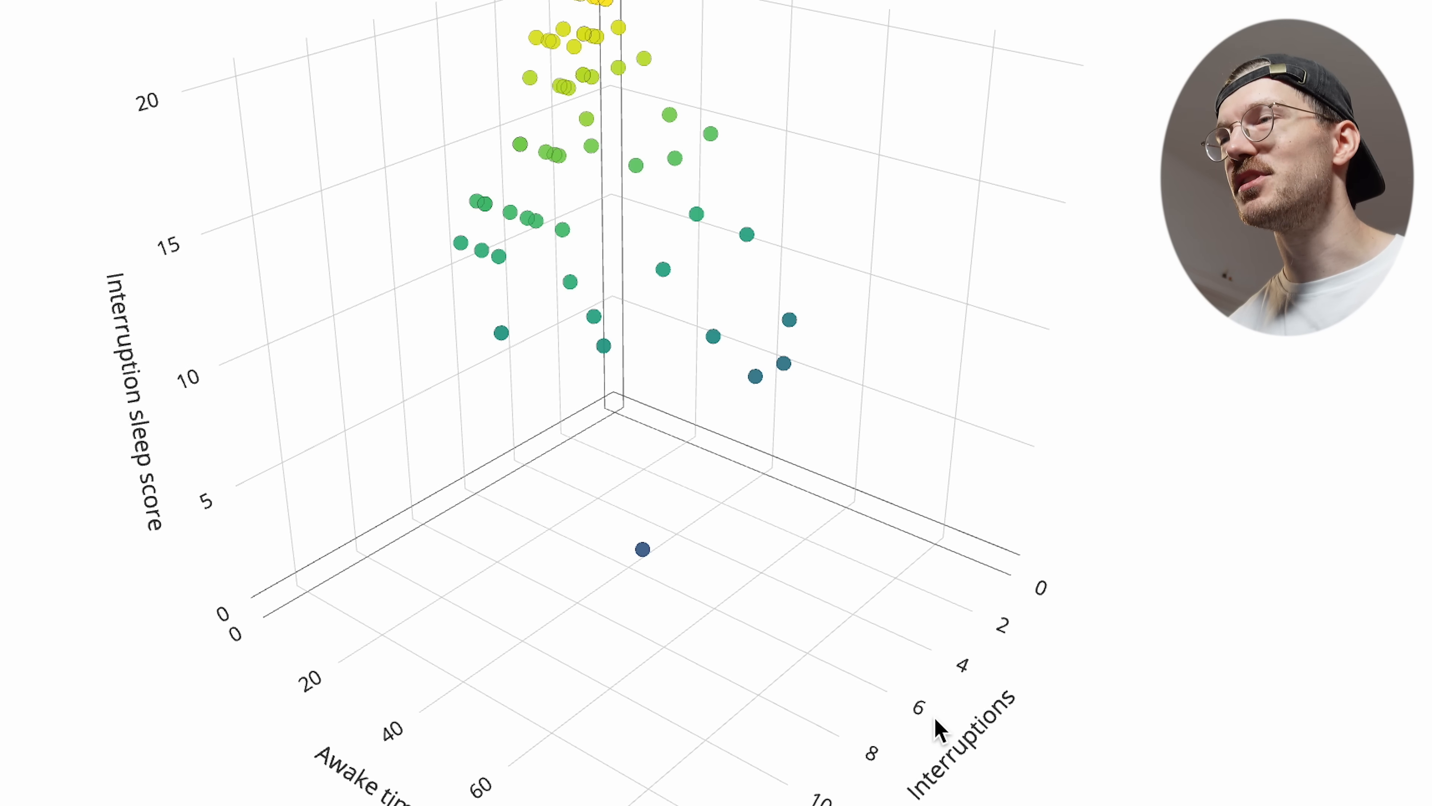
mouse_move(701, 735)
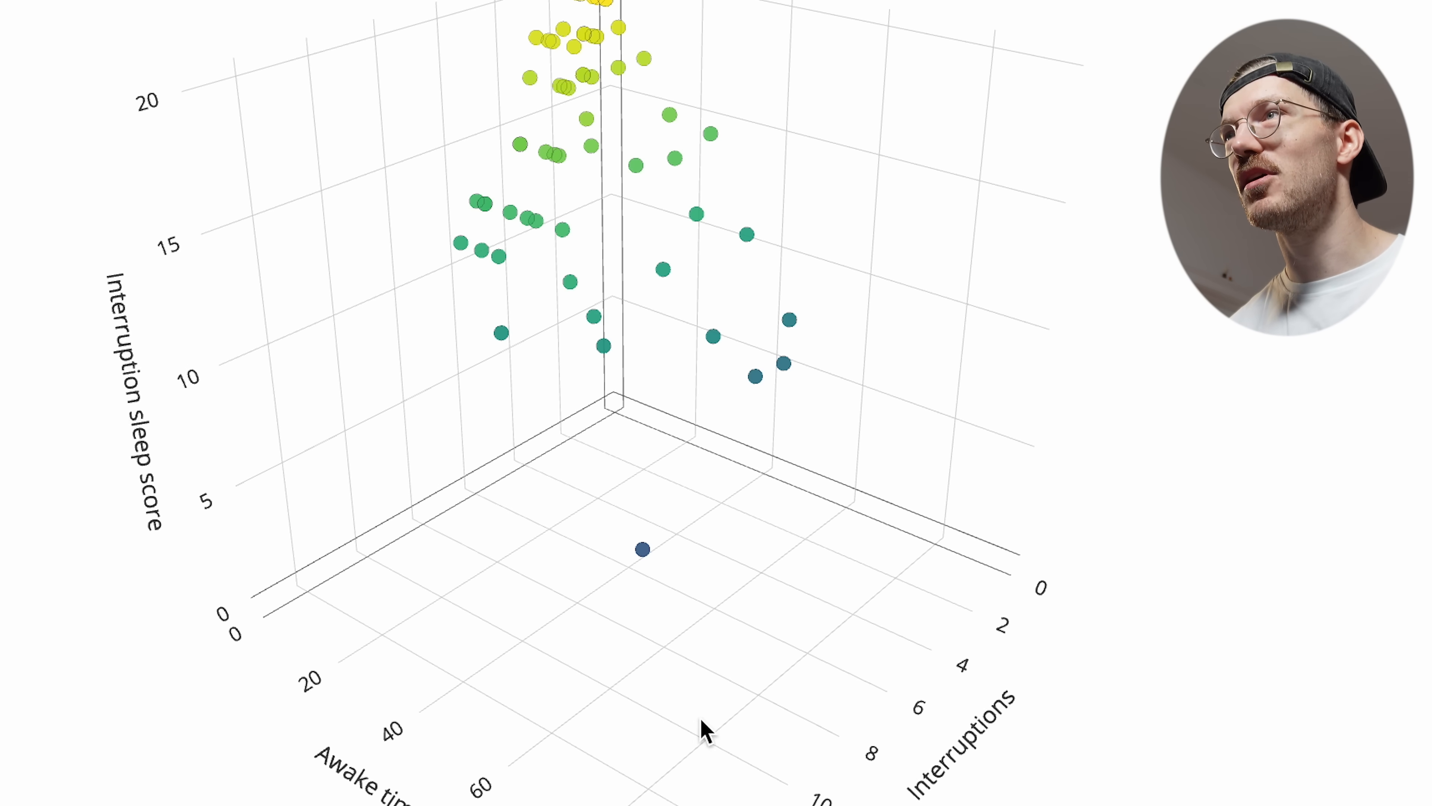
Step: Rotate the 3D scatter of interruption score versus interruptions and awake time to a new angle
drag(708, 731, 224, 657)
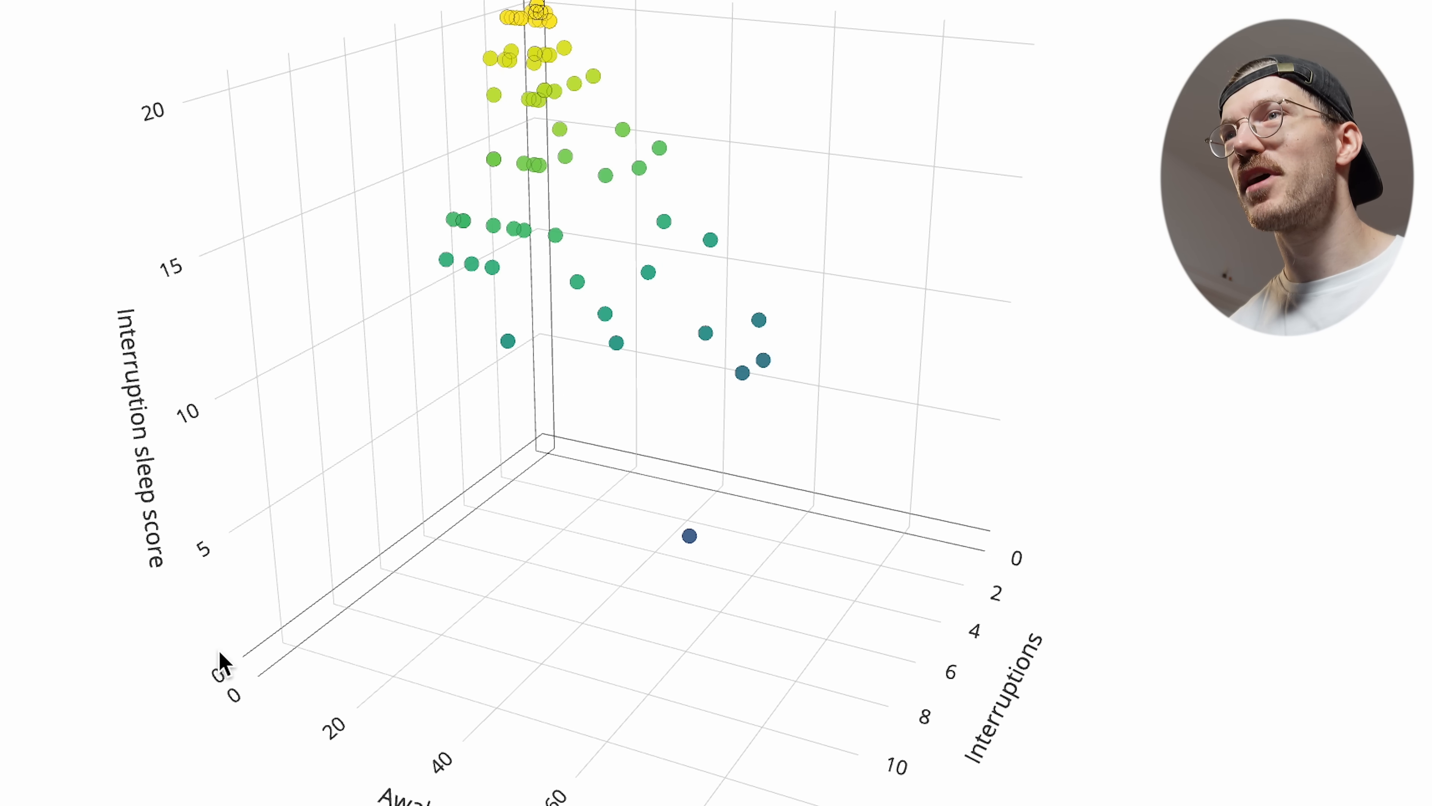
mouse_move(129, 567)
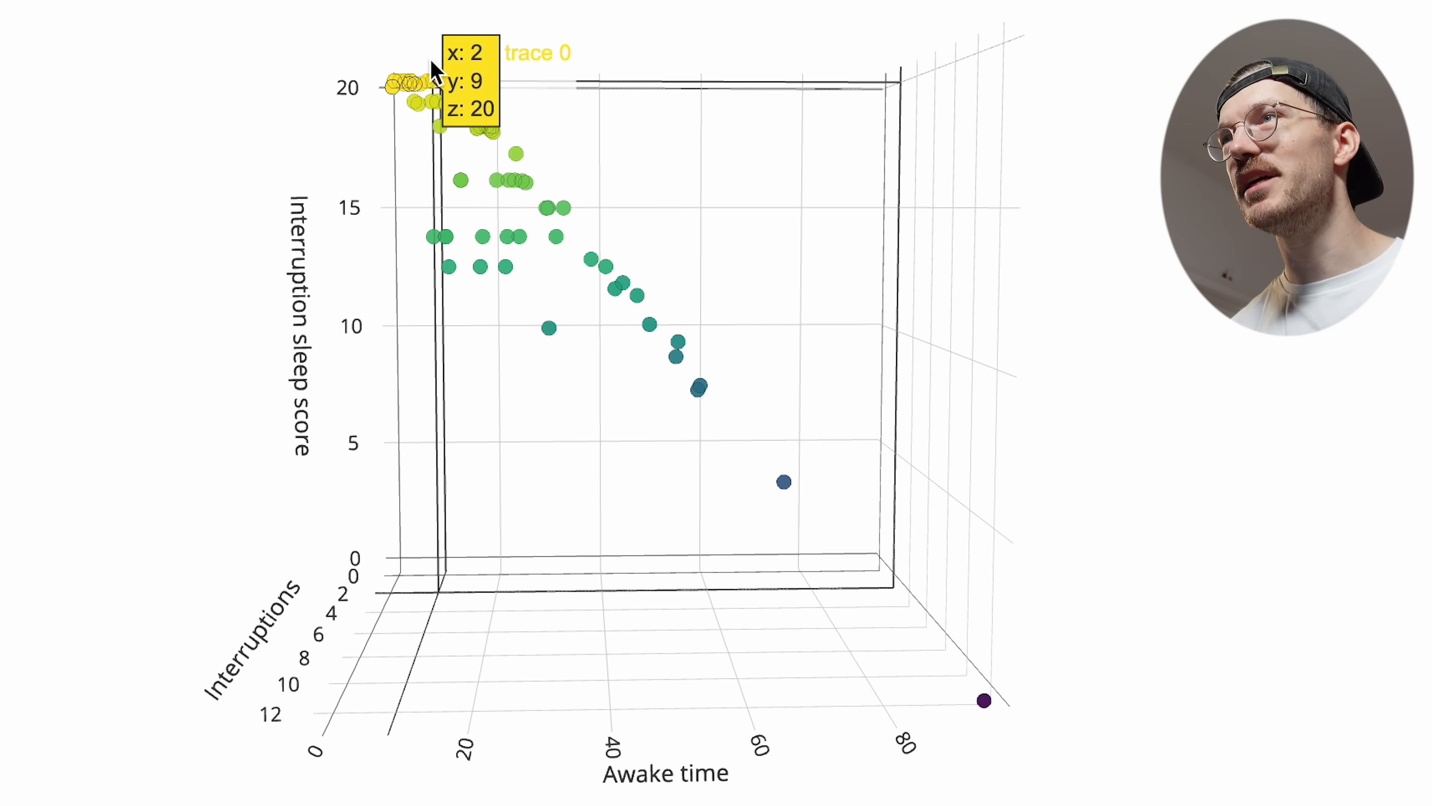
mouse_move(411, 285)
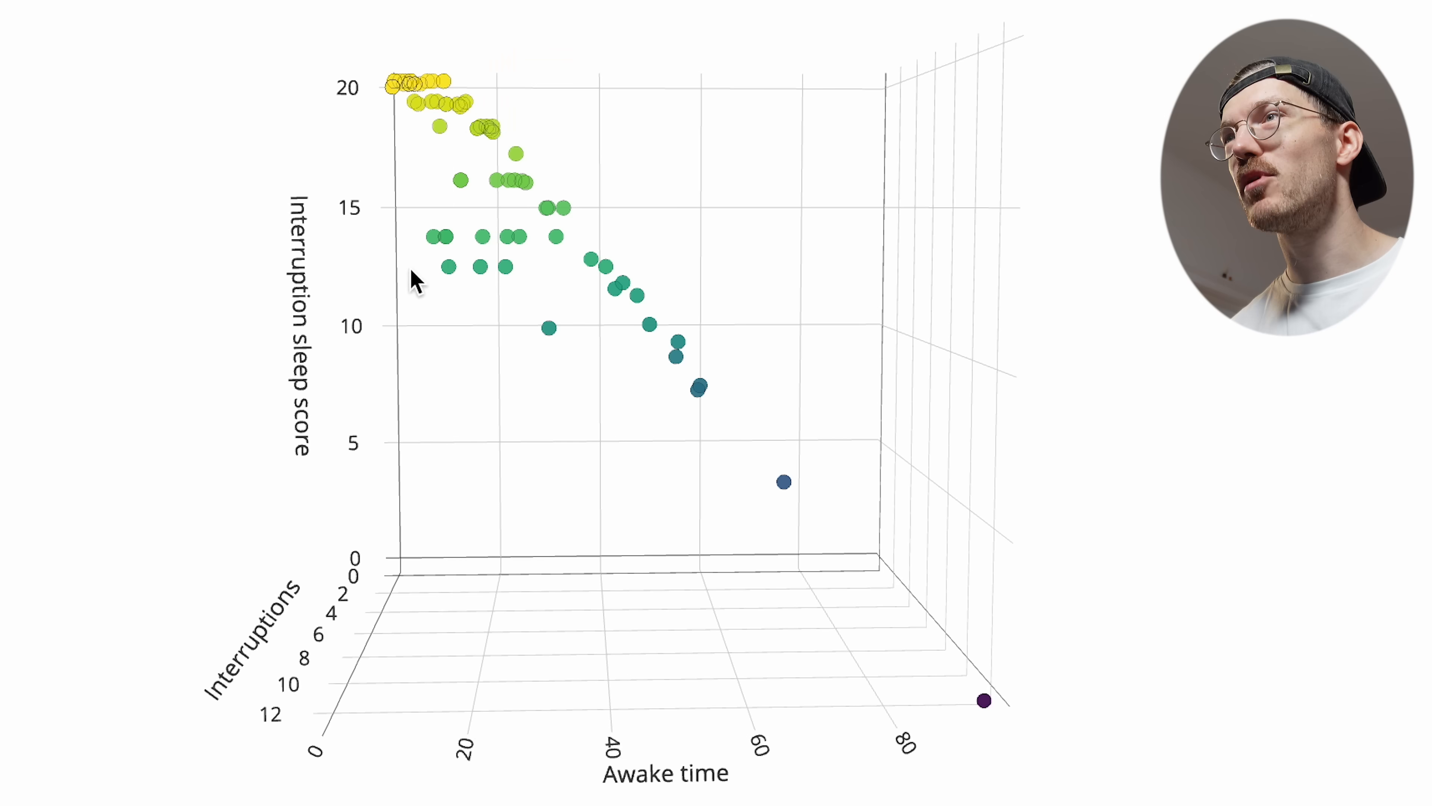
mouse_move(448, 93)
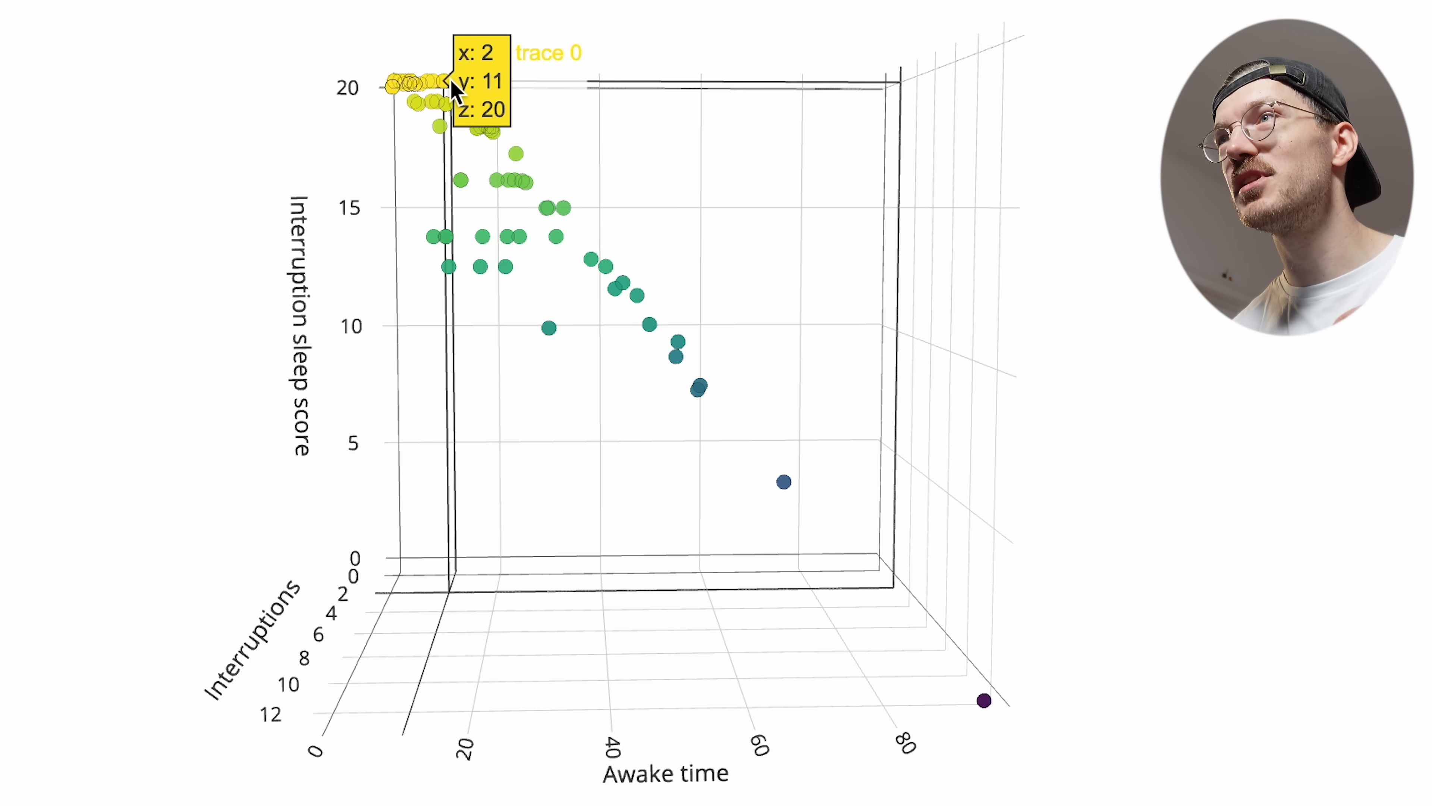
mouse_move(557, 237)
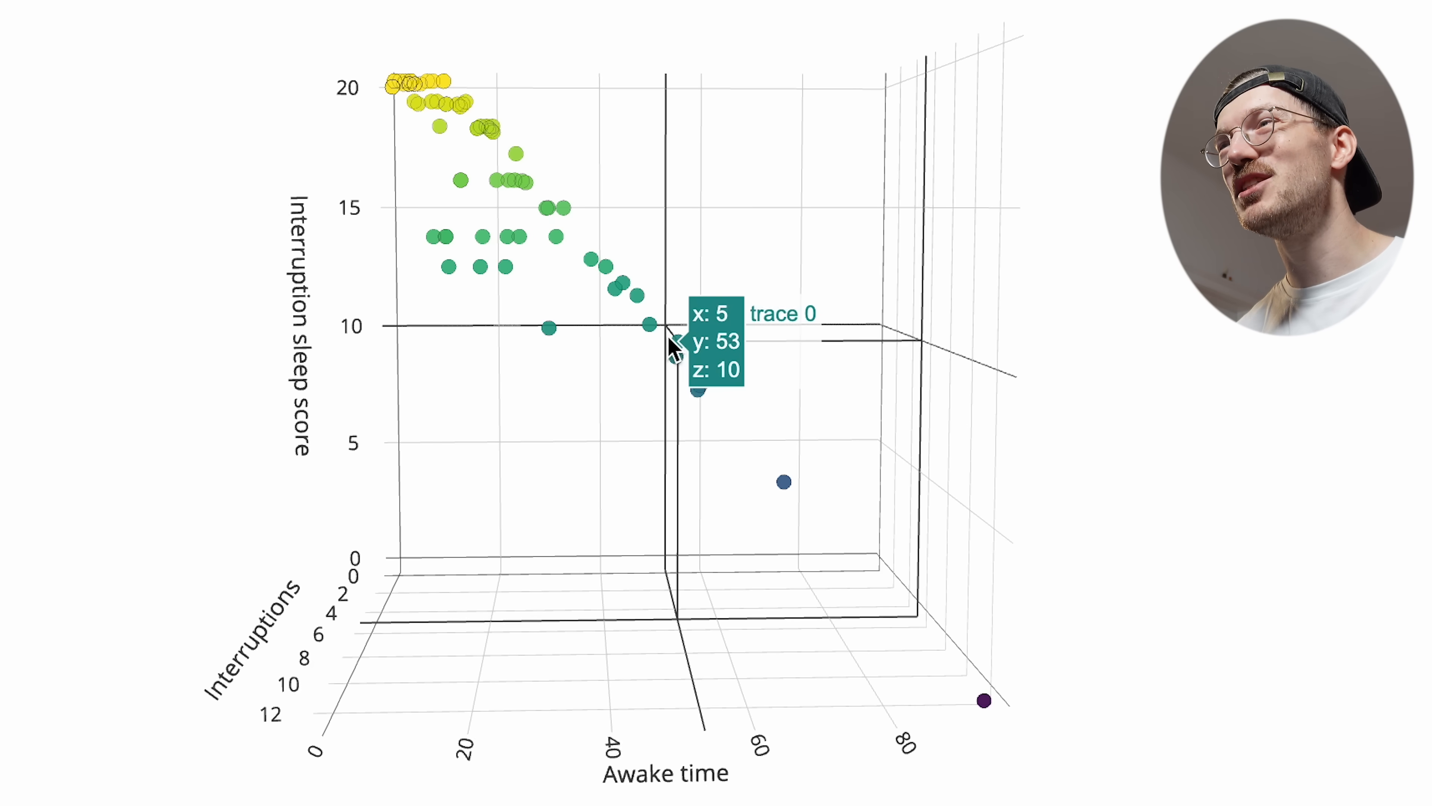
mouse_move(740, 304)
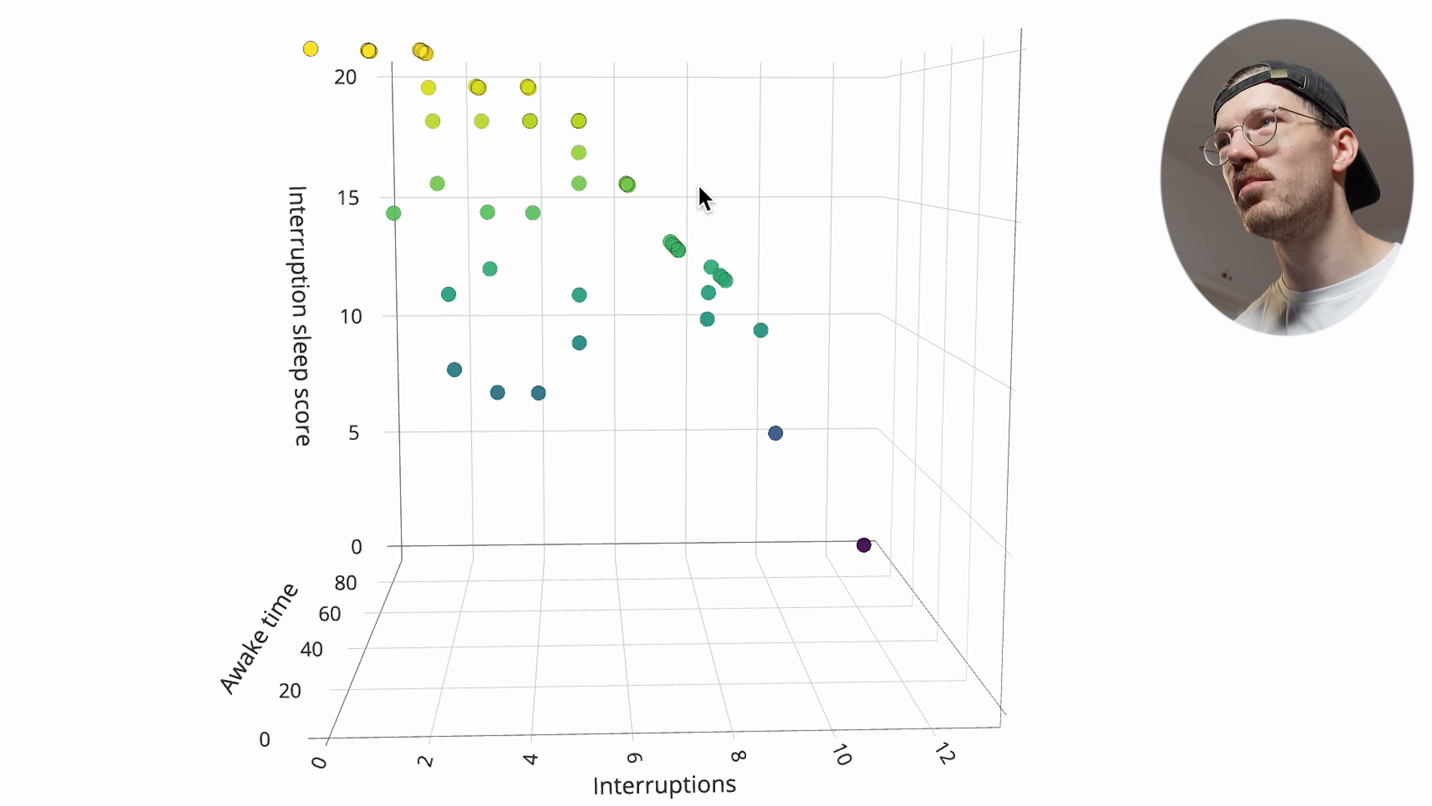
mouse_move(576, 123)
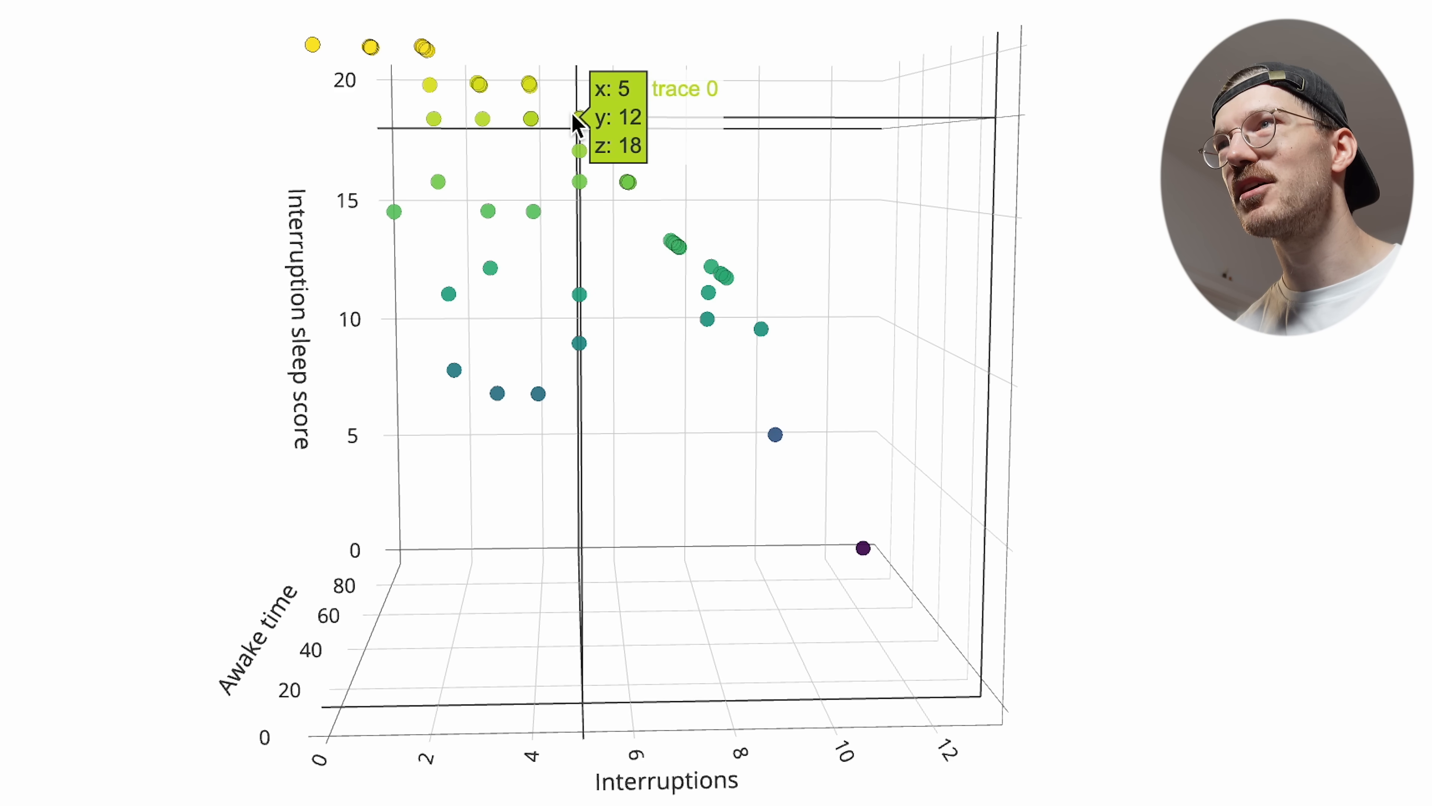
mouse_move(769, 228)
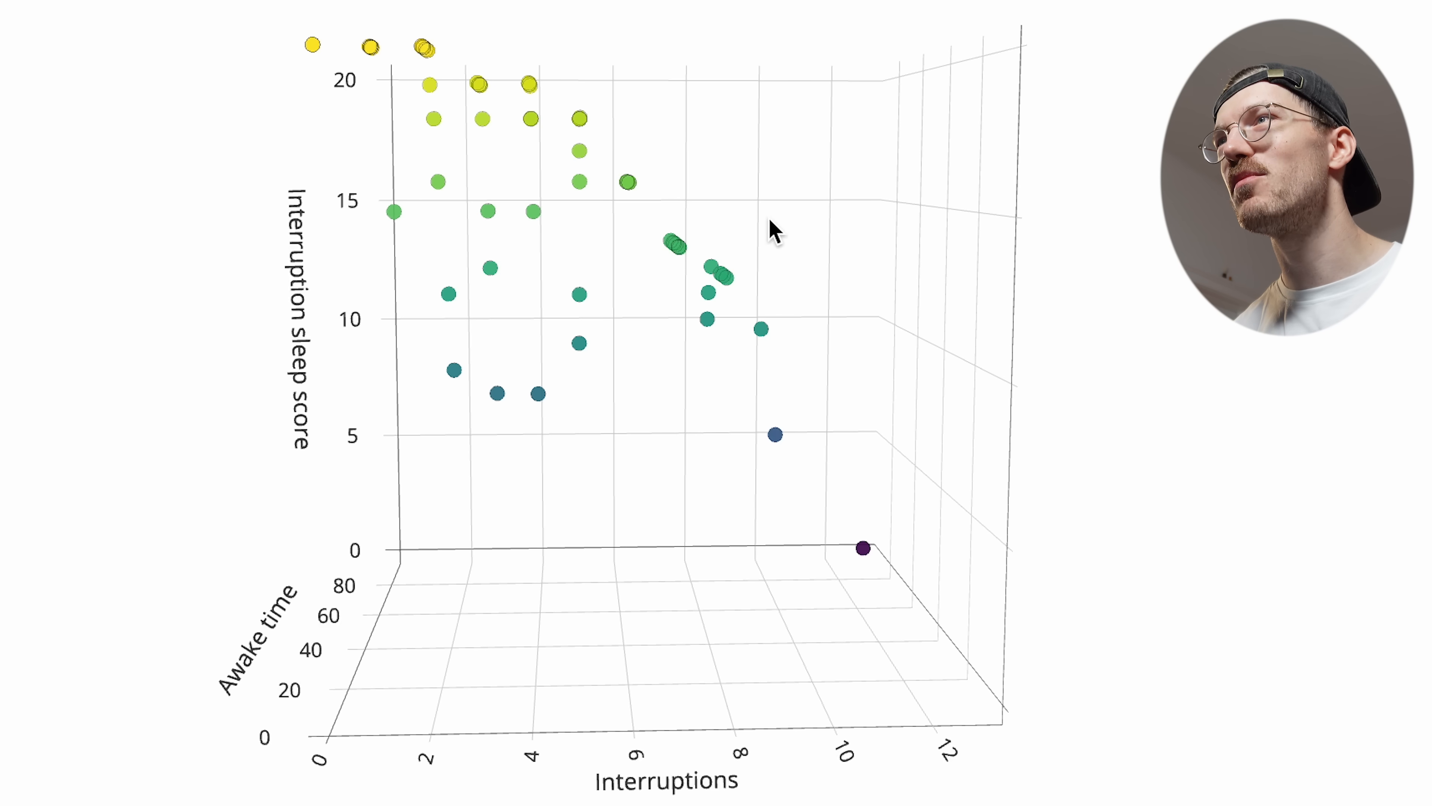
mouse_move(819, 218)
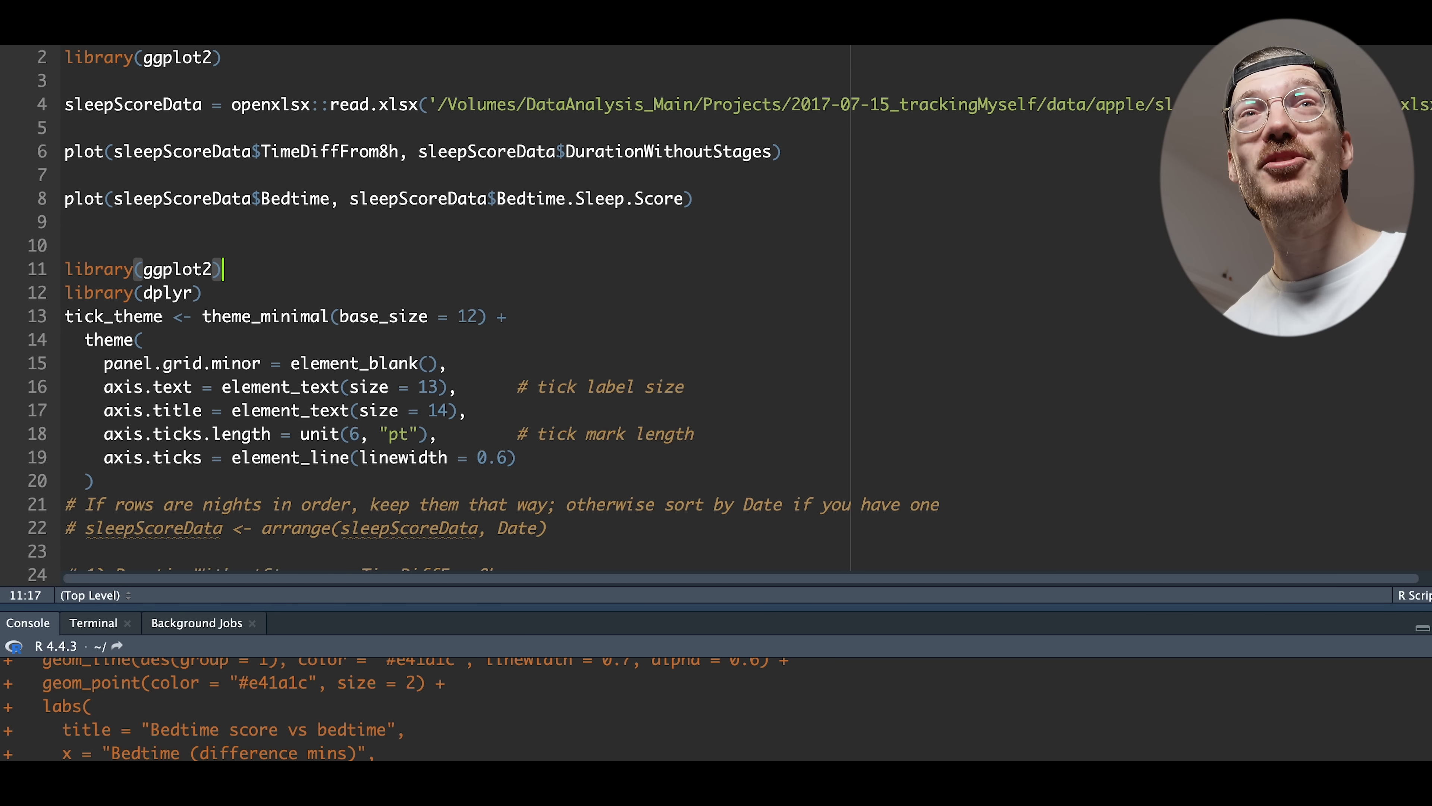
Step: Scroll the script to the ggplot code drawing the blue duration and red bedtime charts
scroll(down, 3)
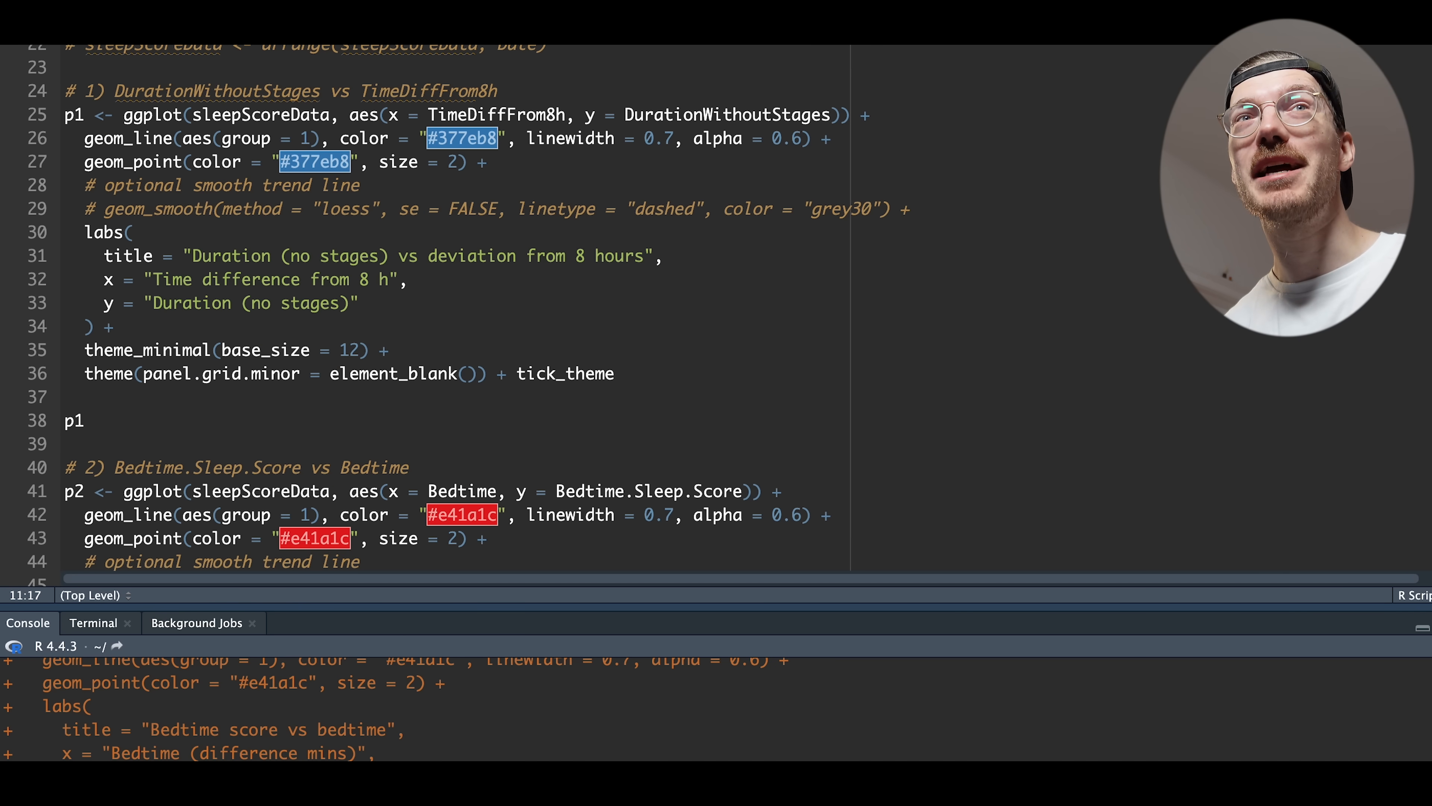